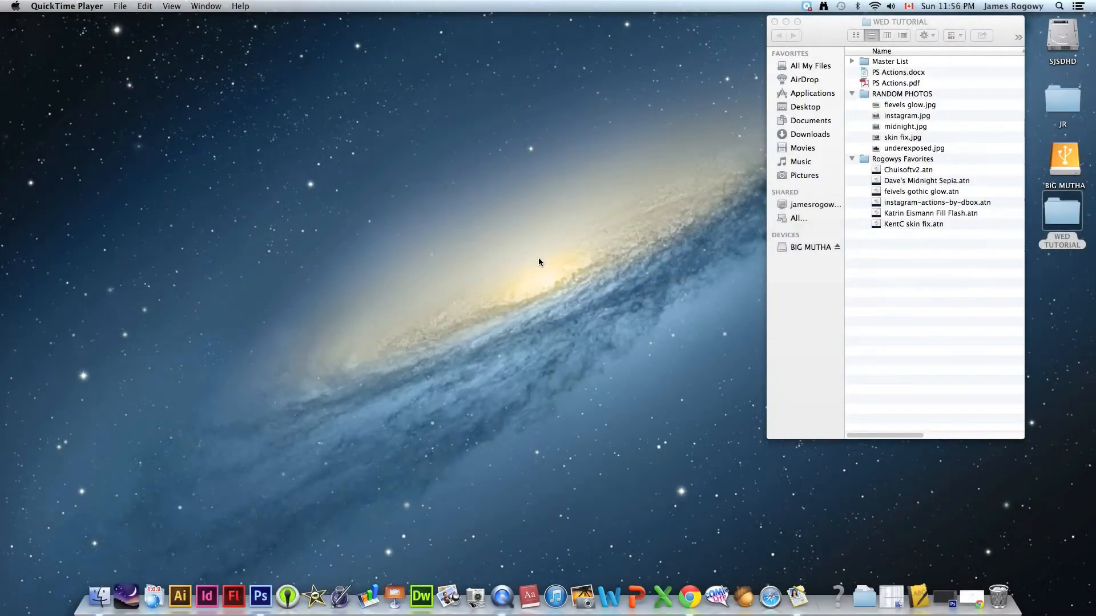
mouse_move(638, 283)
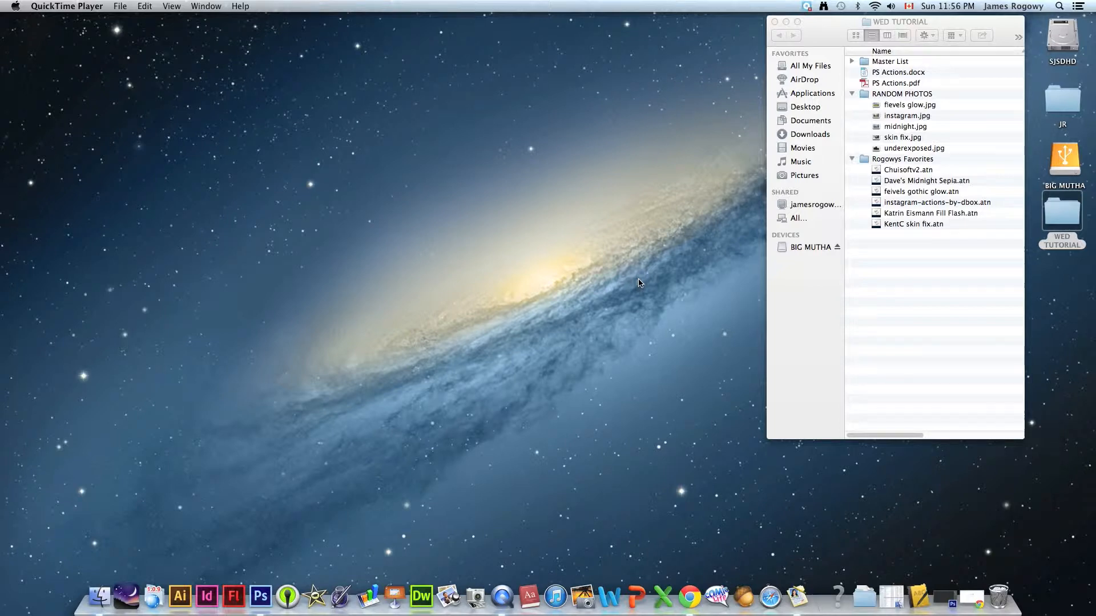
mouse_move(941, 294)
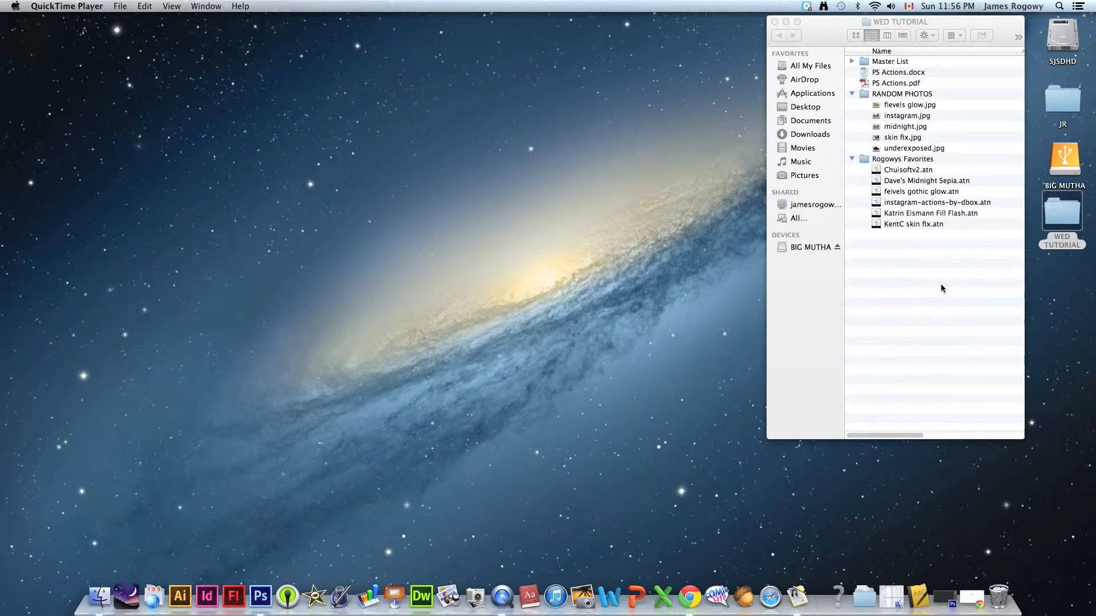
mouse_move(912, 234)
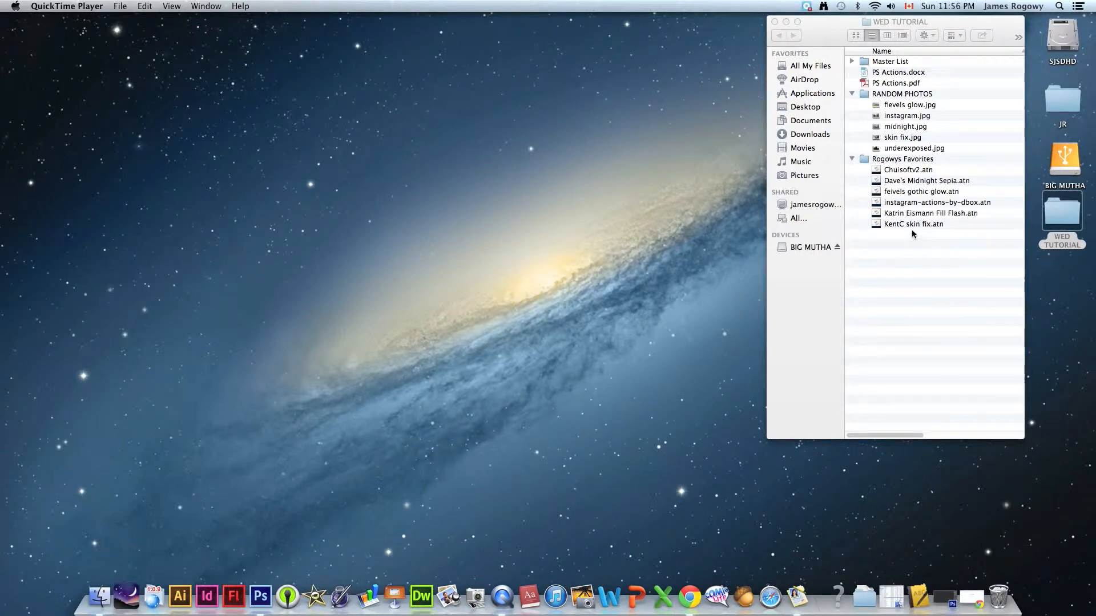
mouse_move(900, 251)
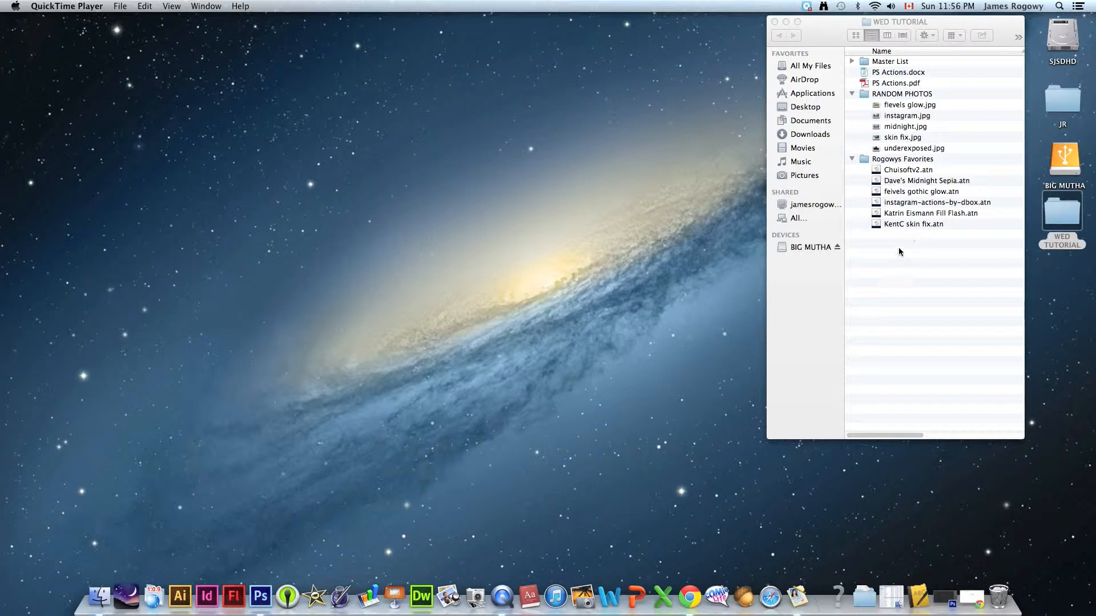
mouse_move(982, 203)
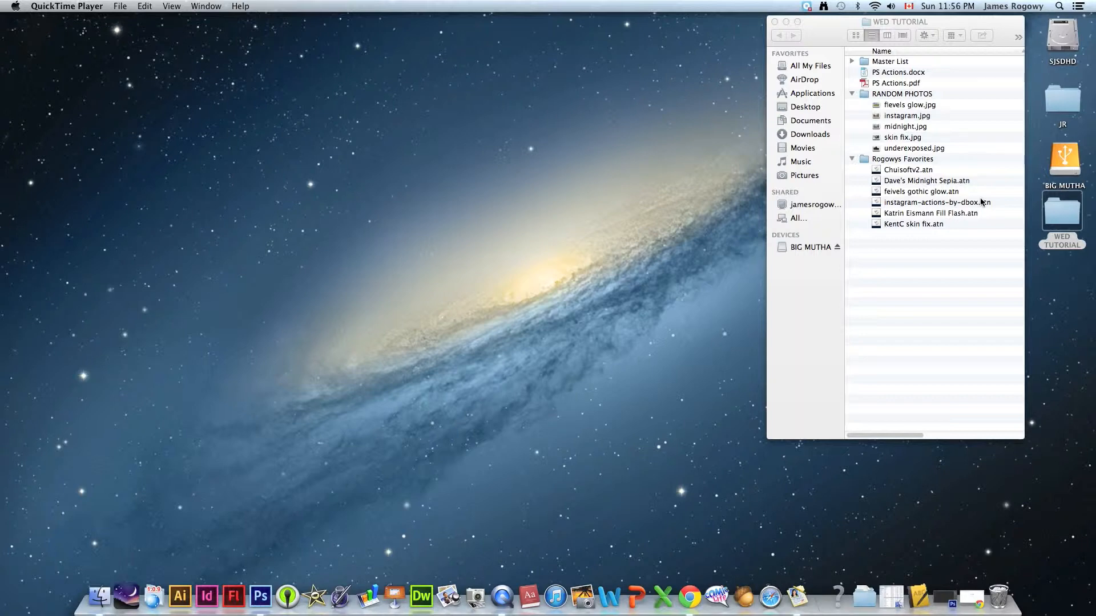
mouse_move(993, 239)
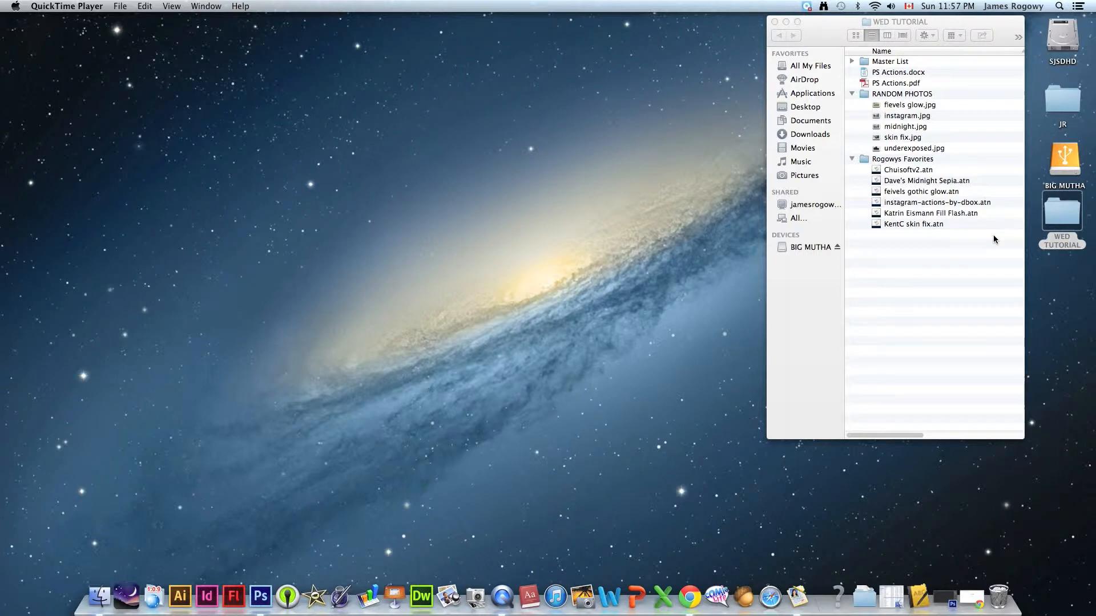
mouse_move(1003, 238)
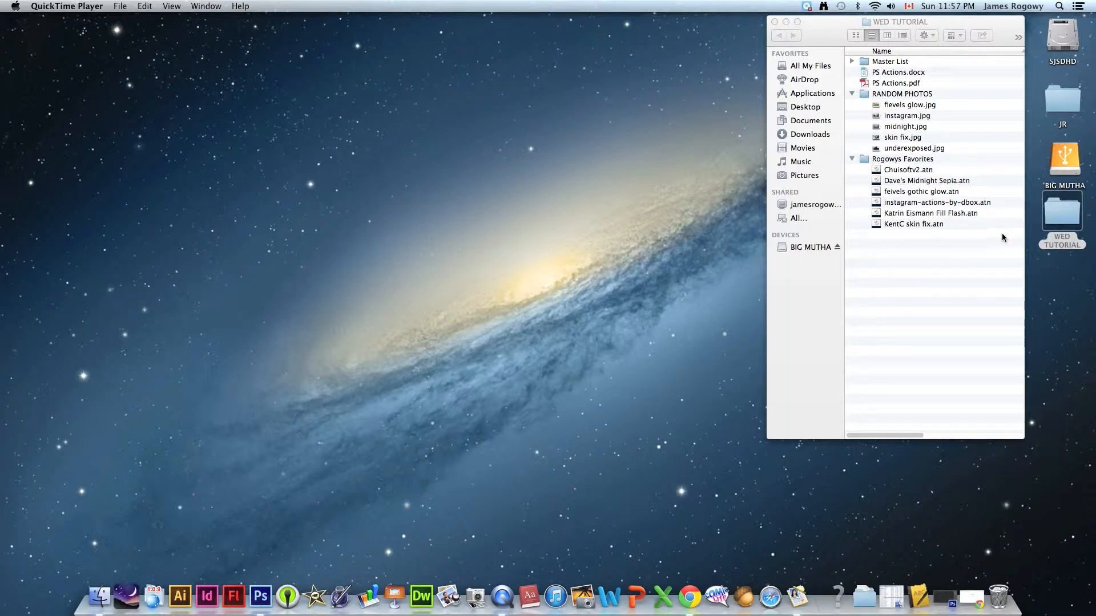
mouse_move(673, 263)
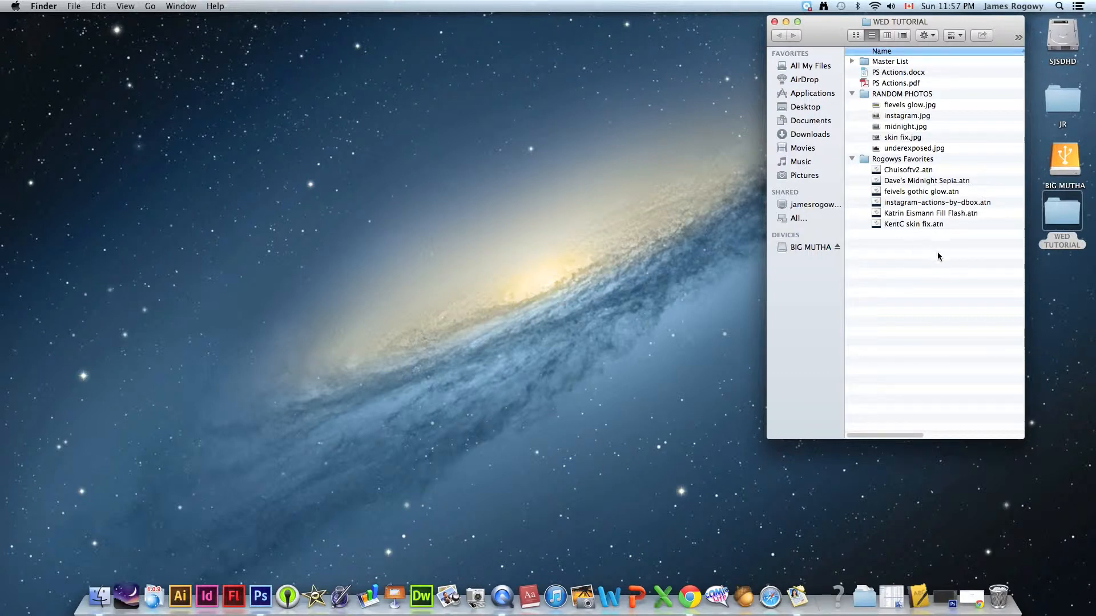
mouse_move(900, 100)
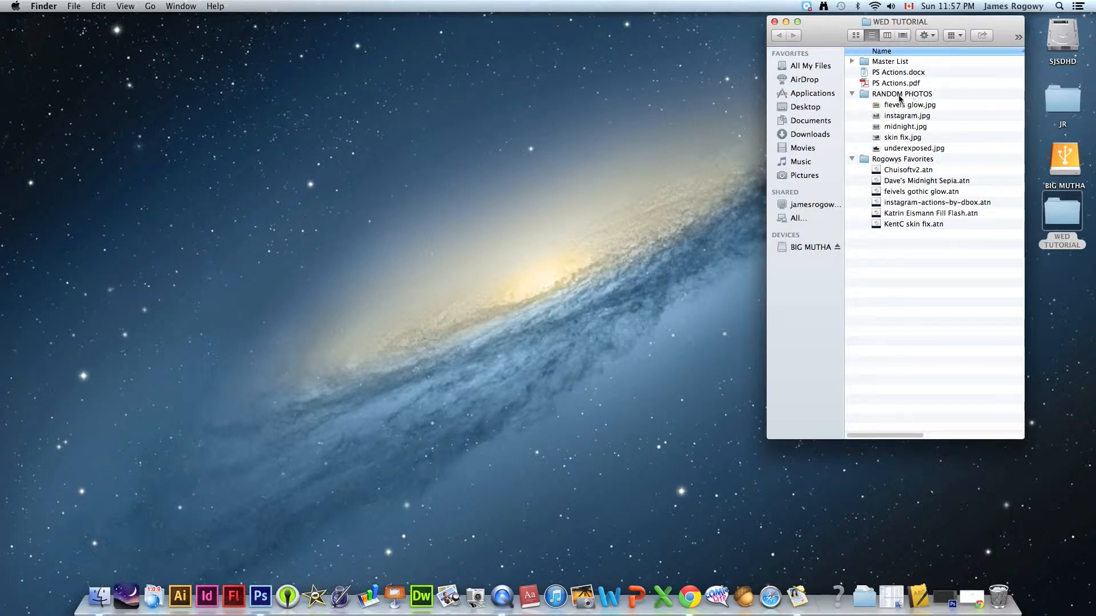
Open underexposed.jpg from the RANDOM PHOTOS folder into Photoshop
click(913, 148)
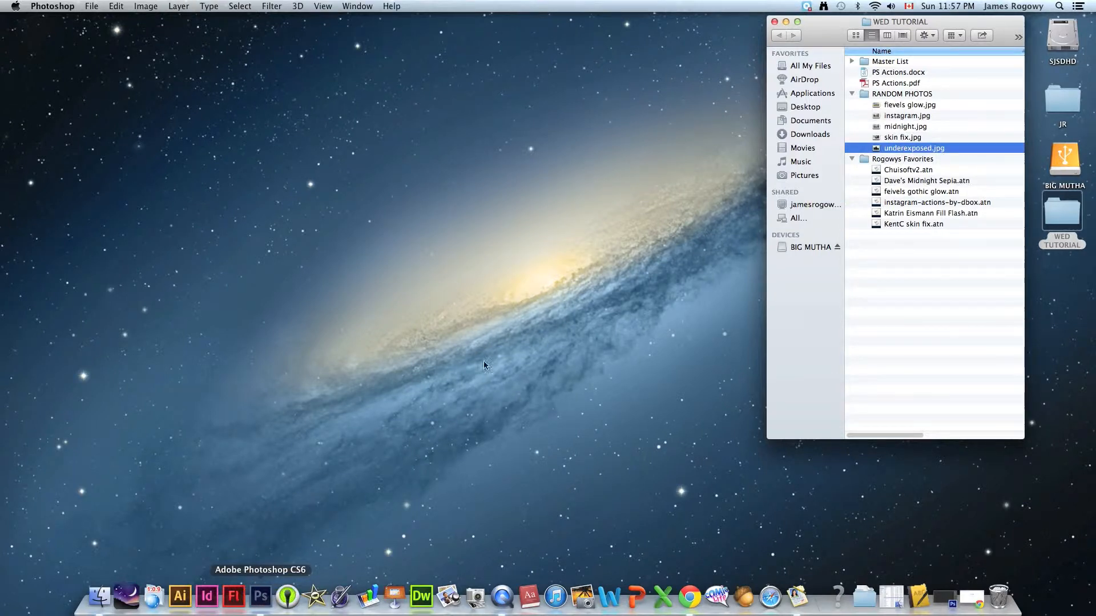
double_click(915, 148)
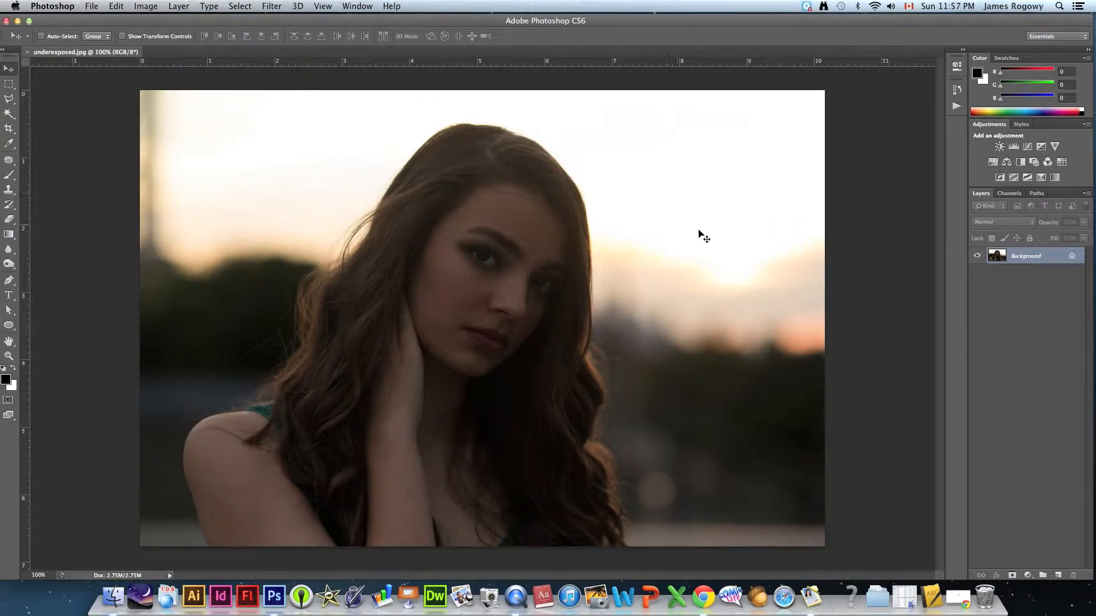
mouse_move(531, 225)
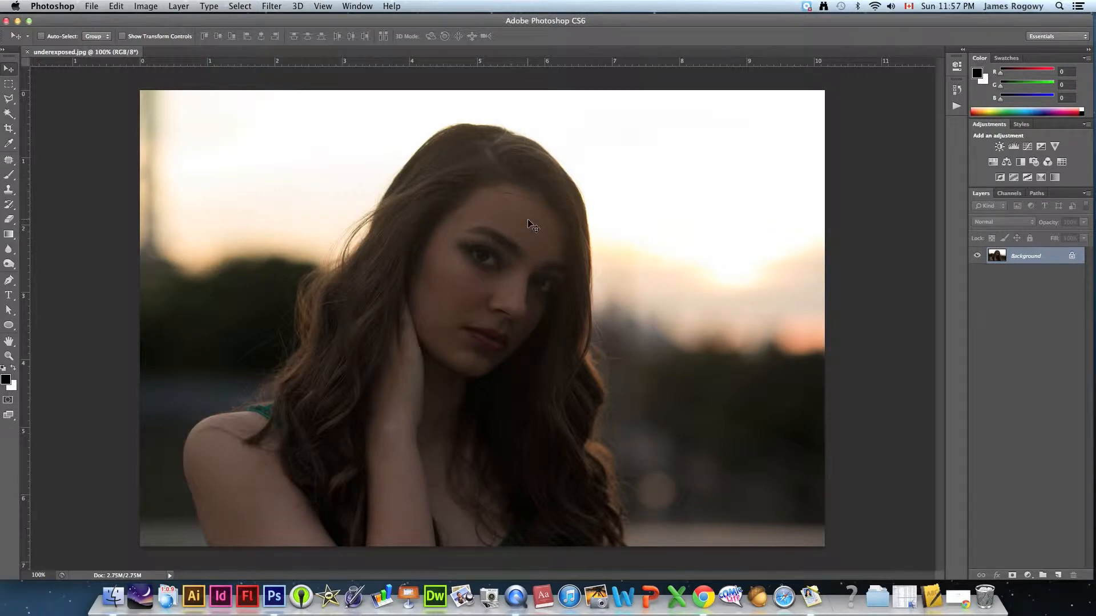
mouse_move(531, 291)
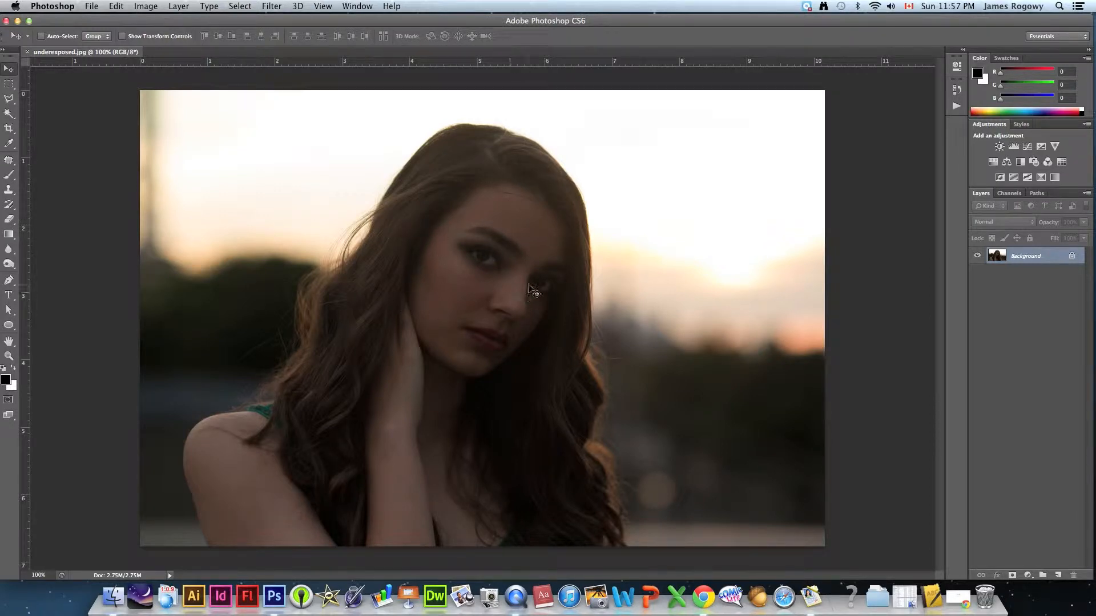
mouse_move(507, 203)
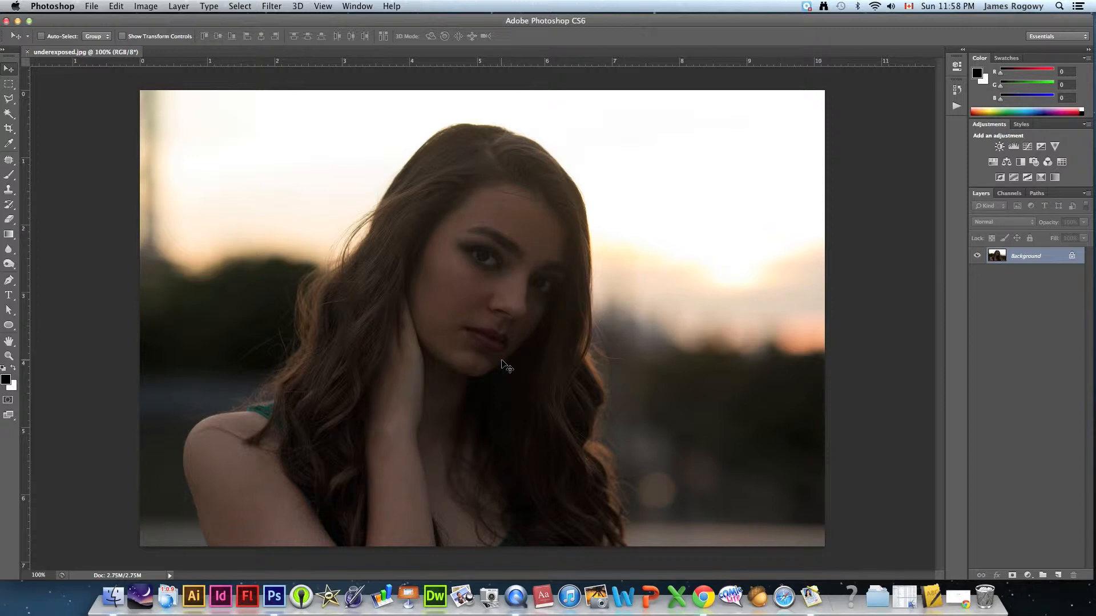
mouse_move(579, 209)
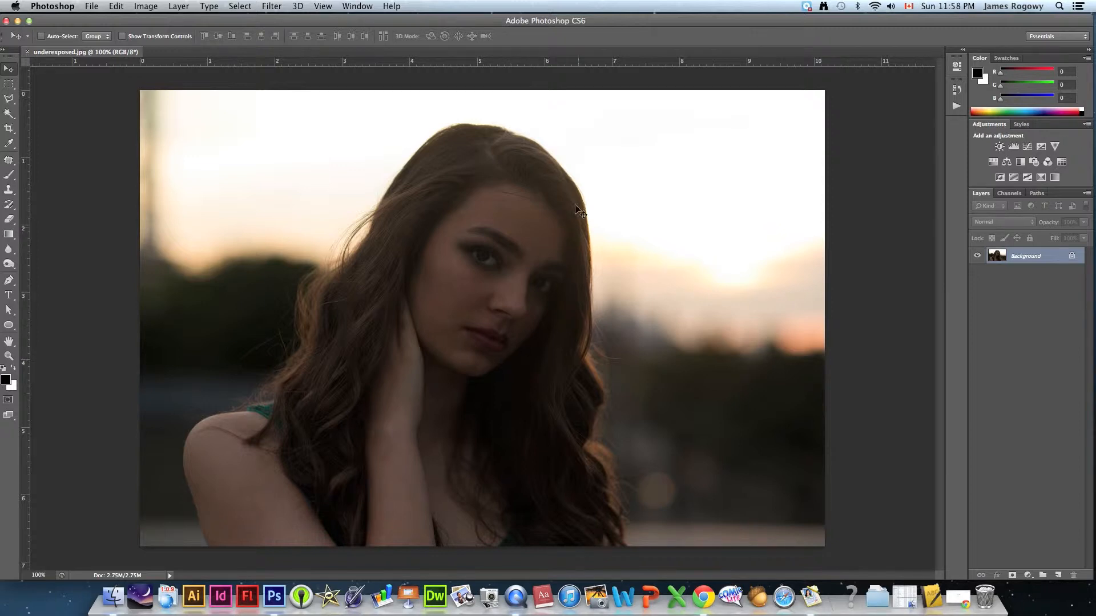
mouse_move(149, 157)
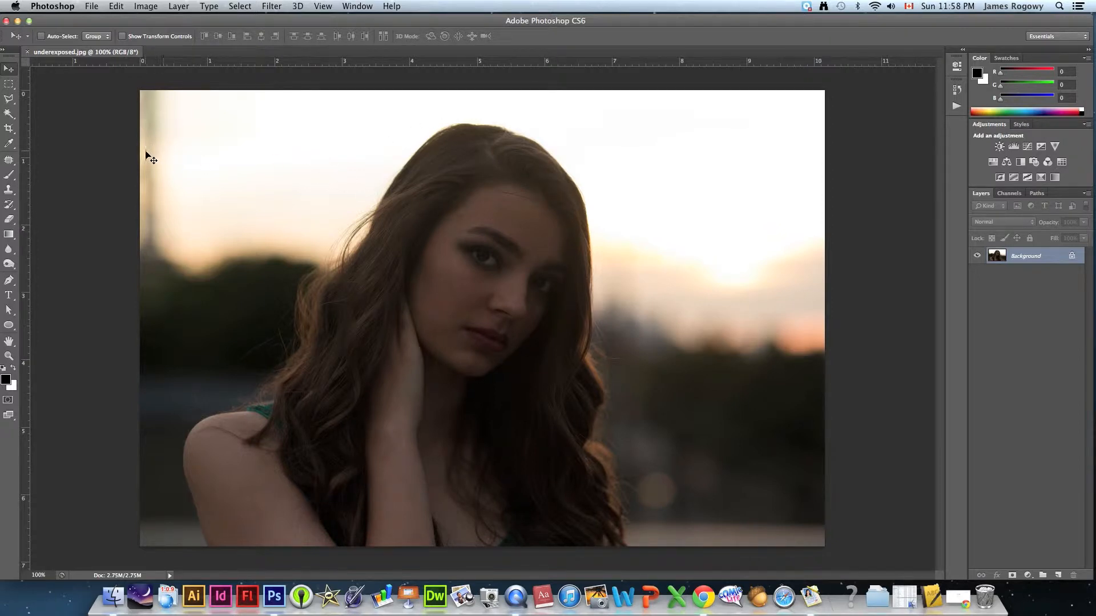
mouse_move(663, 135)
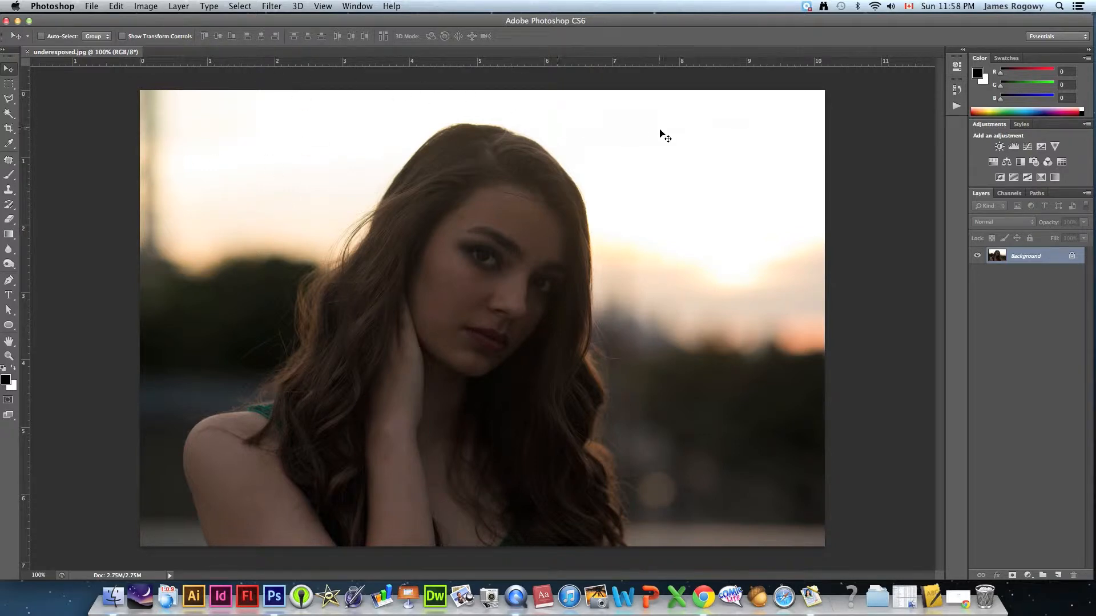
Show the Actions panel via Window menu and collapse the fevels gothic glow set
click(357, 7)
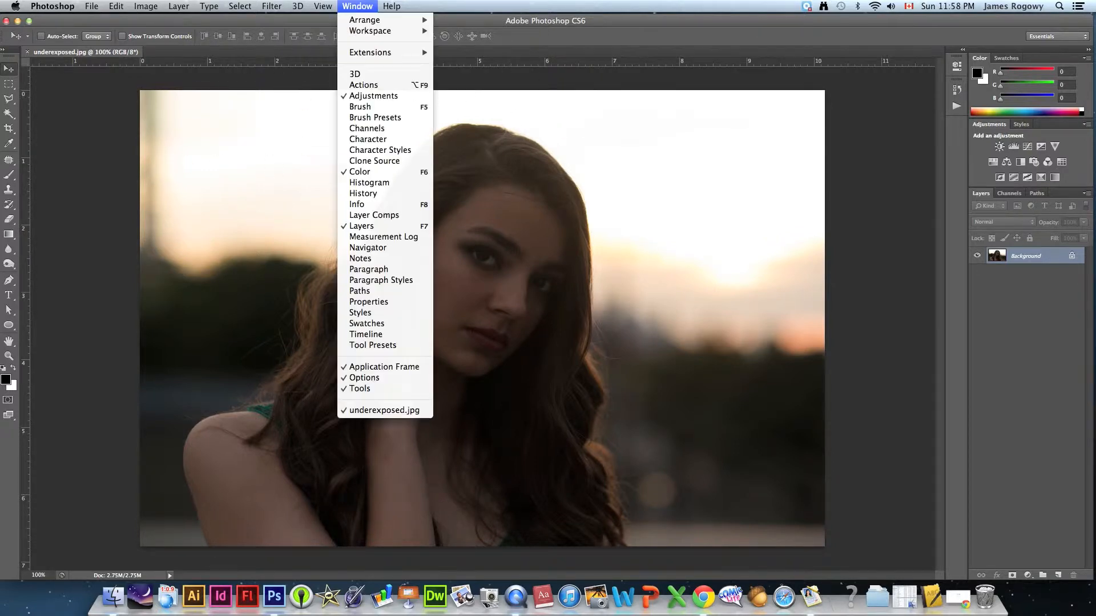
click(363, 85)
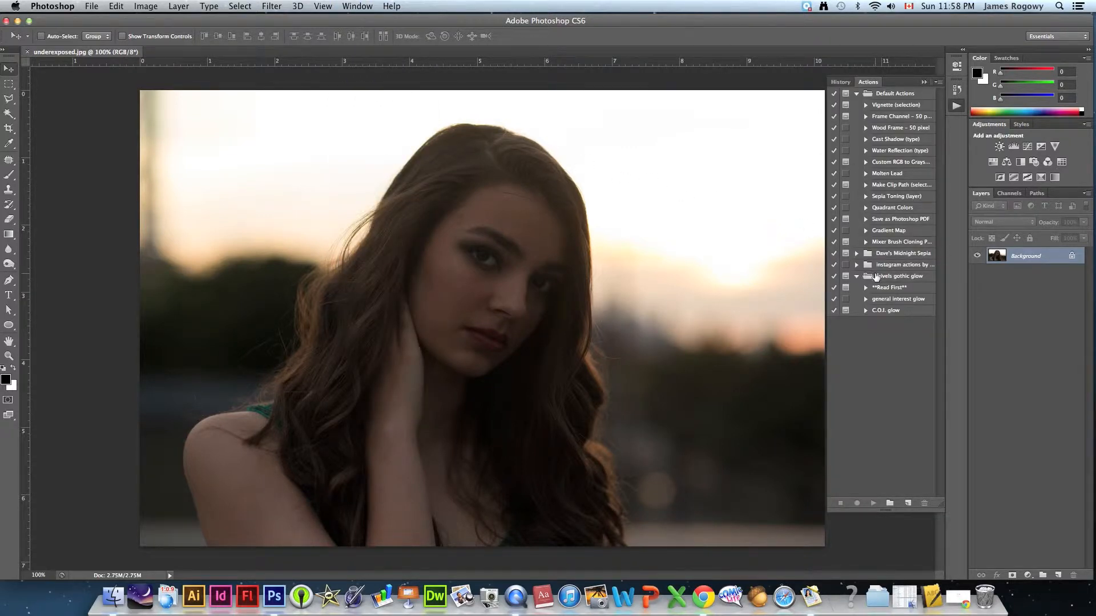
click(856, 276)
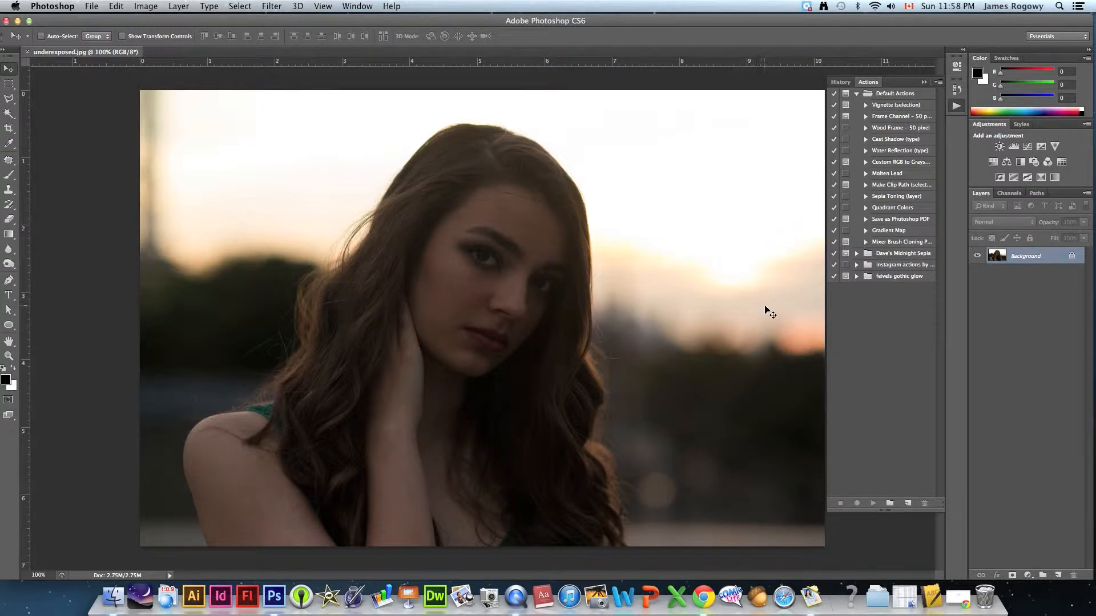
mouse_move(856, 333)
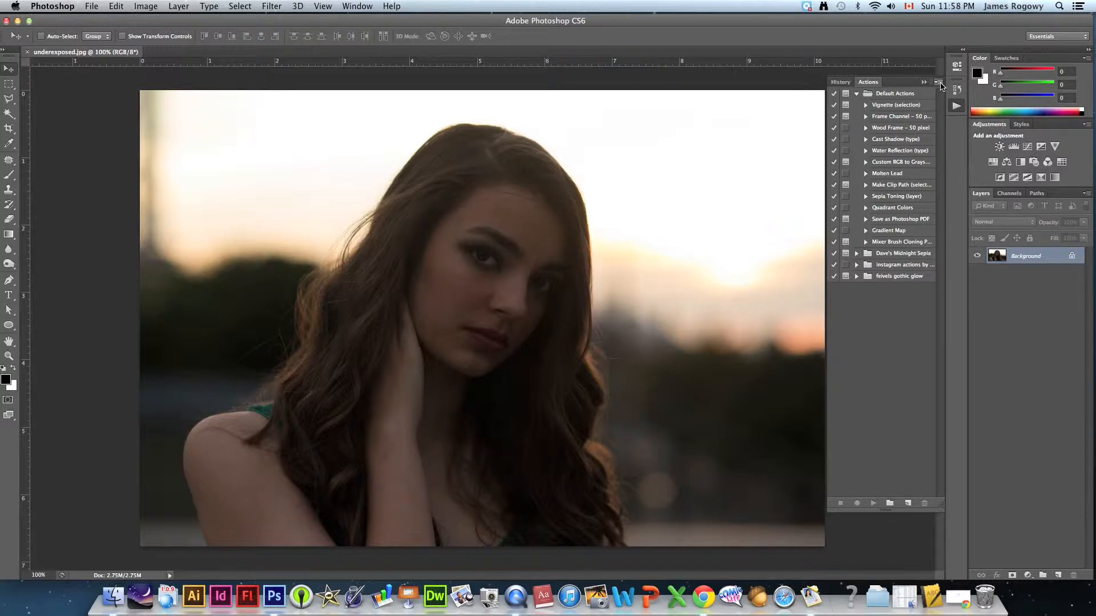
click(938, 82)
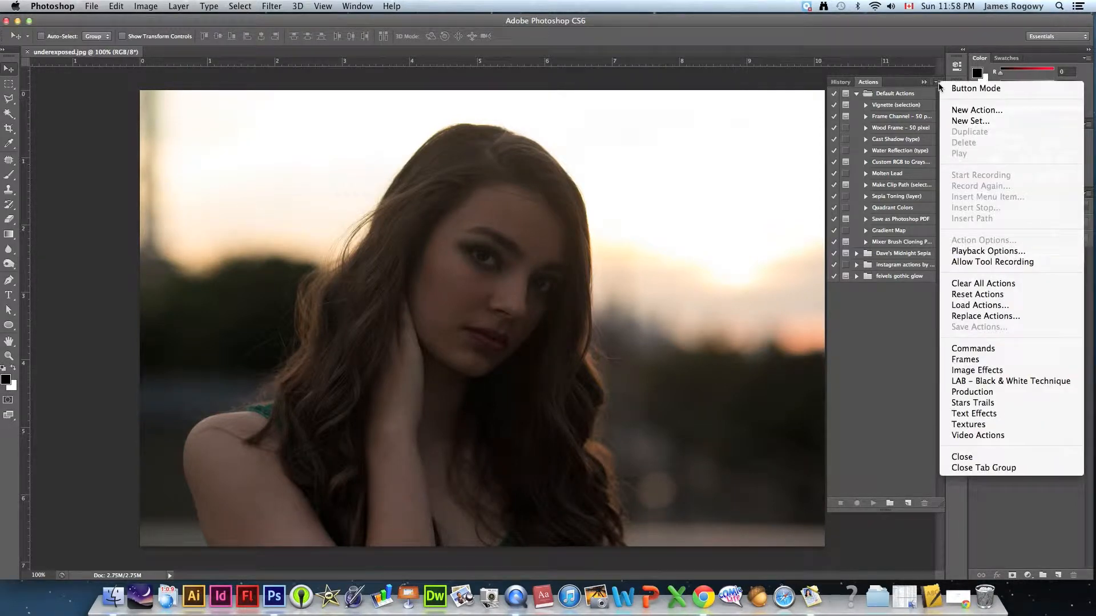
mouse_move(980, 306)
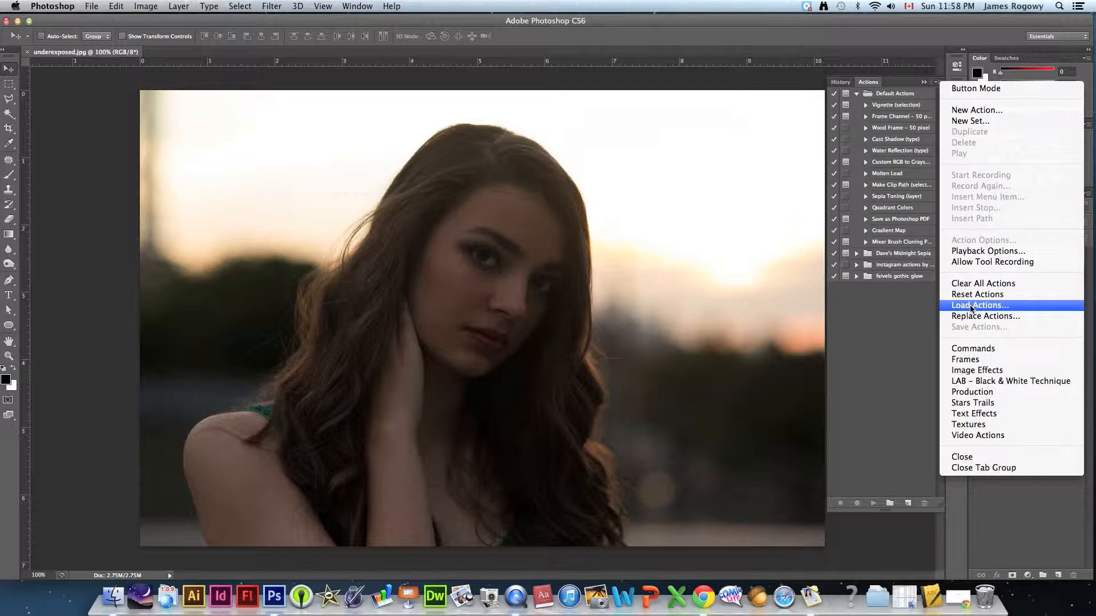
Load Katrin Eismann Fill Flash.atn from WED TUTORIAL > Rogowys Favorites
click(979, 305)
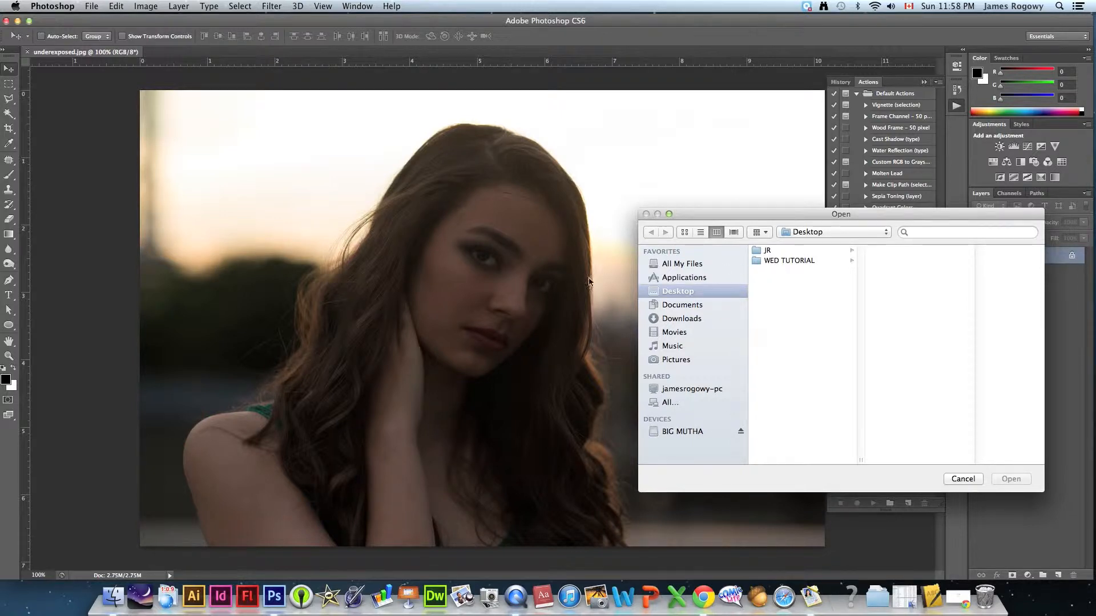
mouse_move(521, 343)
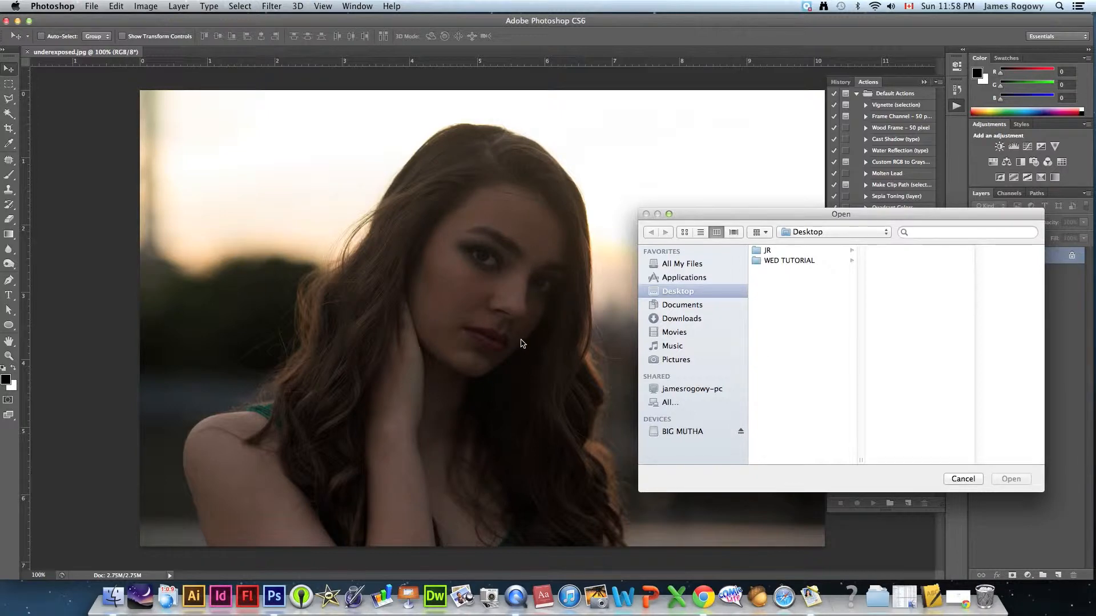
mouse_move(529, 225)
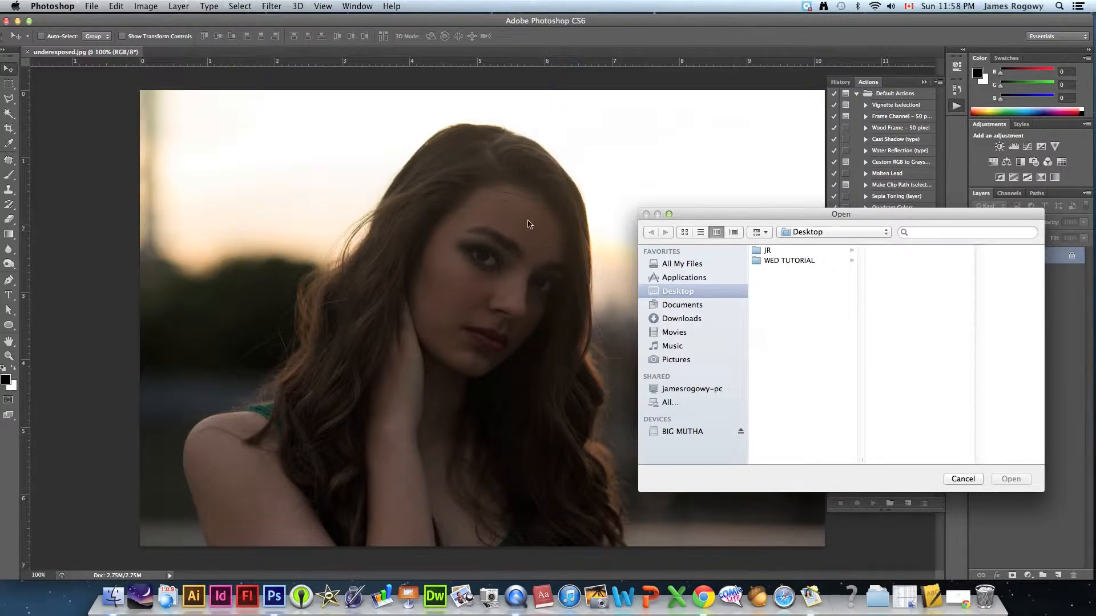
mouse_move(533, 314)
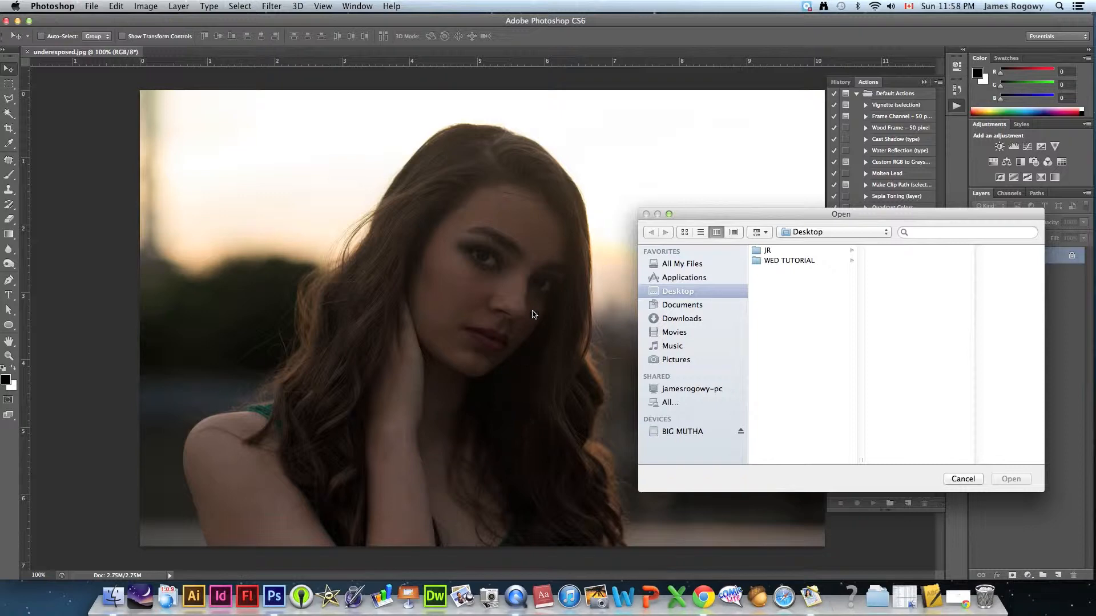
mouse_move(313, 103)
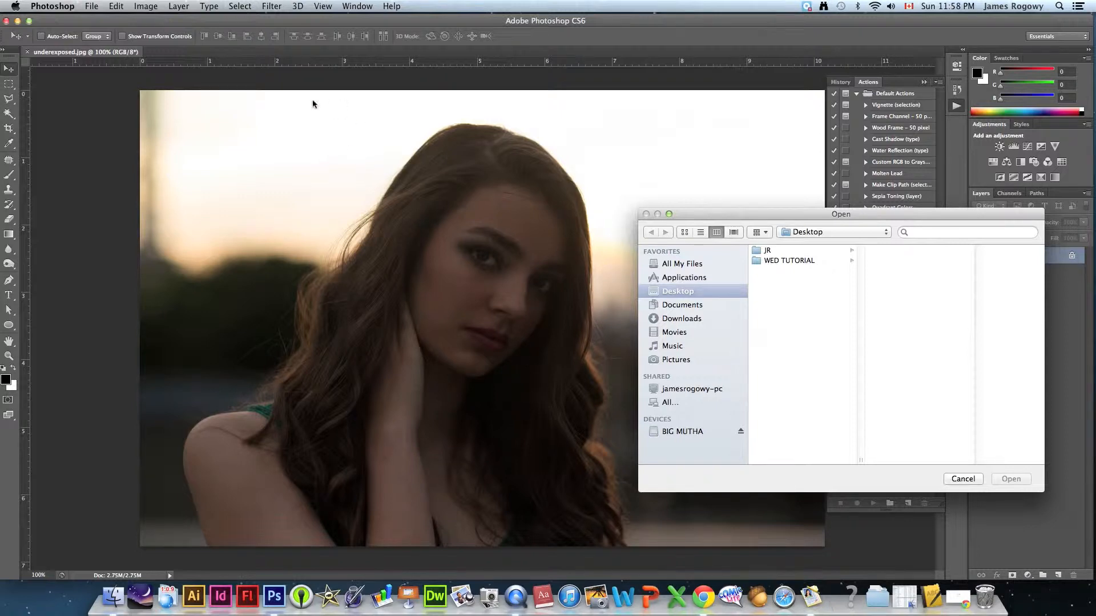
mouse_move(548, 287)
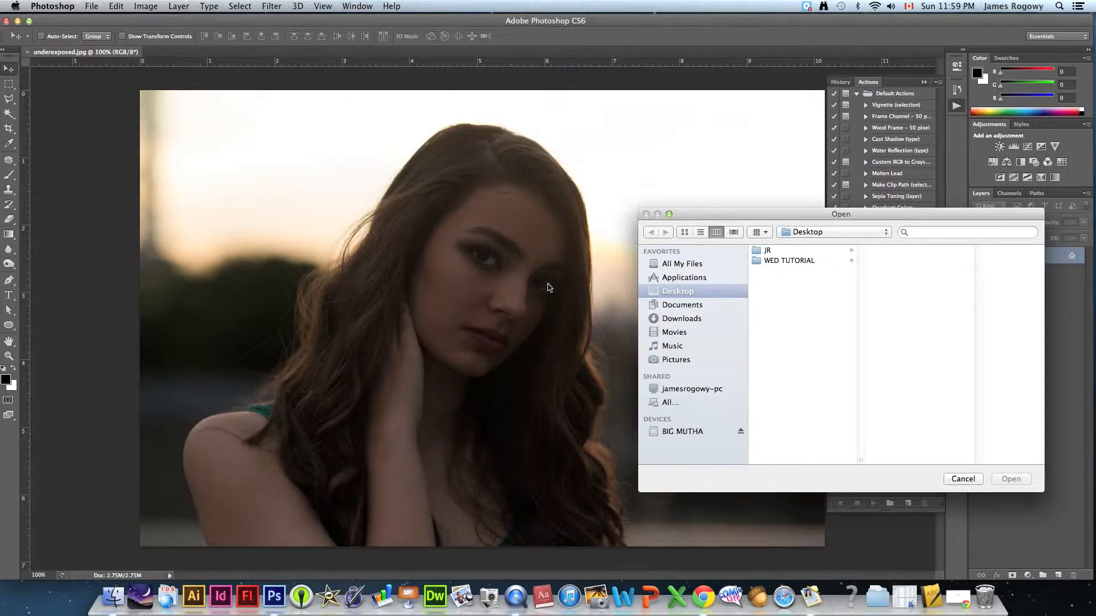
mouse_move(813, 321)
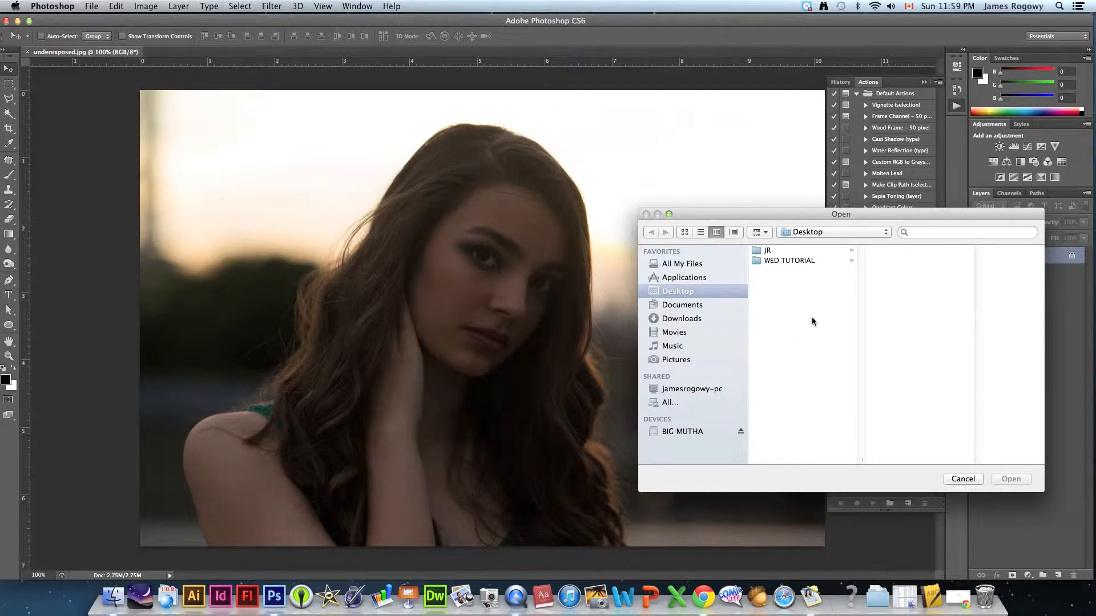
click(790, 261)
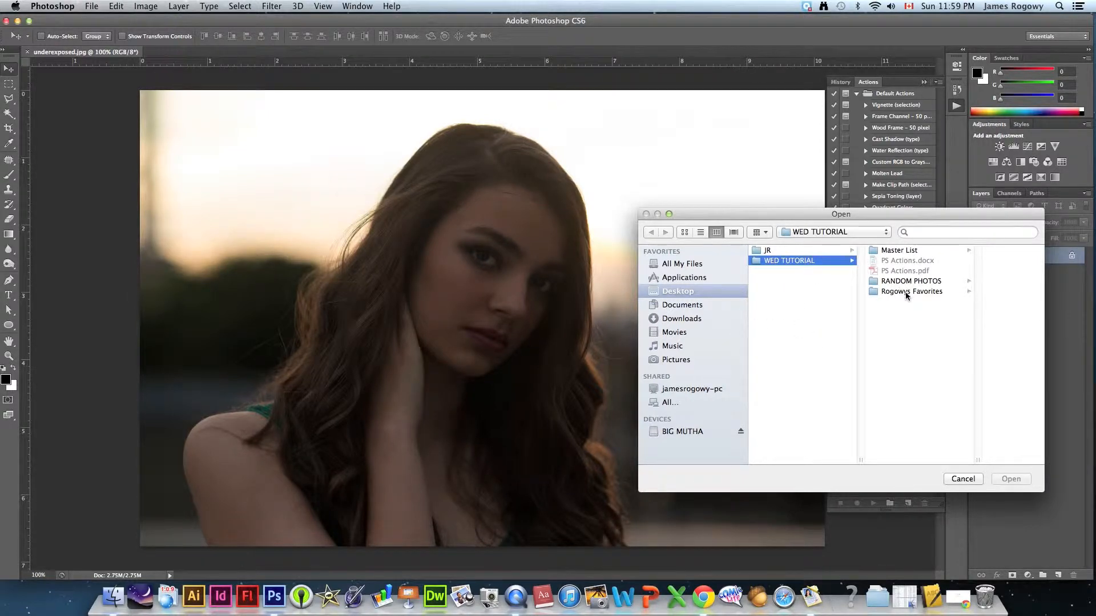
click(911, 292)
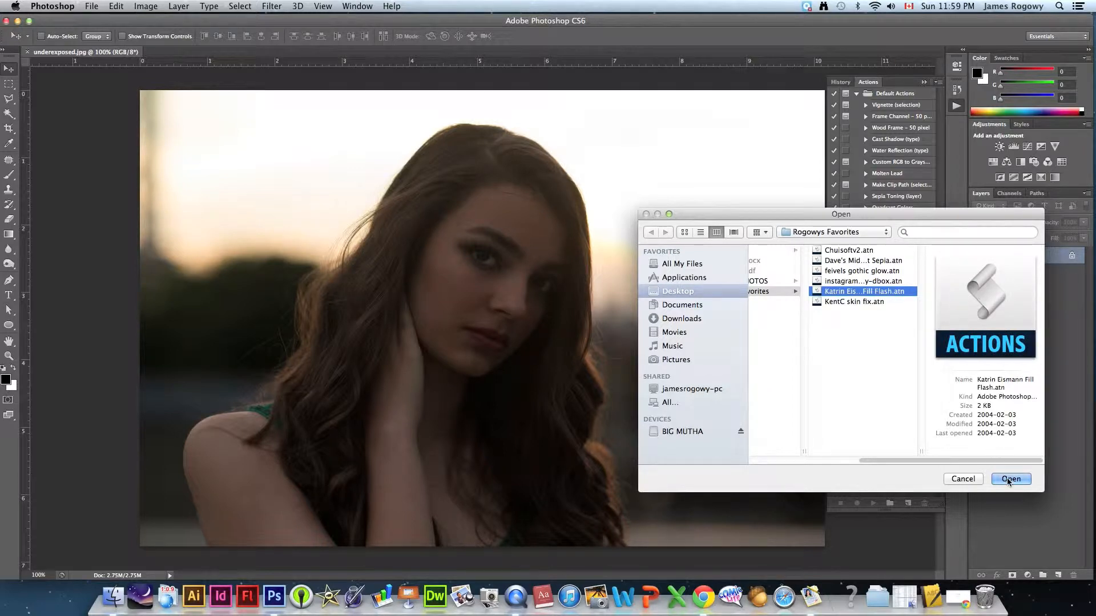
click(1011, 479)
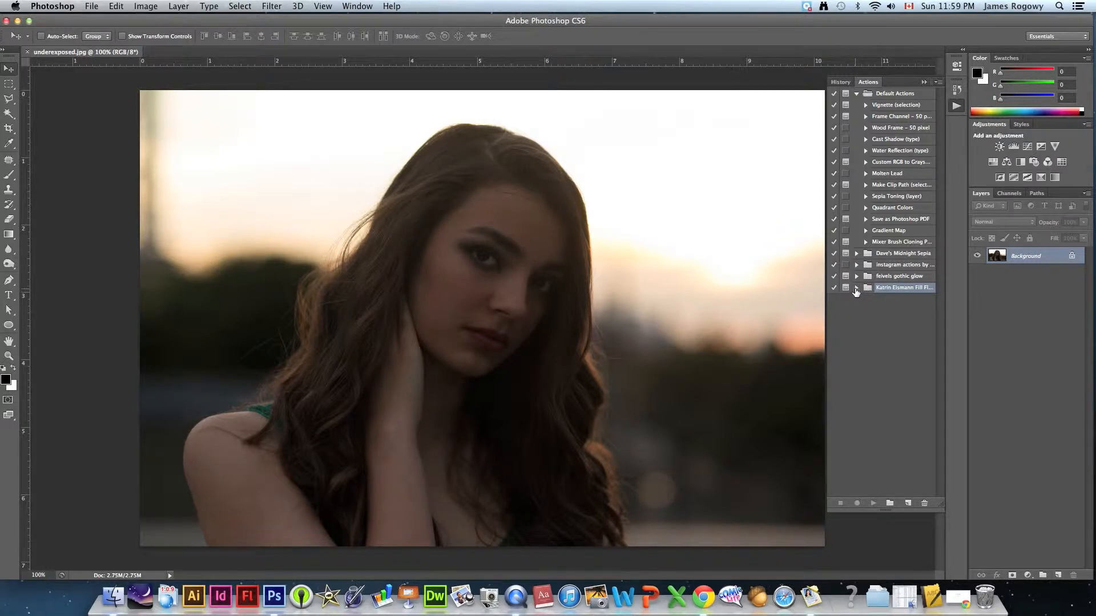
Run the Fill Flash action on the portrait, continuing past its info message
click(857, 288)
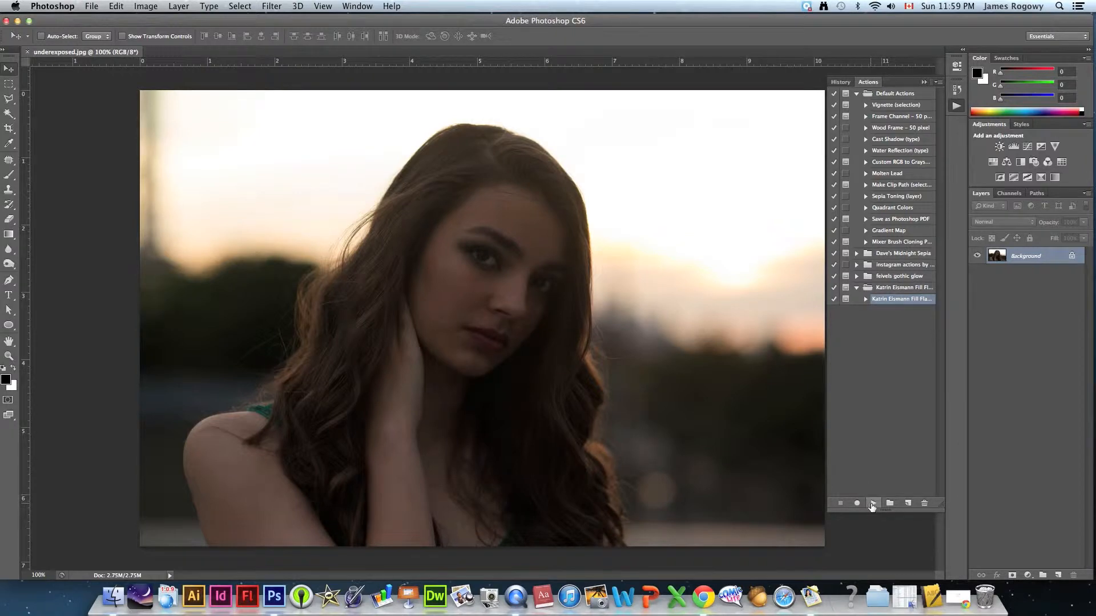
click(872, 503)
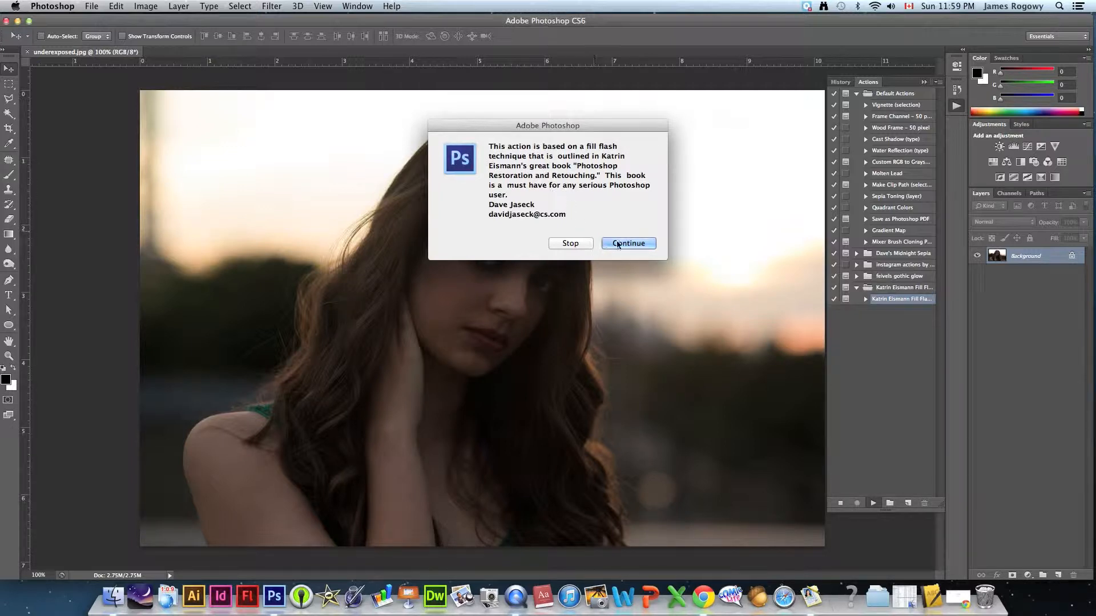
click(628, 243)
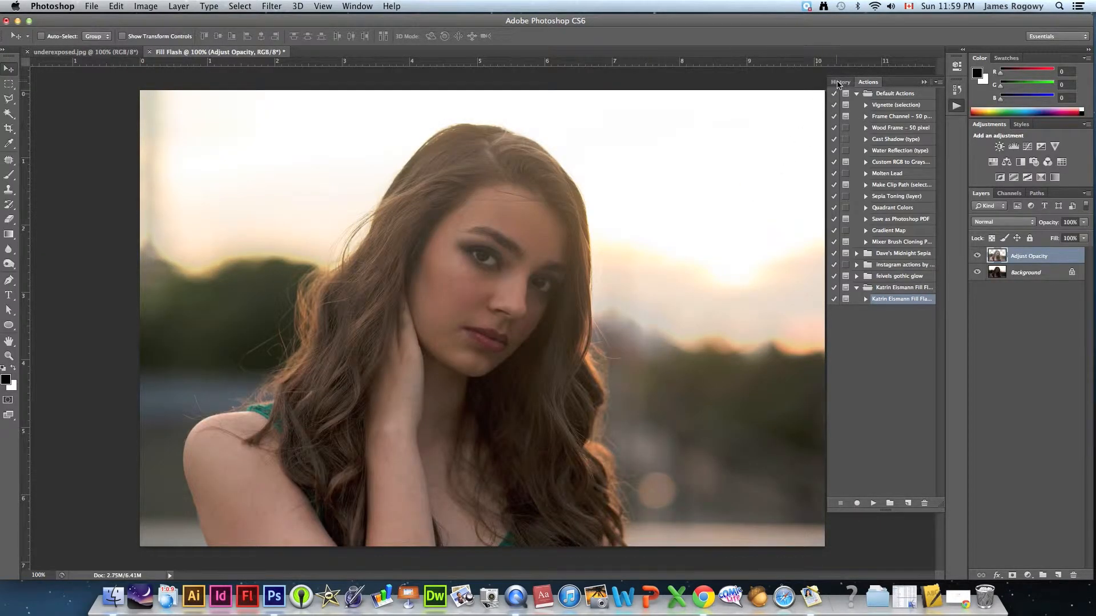
Review the action's steps in History and return to the brightened result
click(840, 82)
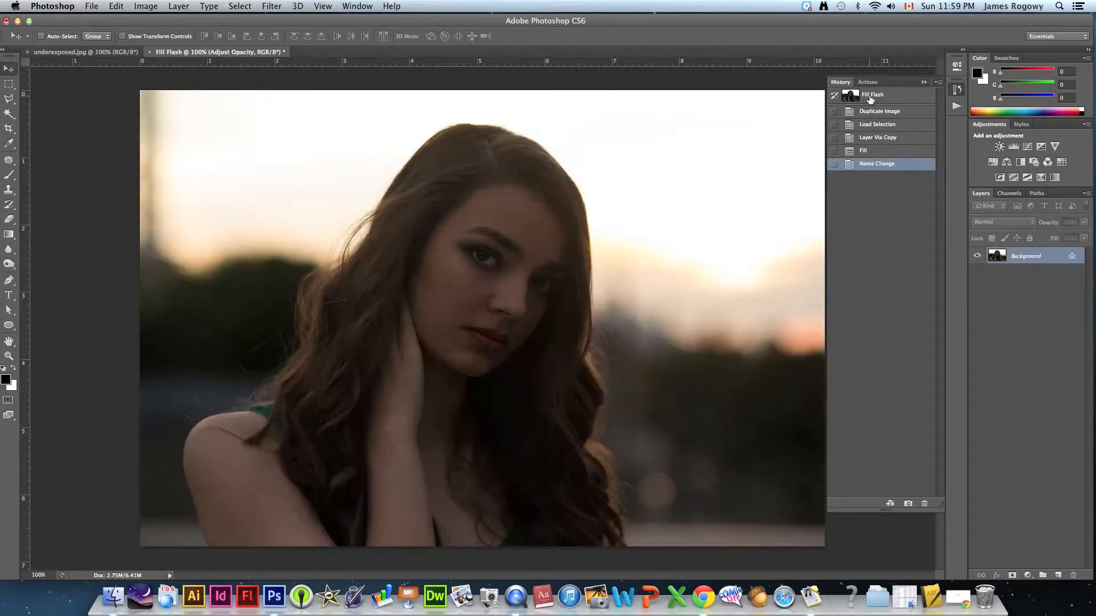
click(877, 164)
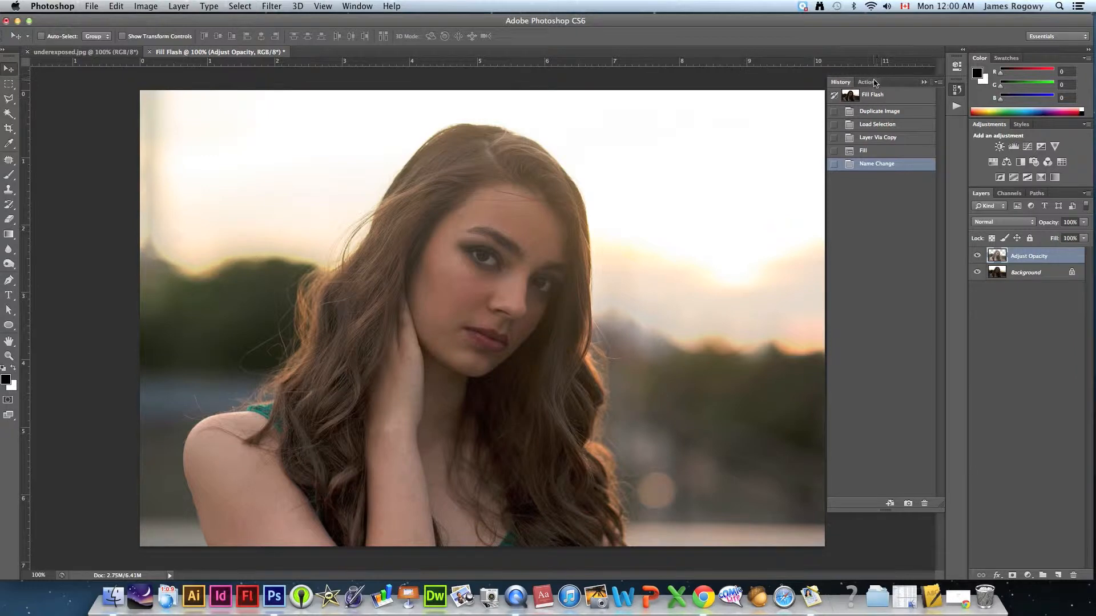
click(867, 81)
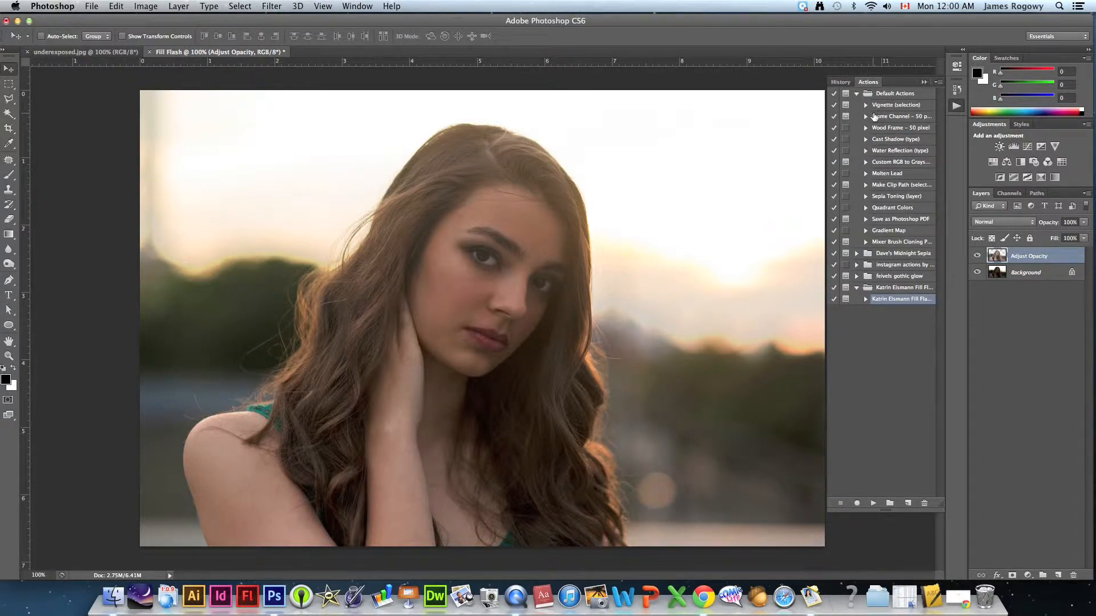
click(902, 115)
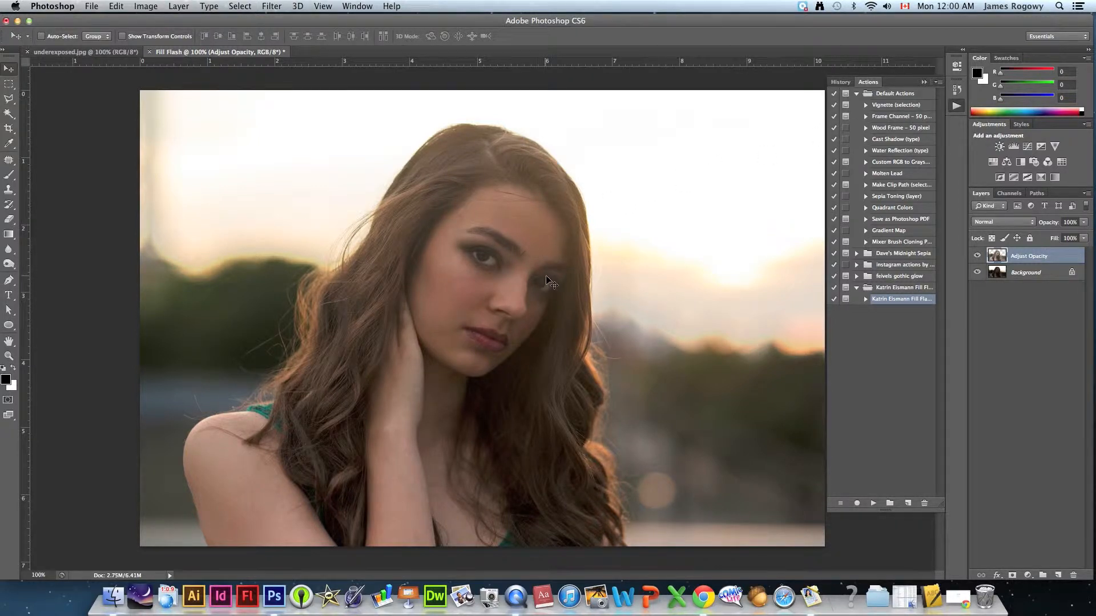
Save the brightened portrait as Fill Flash.psd on the Desktop and close the documents
click(90, 6)
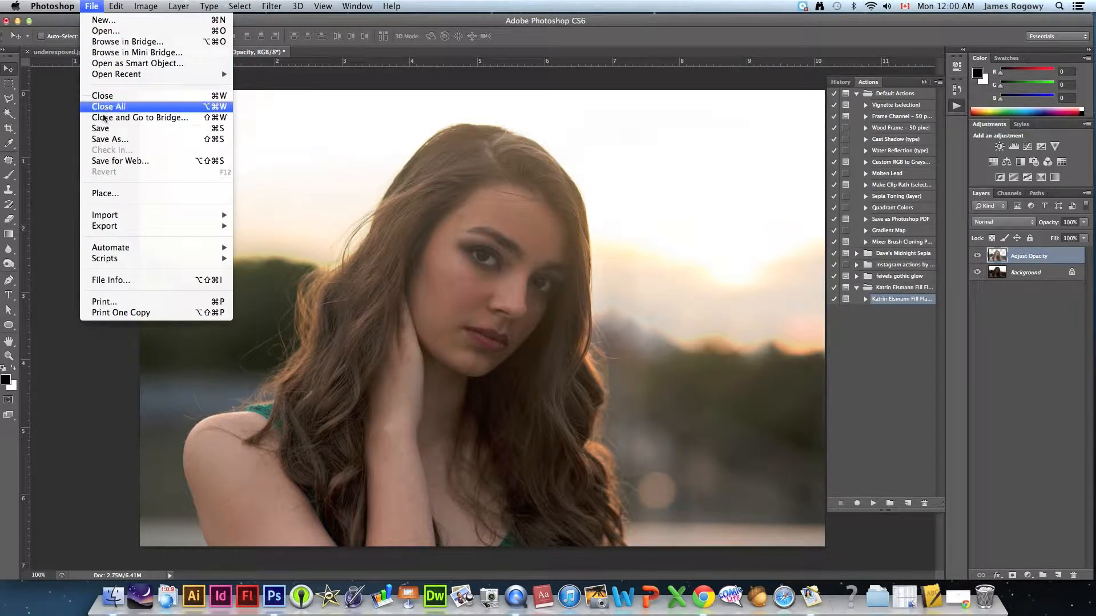
click(109, 140)
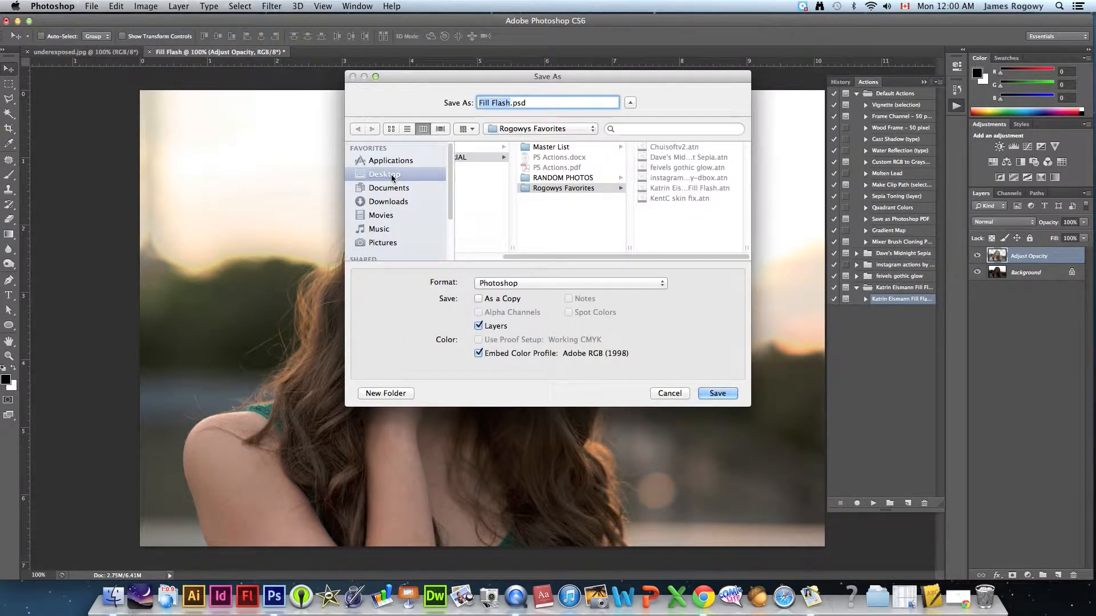
click(717, 393)
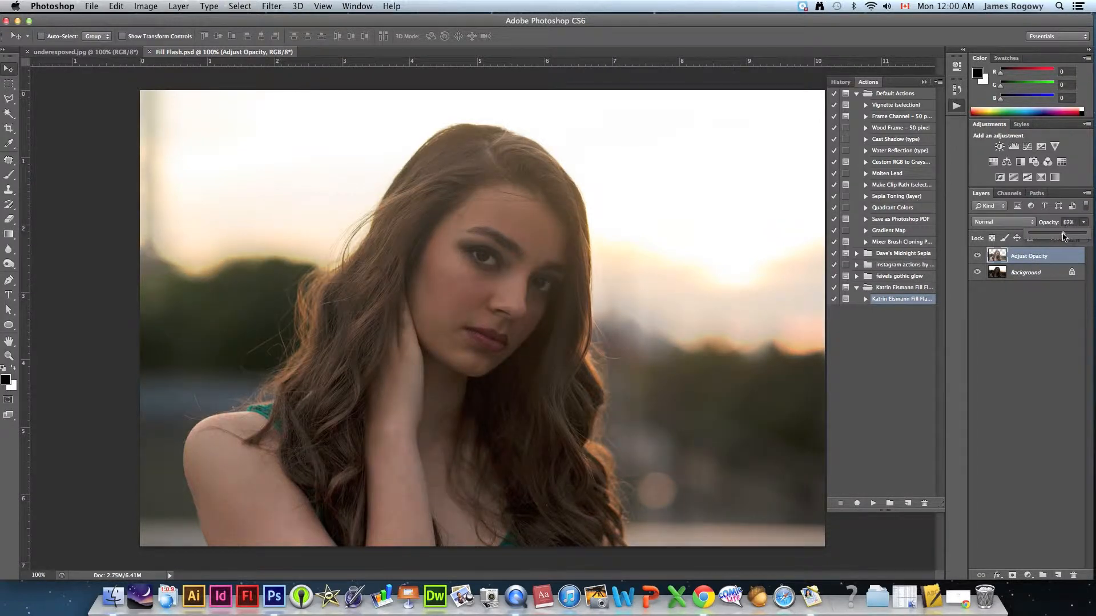
click(1063, 237)
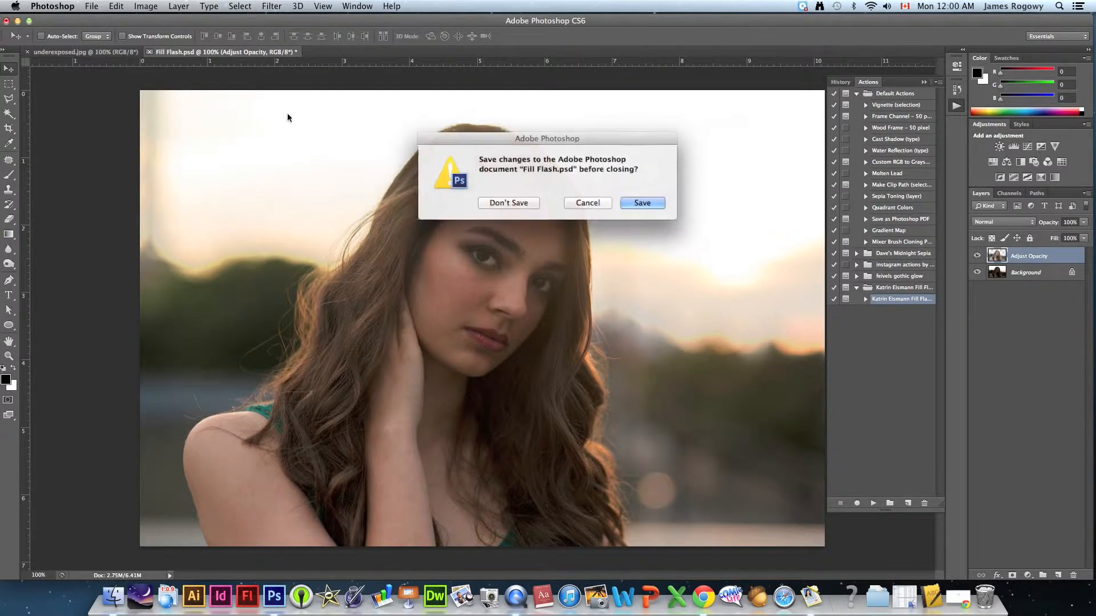
click(508, 202)
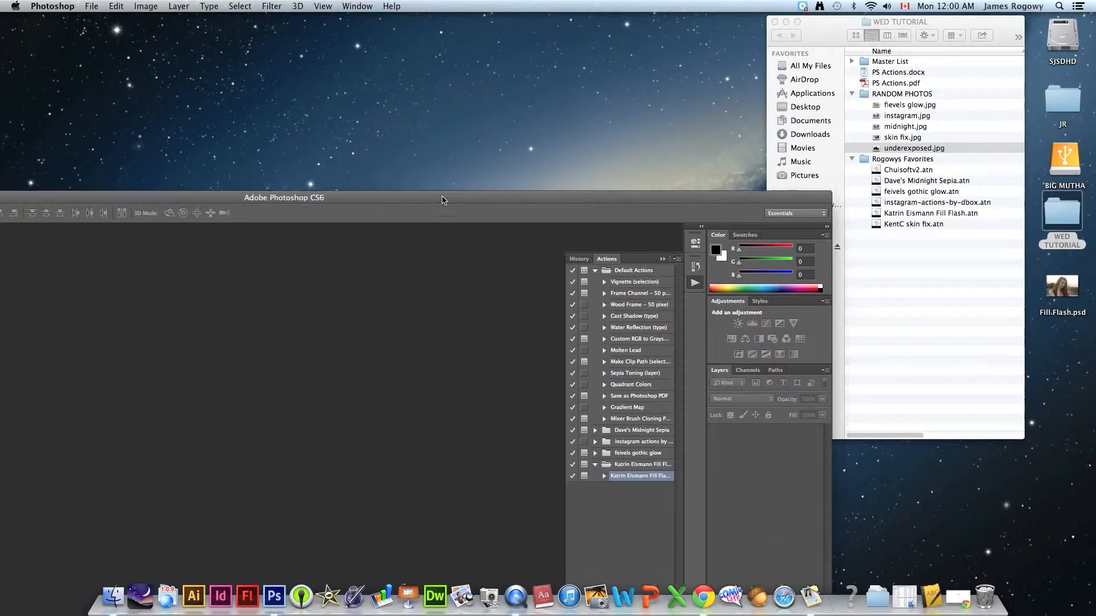
Open midnight.jpg from RANDOM PHOTOS by dropping it onto the Photoshop dock icon
click(906, 127)
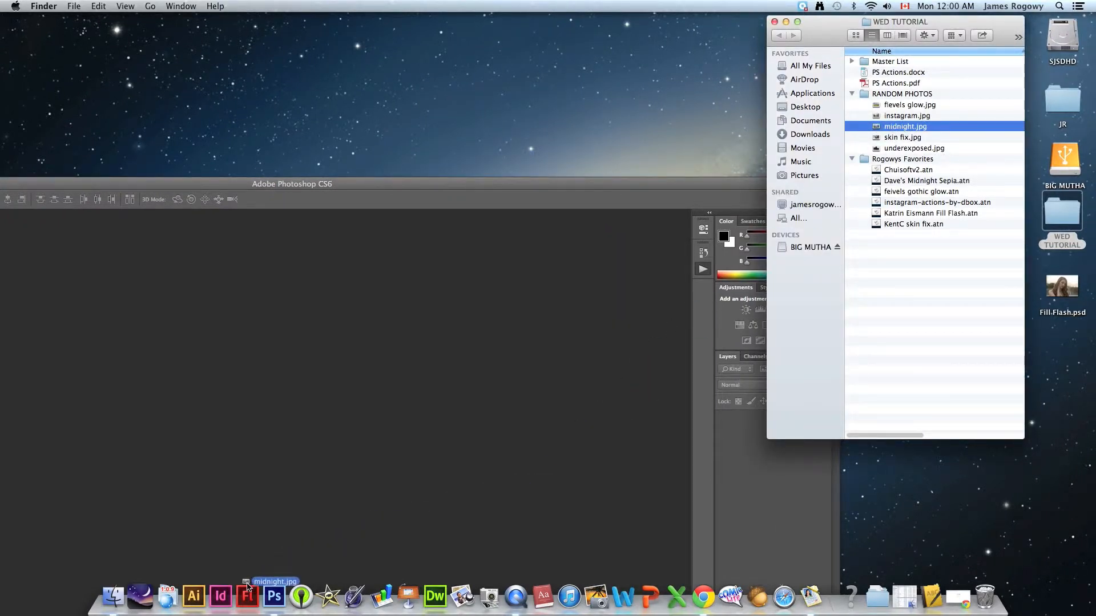
click(274, 596)
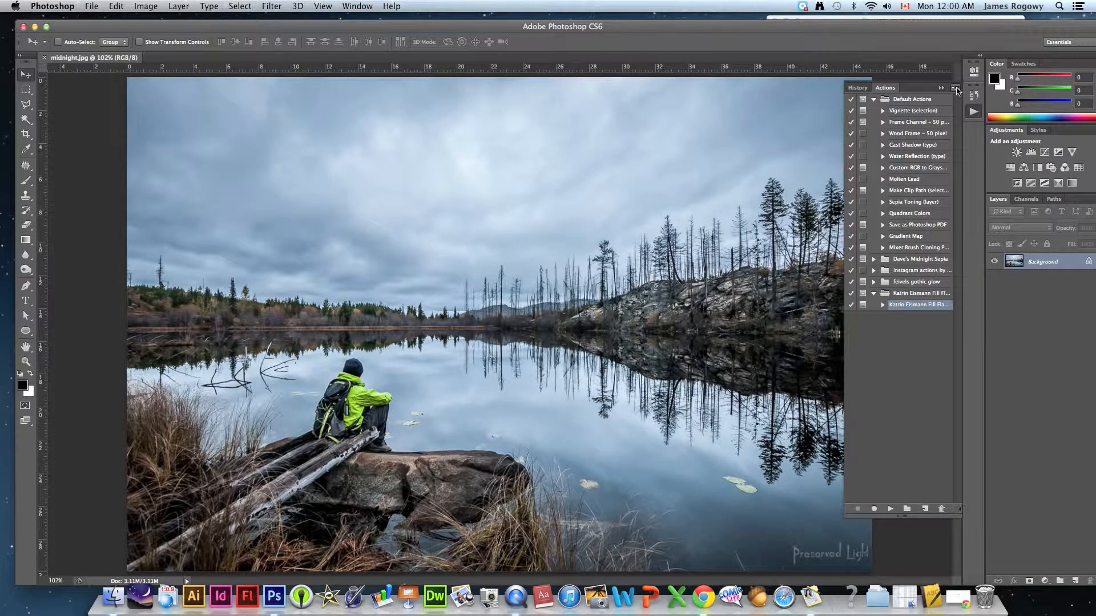
Load Dave's Midnight Sepia.atn from the Rogowys Favorites folder
click(956, 89)
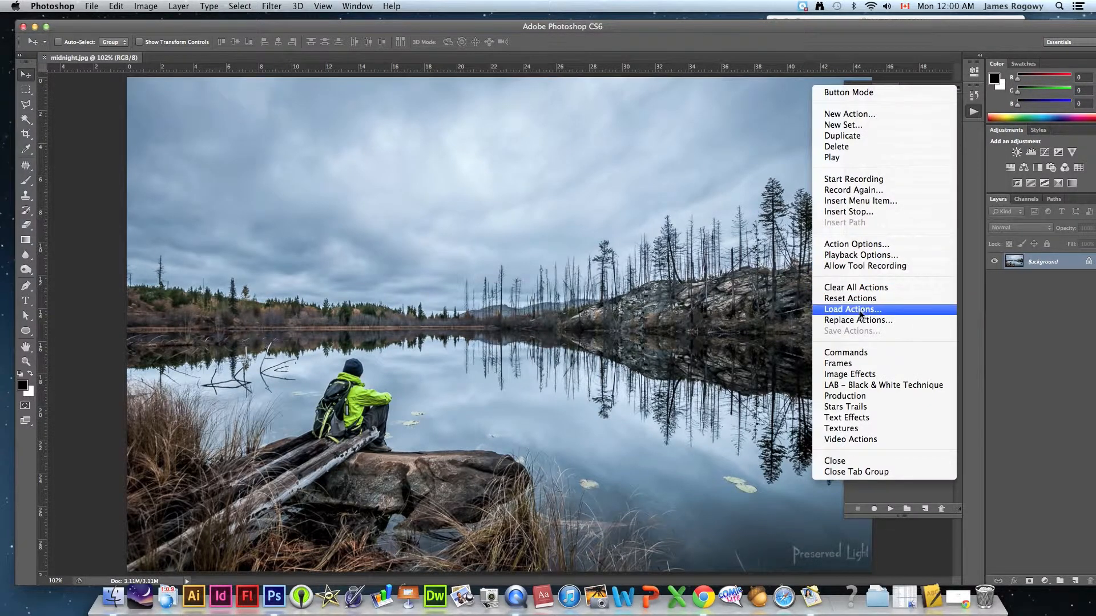
click(853, 309)
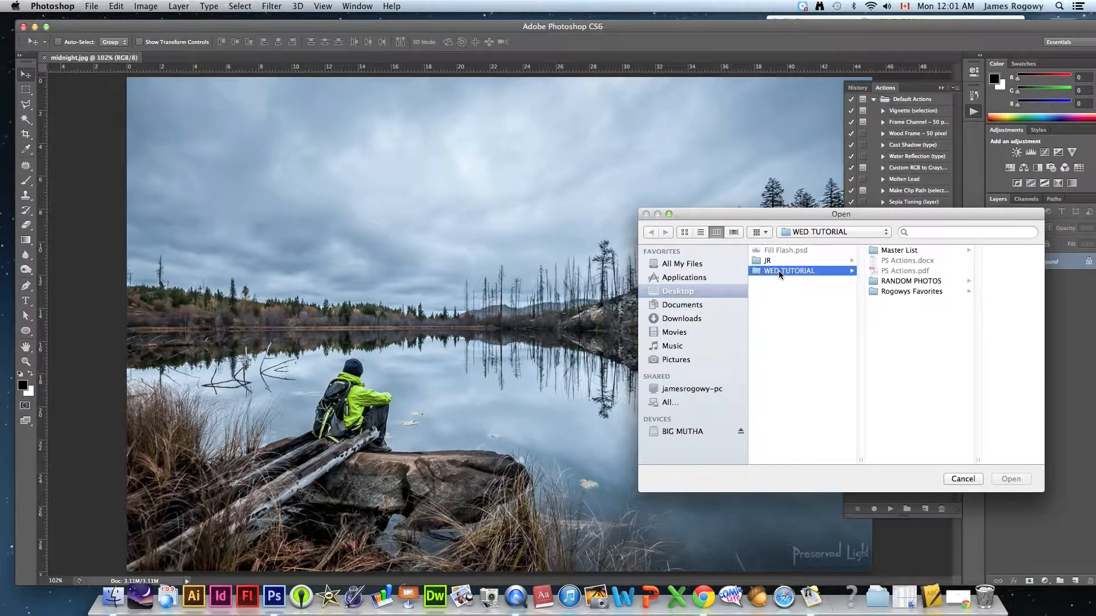
click(911, 291)
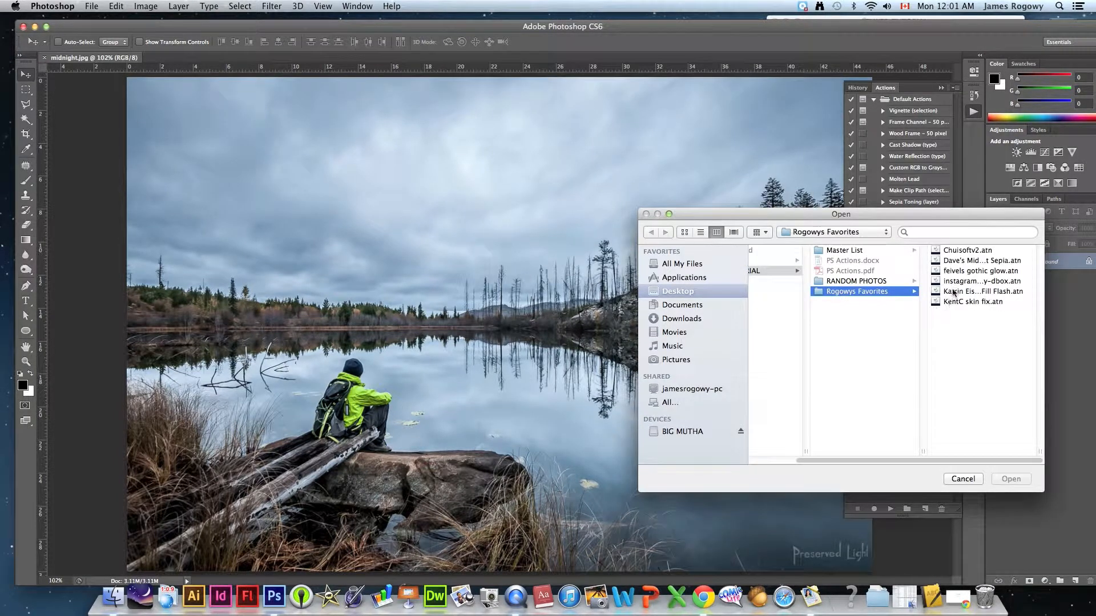
click(982, 260)
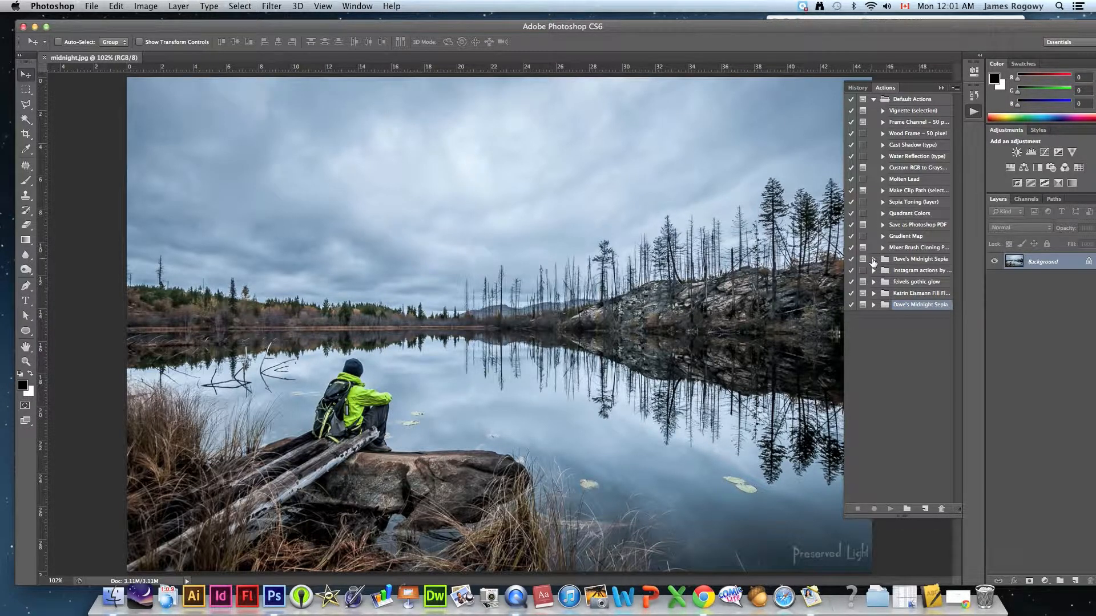
Run the Midnight Sepia action on the lake photo and review its steps in History
click(873, 259)
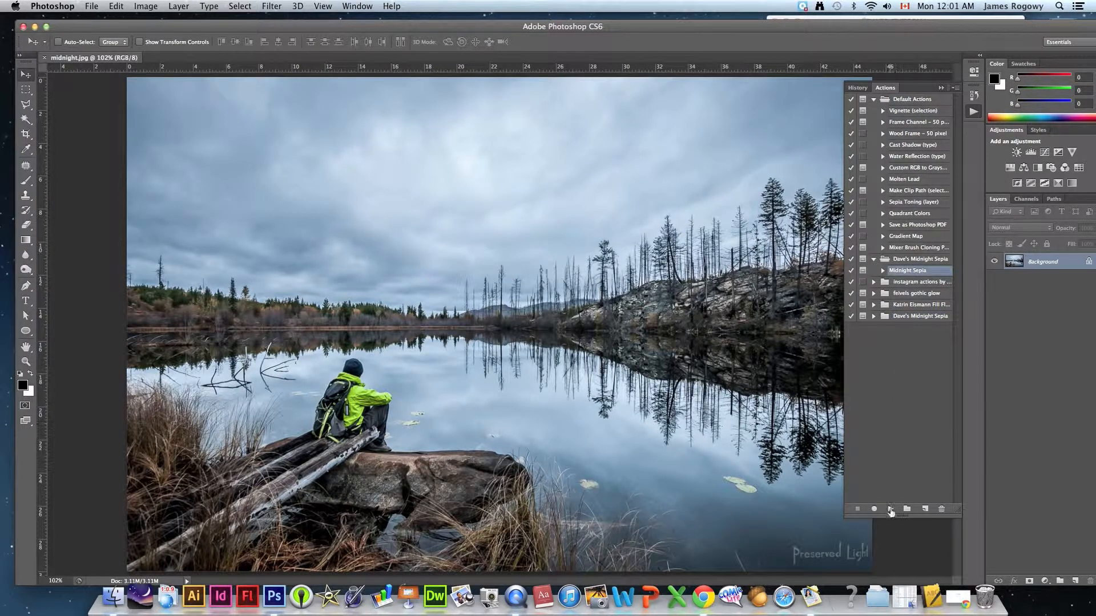
click(891, 508)
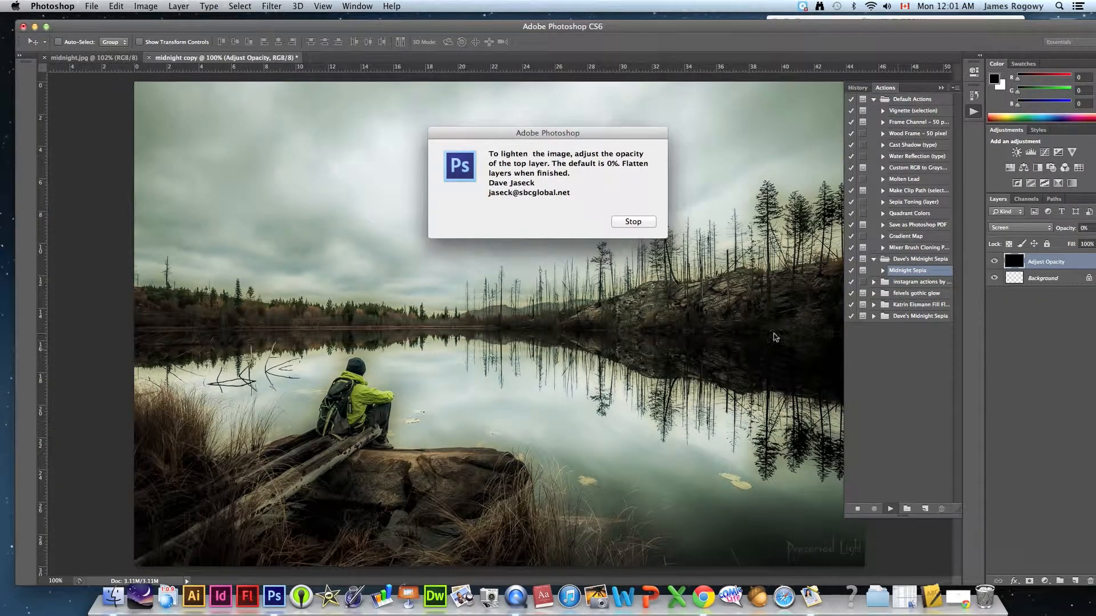
click(631, 222)
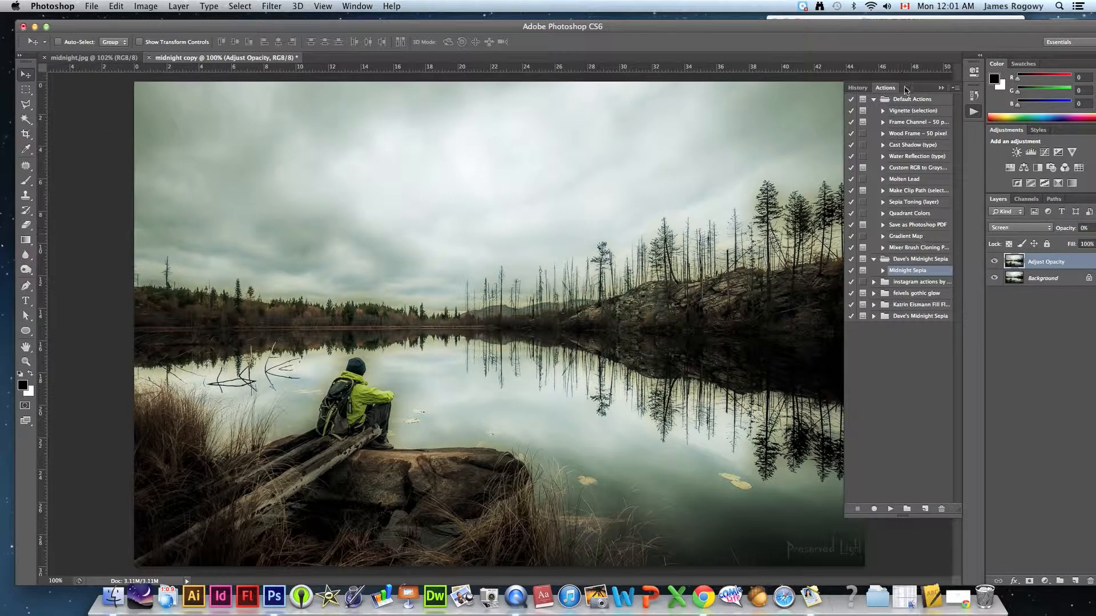
click(857, 88)
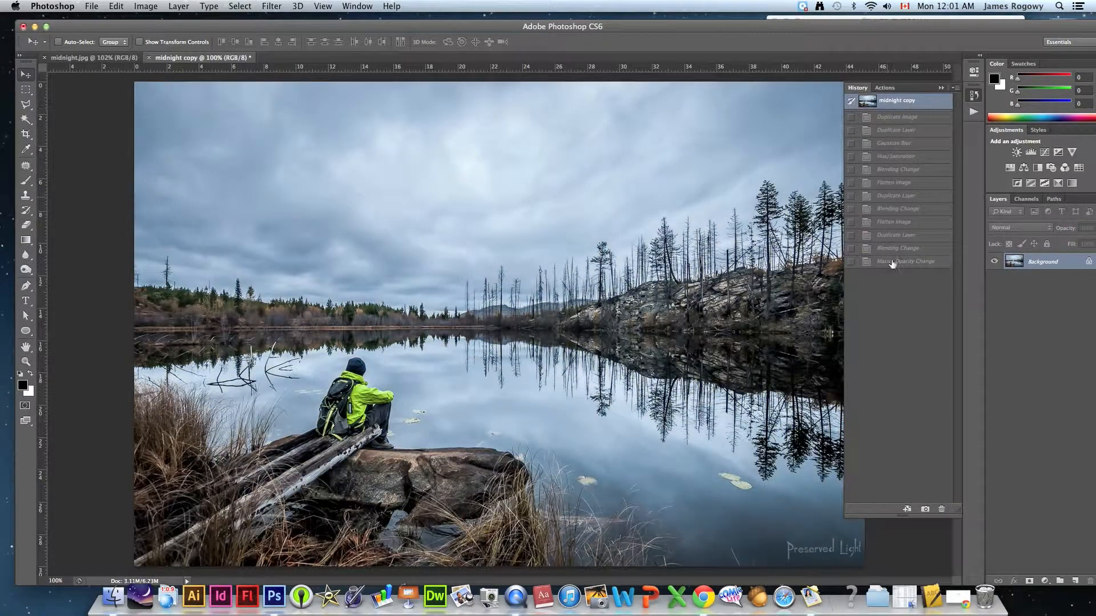
click(906, 261)
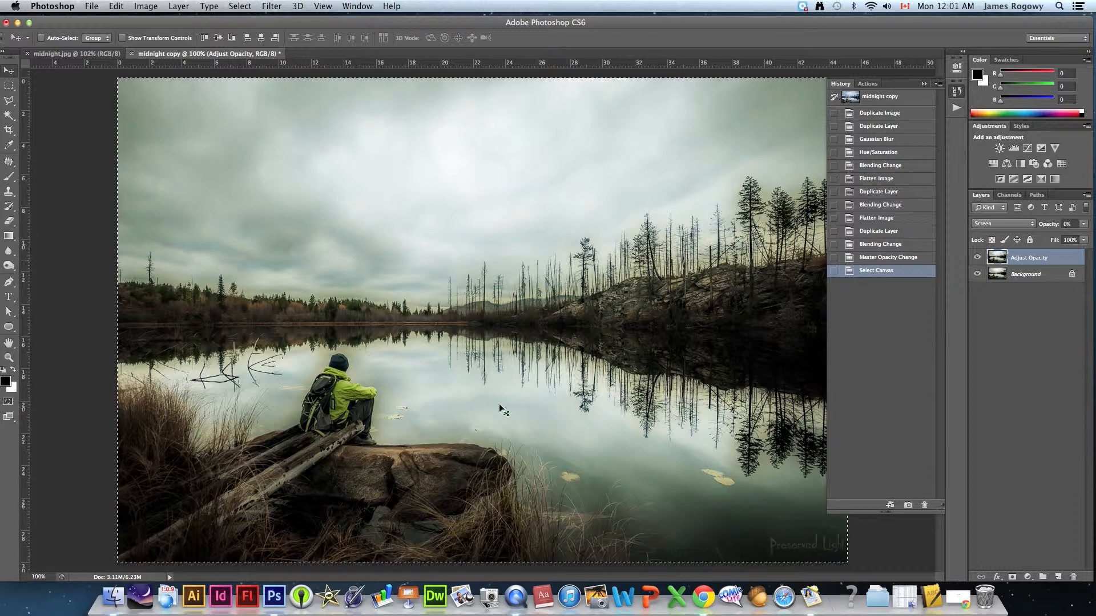
Select all of the sepia midnight copy and switch to the original midnight.jpg
click(115, 6)
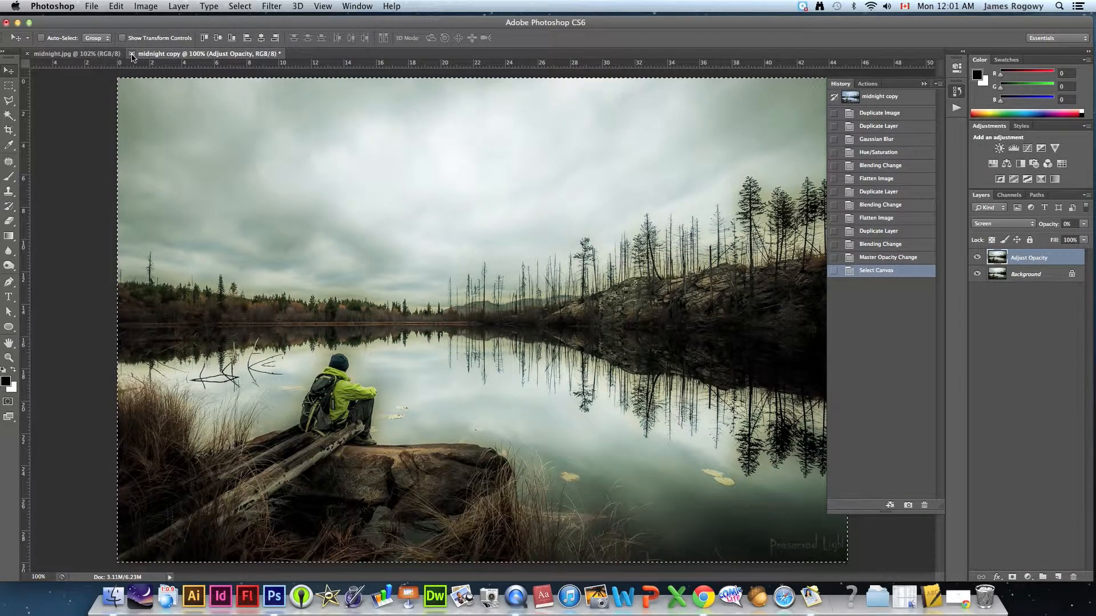
click(68, 54)
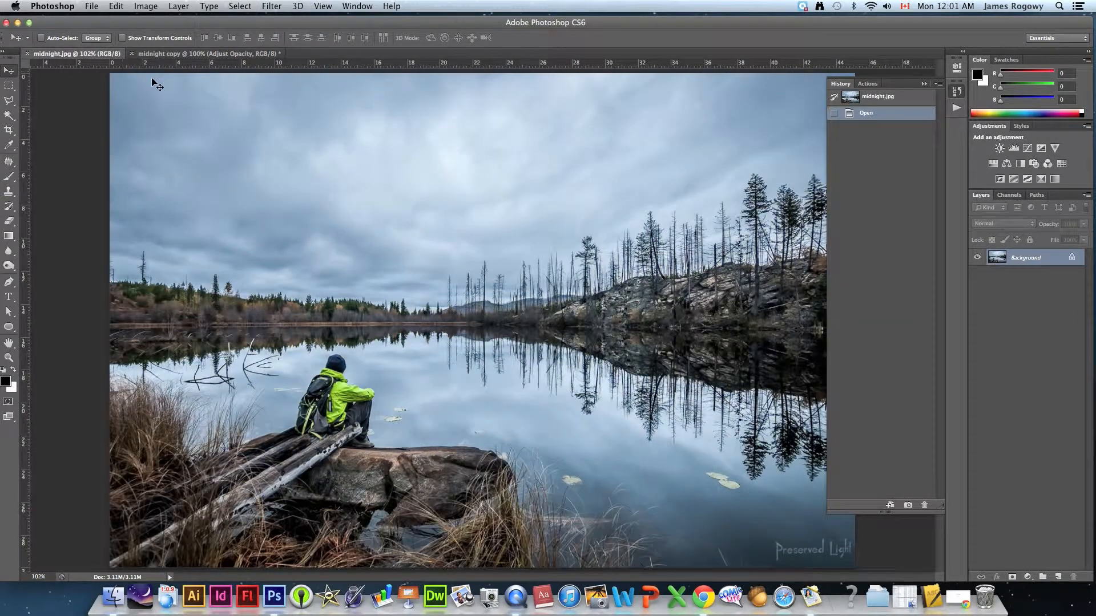
click(239, 6)
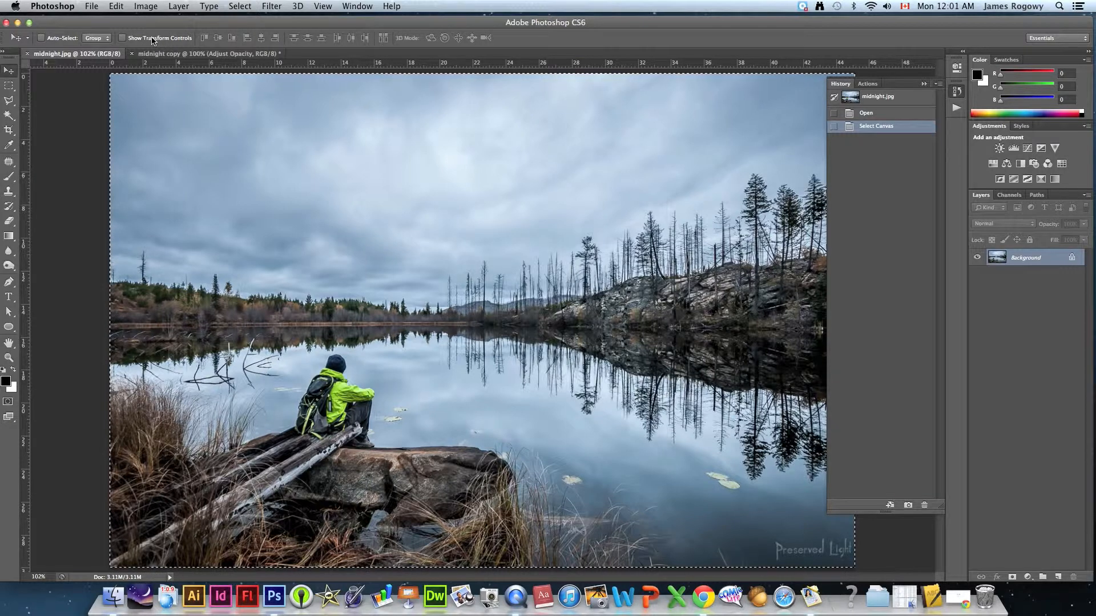
Paste the sepia result as Layer 1 and toggle its visibility to compare
click(115, 7)
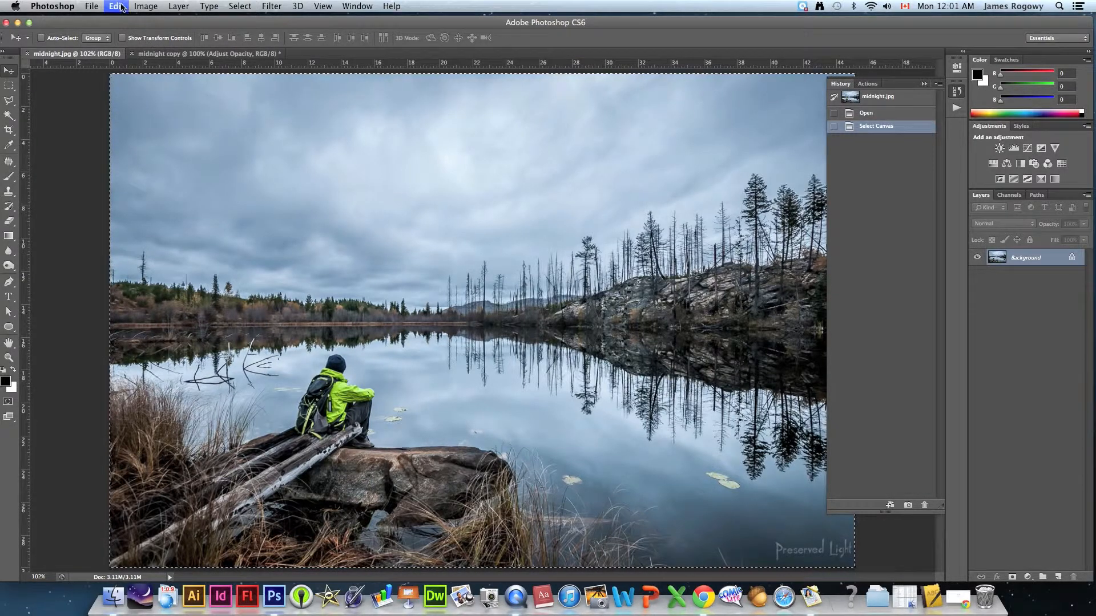
click(115, 6)
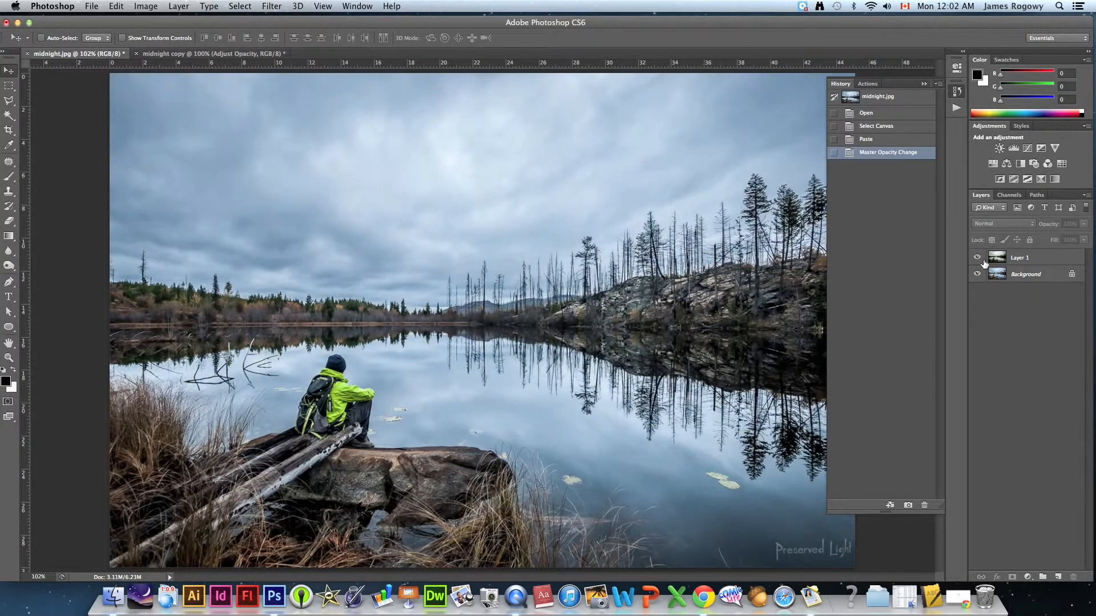
click(977, 256)
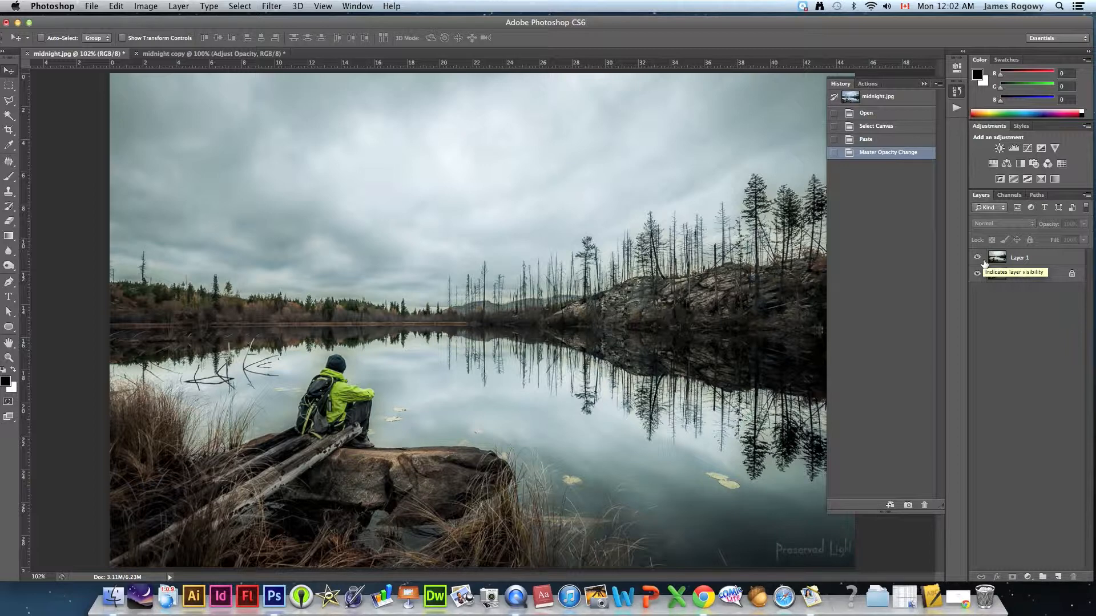
click(91, 6)
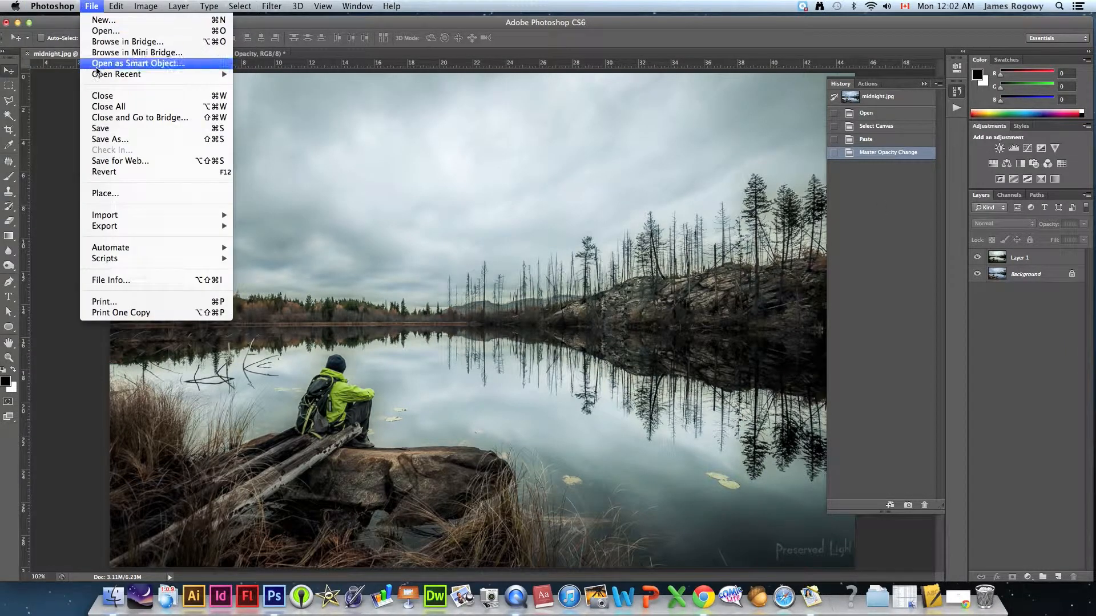
Save the layered lake photo as midnight.psd and close both lake documents
click(110, 140)
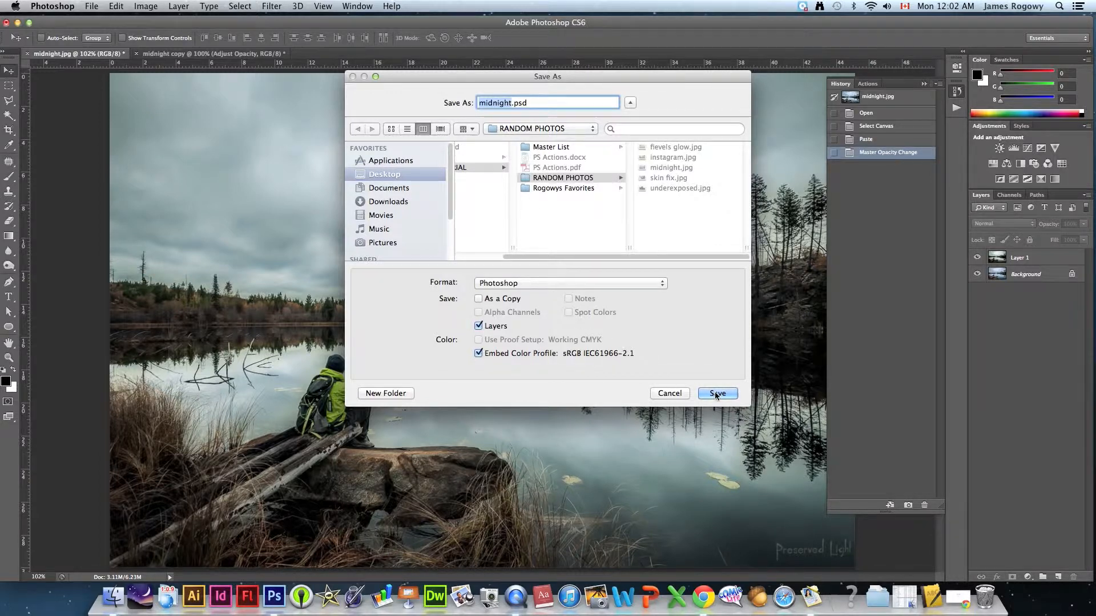
click(717, 393)
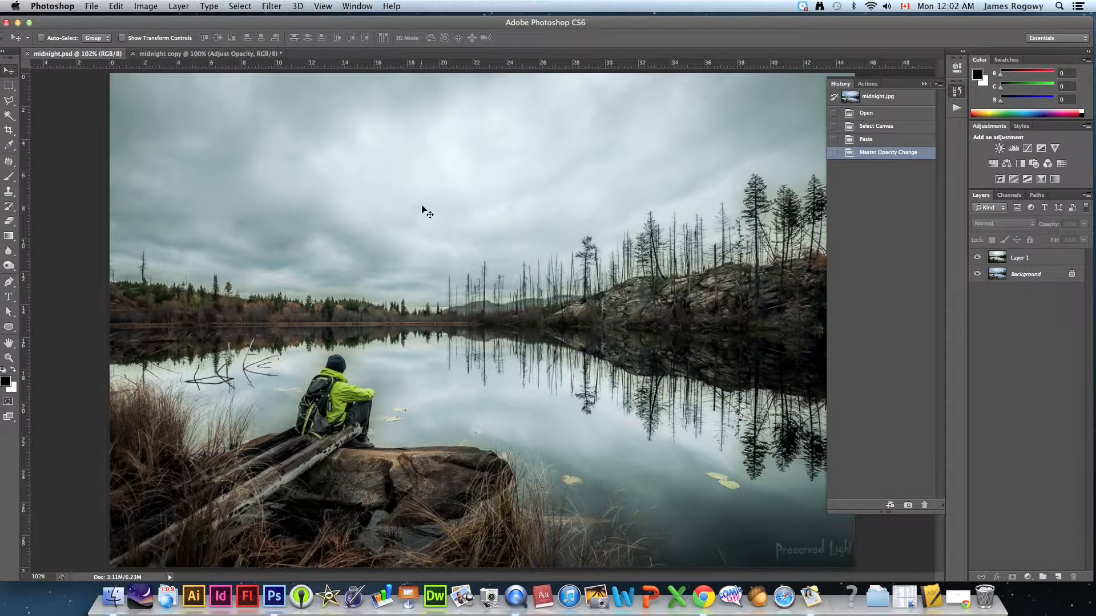
click(217, 53)
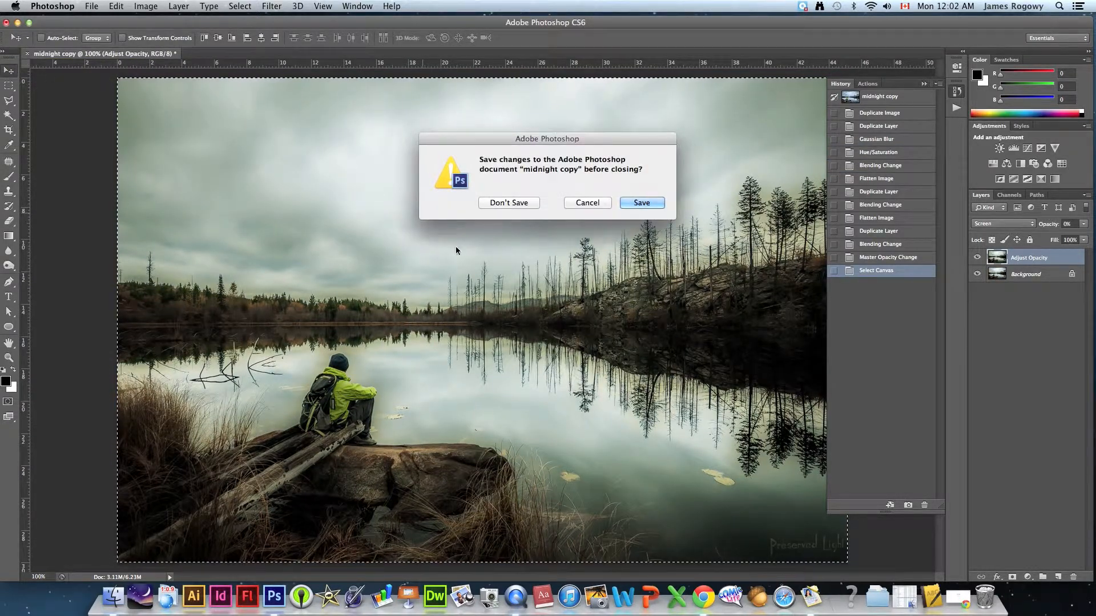
click(509, 203)
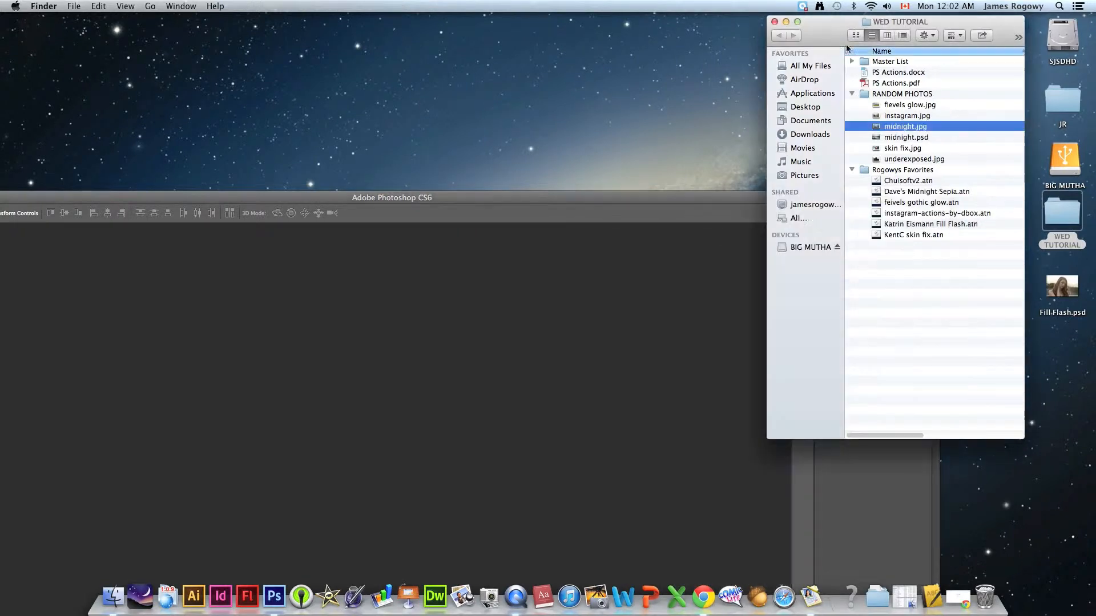
Open flevels glow.jpg from Finder in Photoshop, fit it on screen and show the Actions list
click(907, 115)
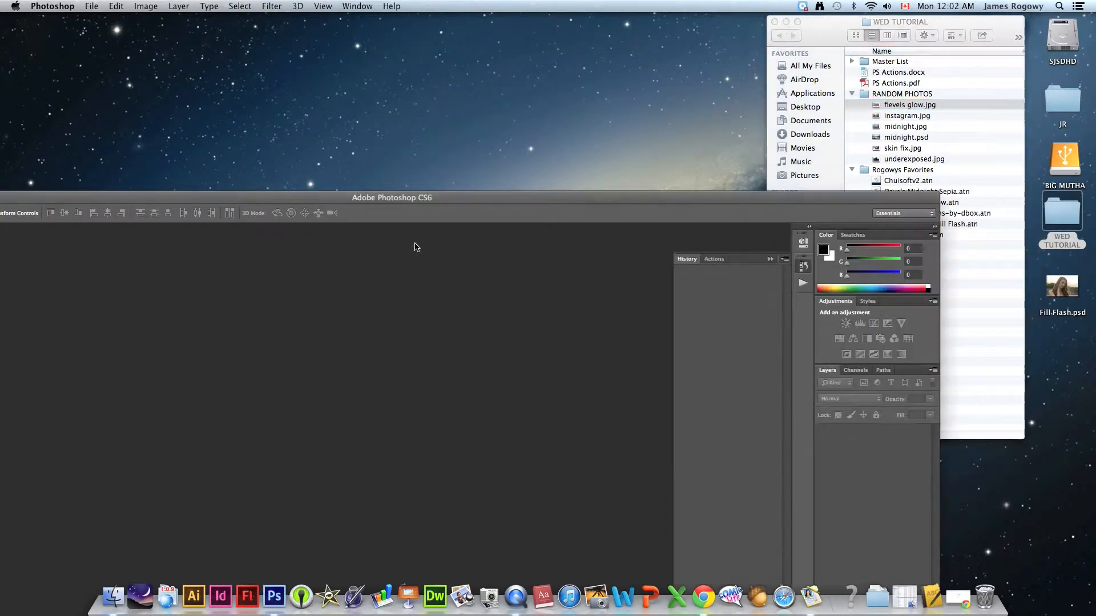
double_click(910, 104)
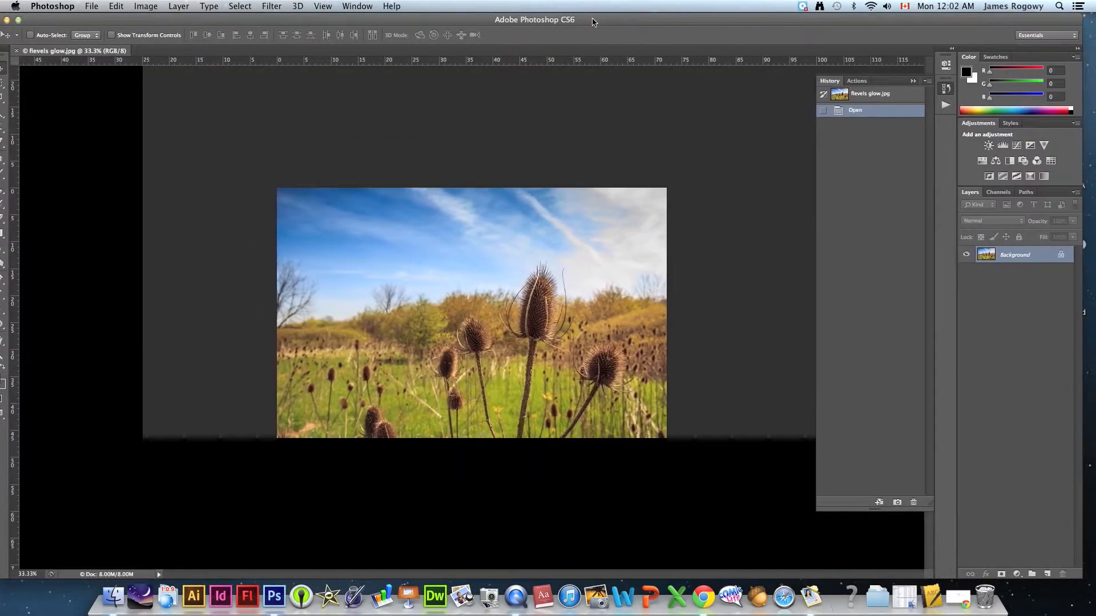
click(322, 6)
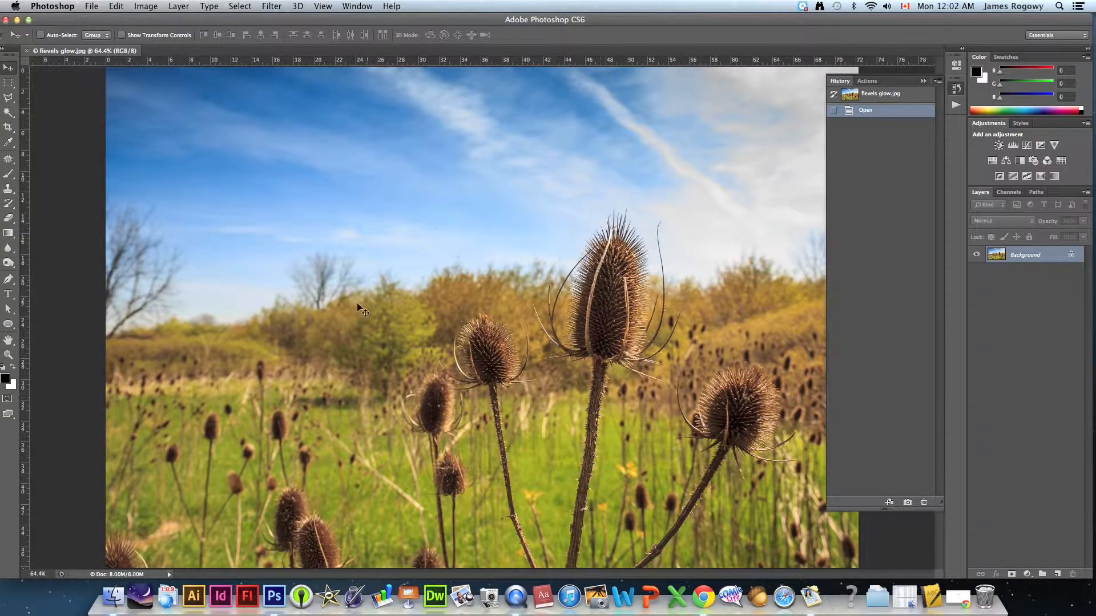
mouse_move(429, 306)
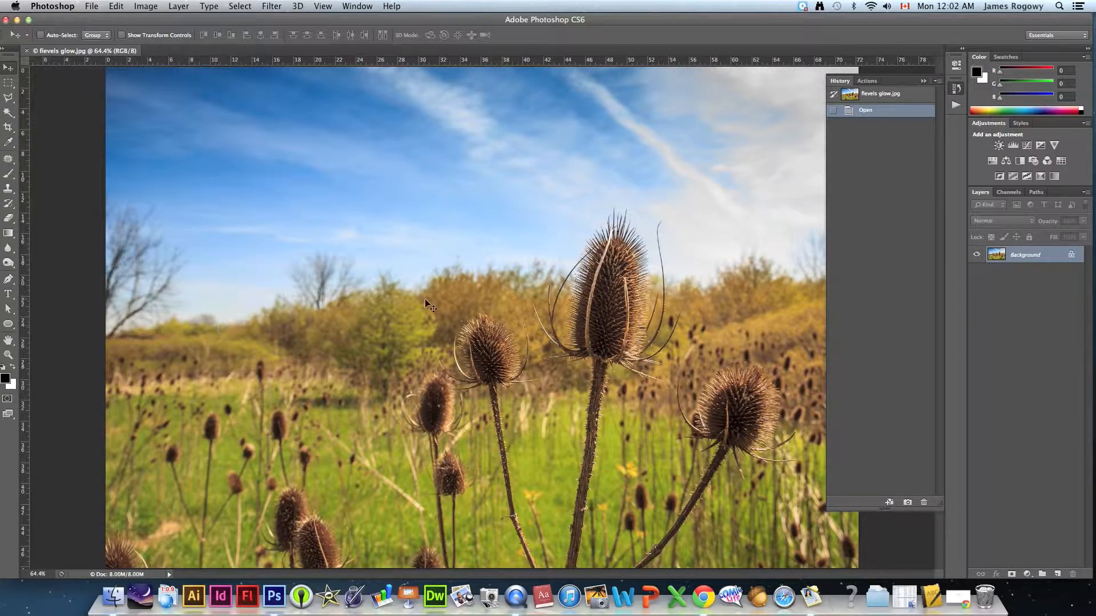
mouse_move(740, 311)
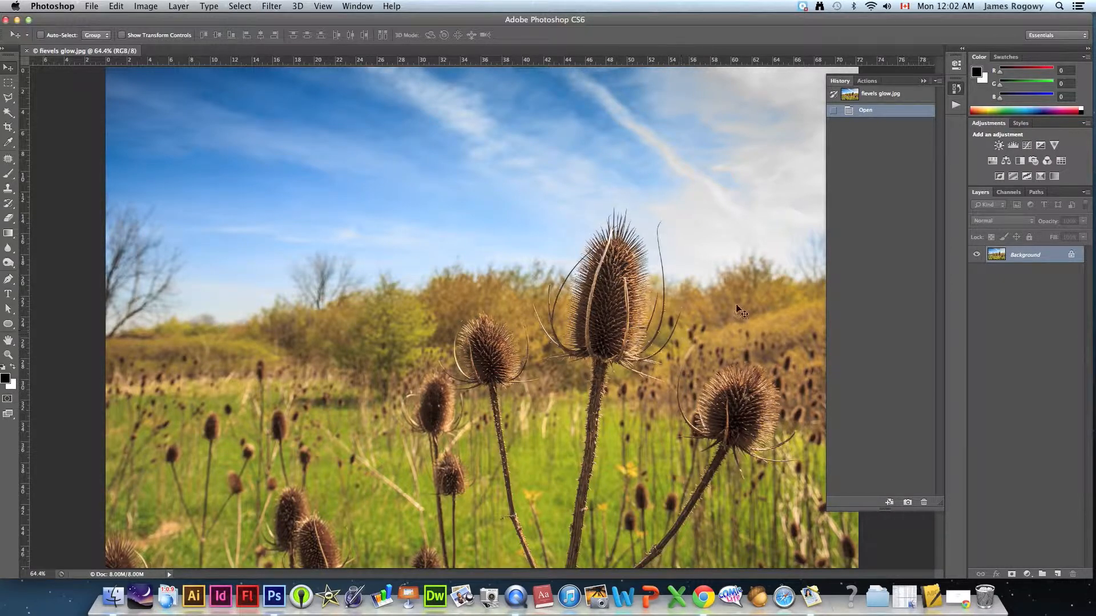
click(867, 80)
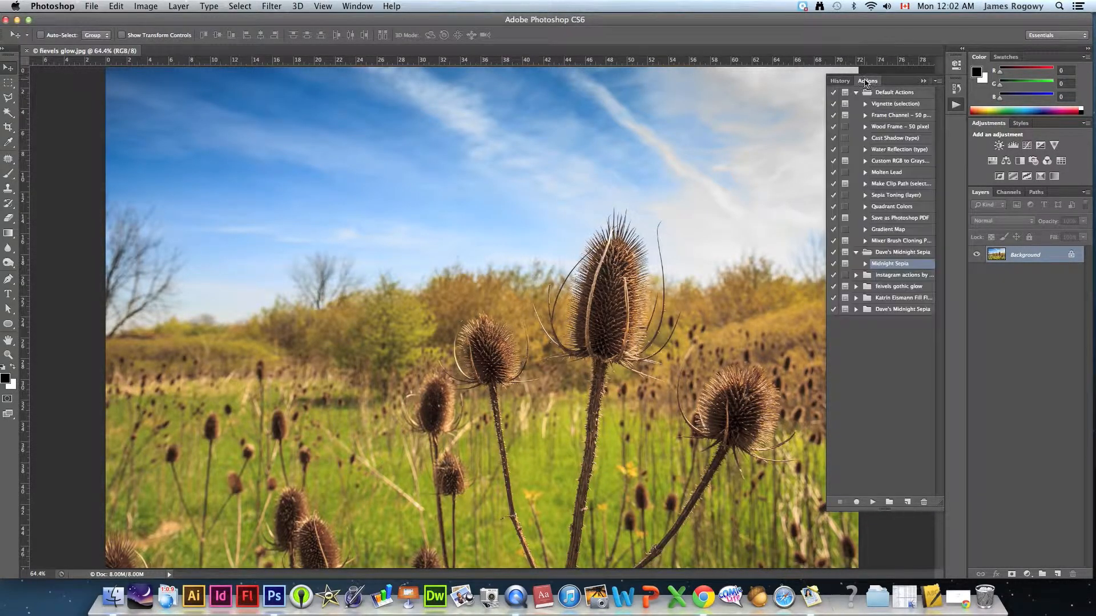
Load flevels gothic glow.atn from Rogowys Favorites and expand the set to show its actions
click(924, 81)
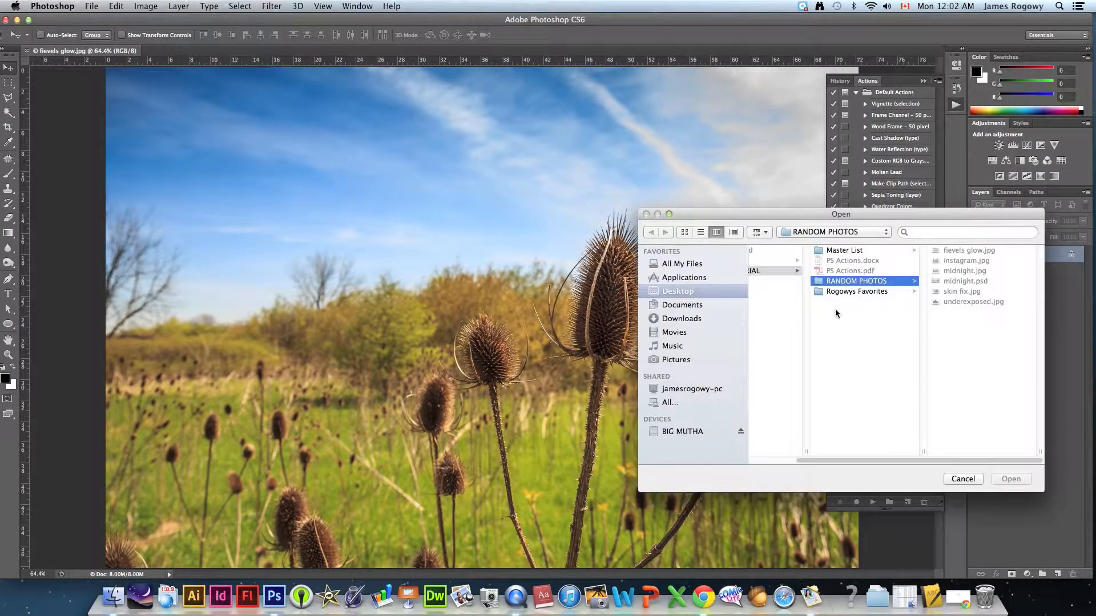
click(857, 292)
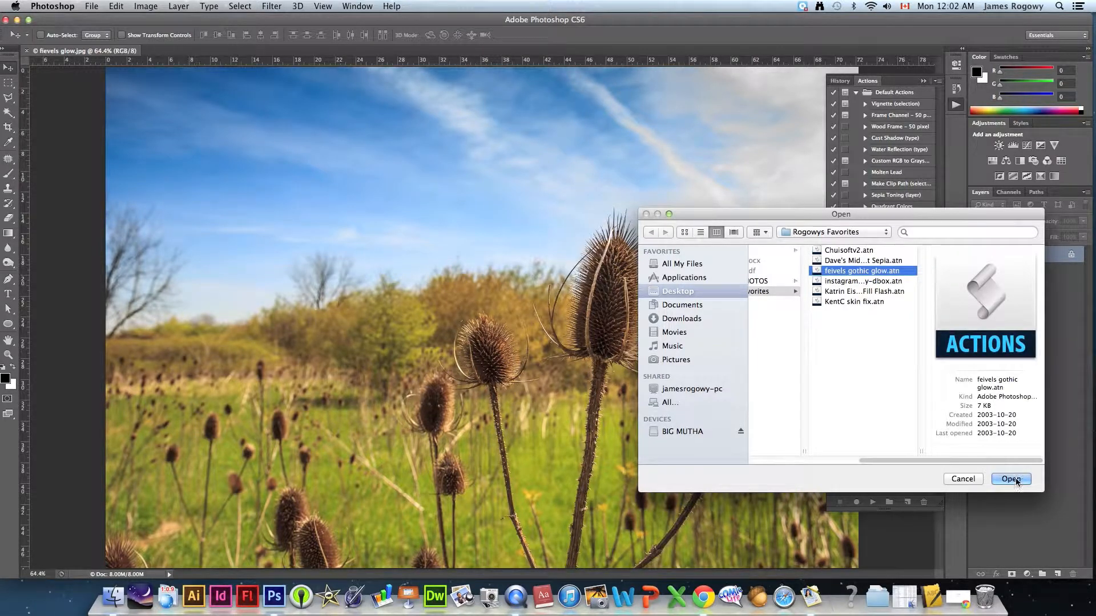
click(1010, 479)
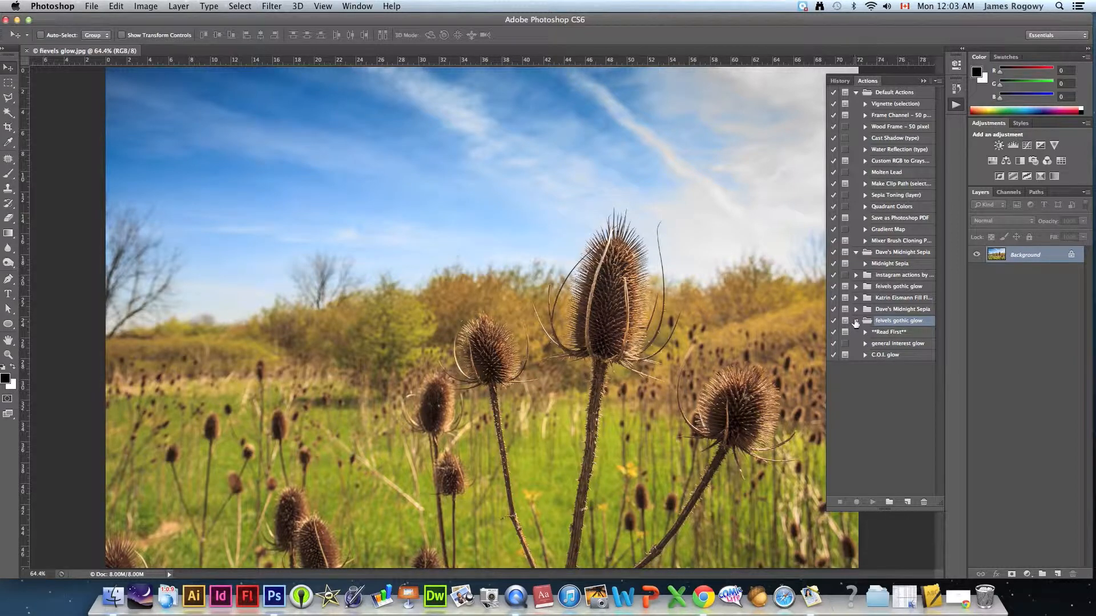
click(866, 320)
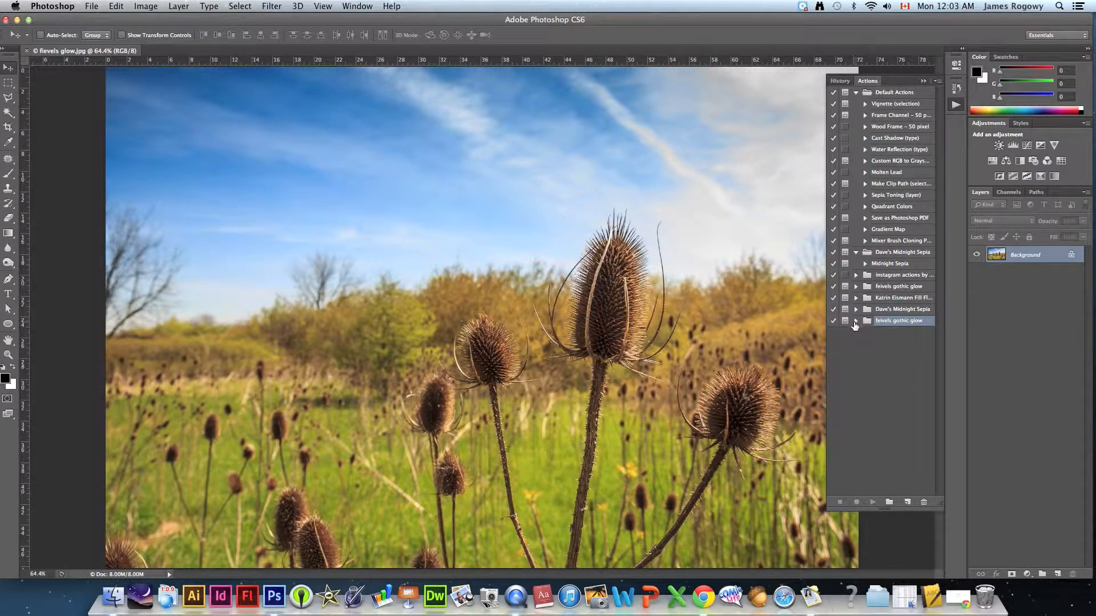
click(856, 321)
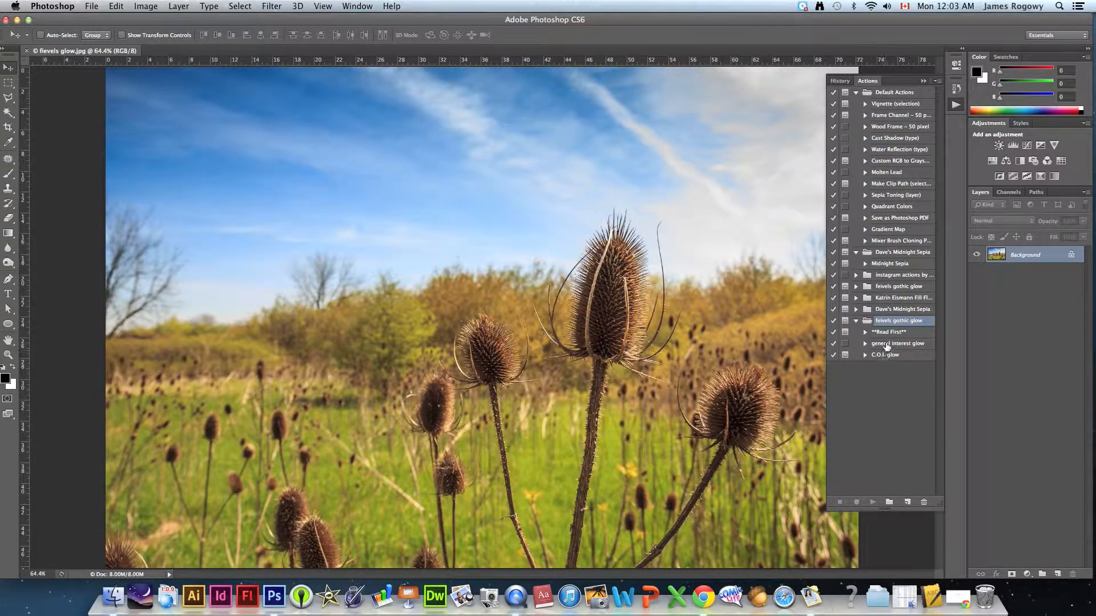
Run the general interest glow action on the teasel field photo
click(898, 343)
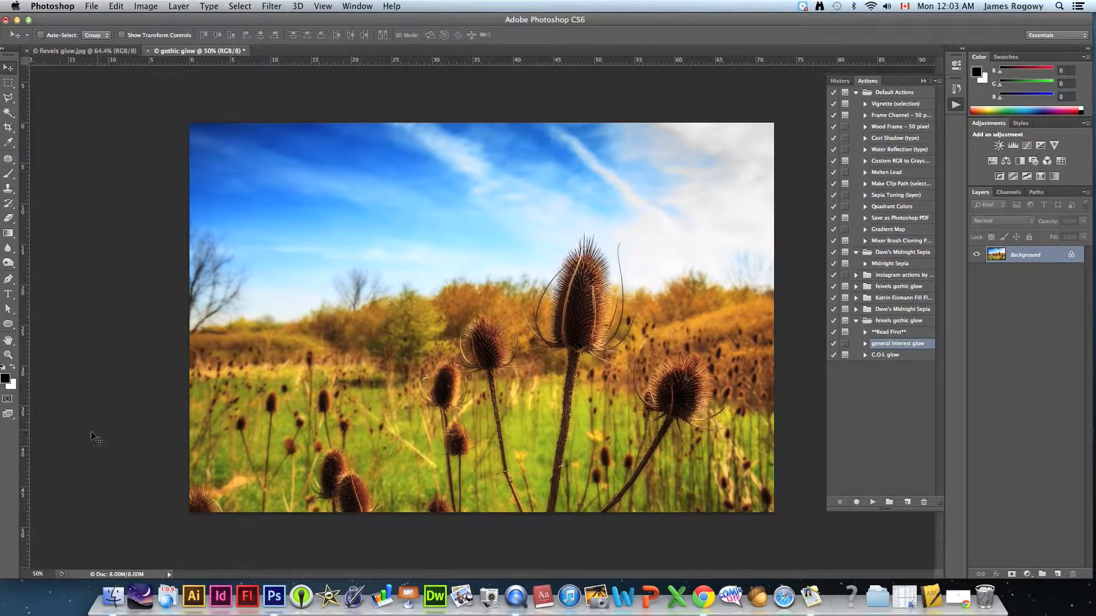
mouse_move(559, 383)
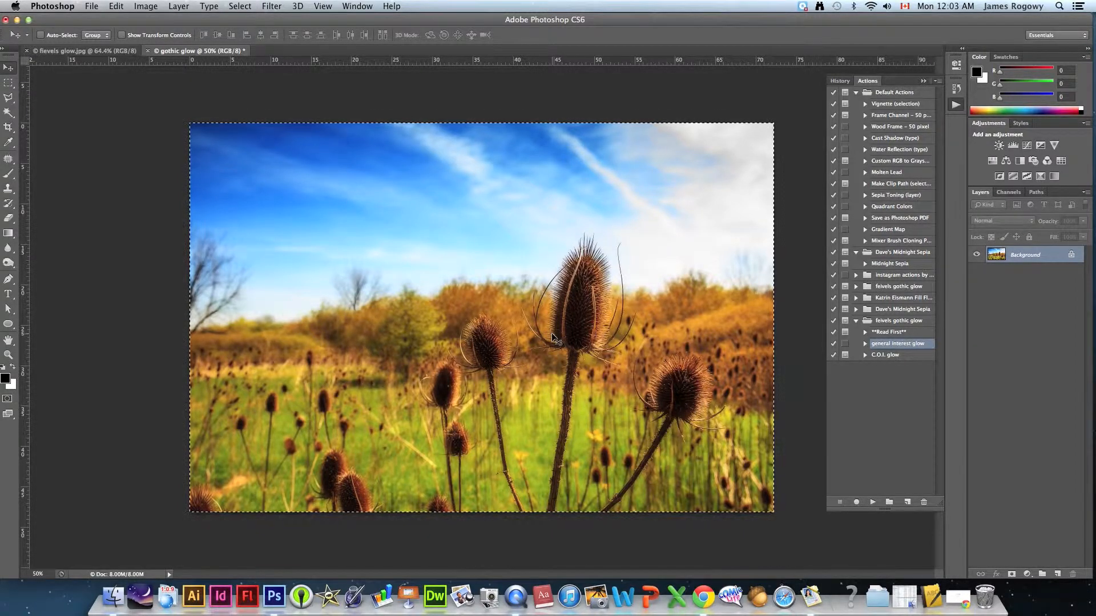
mouse_move(409, 217)
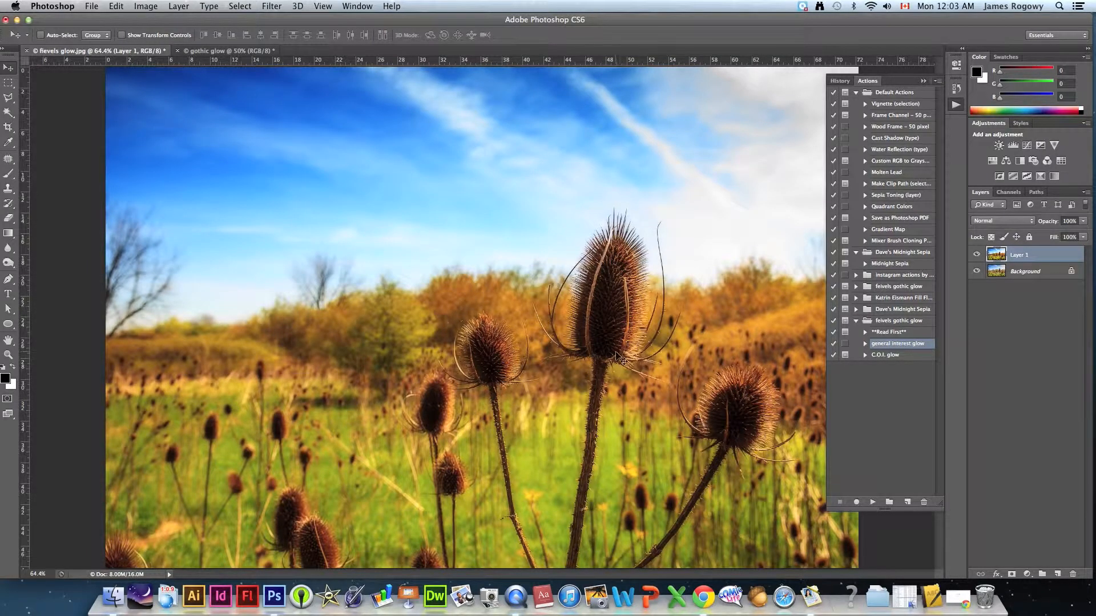
click(977, 256)
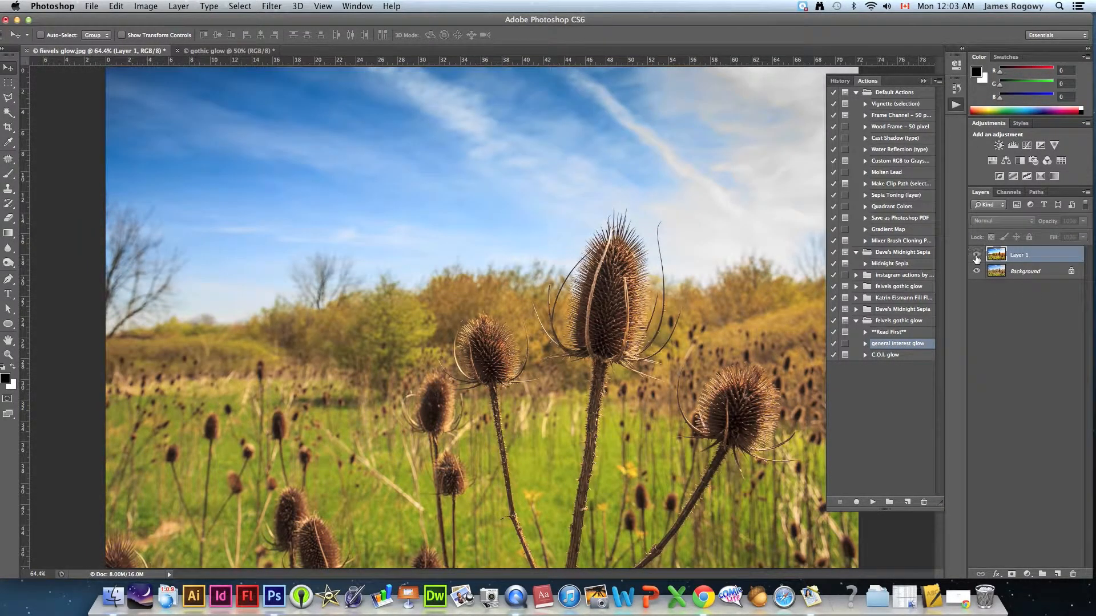
click(976, 256)
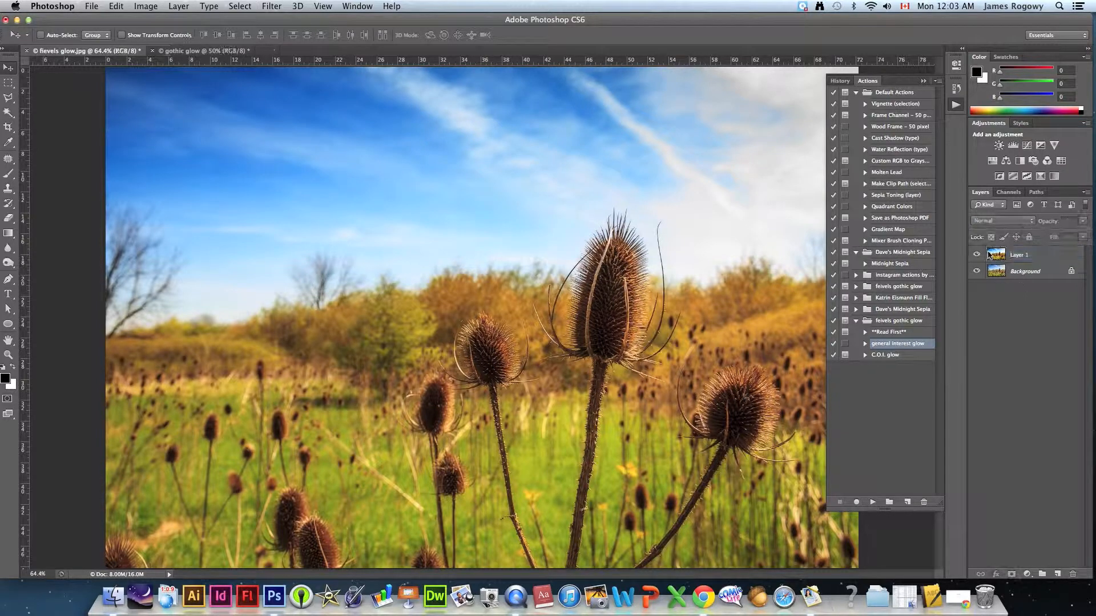
mouse_move(959, 260)
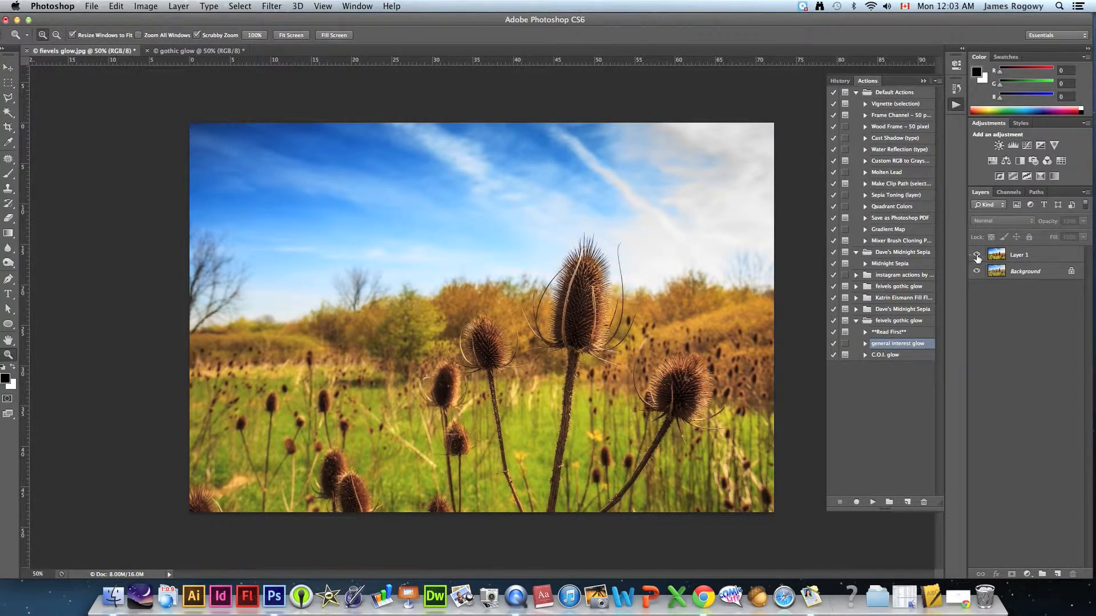
click(977, 258)
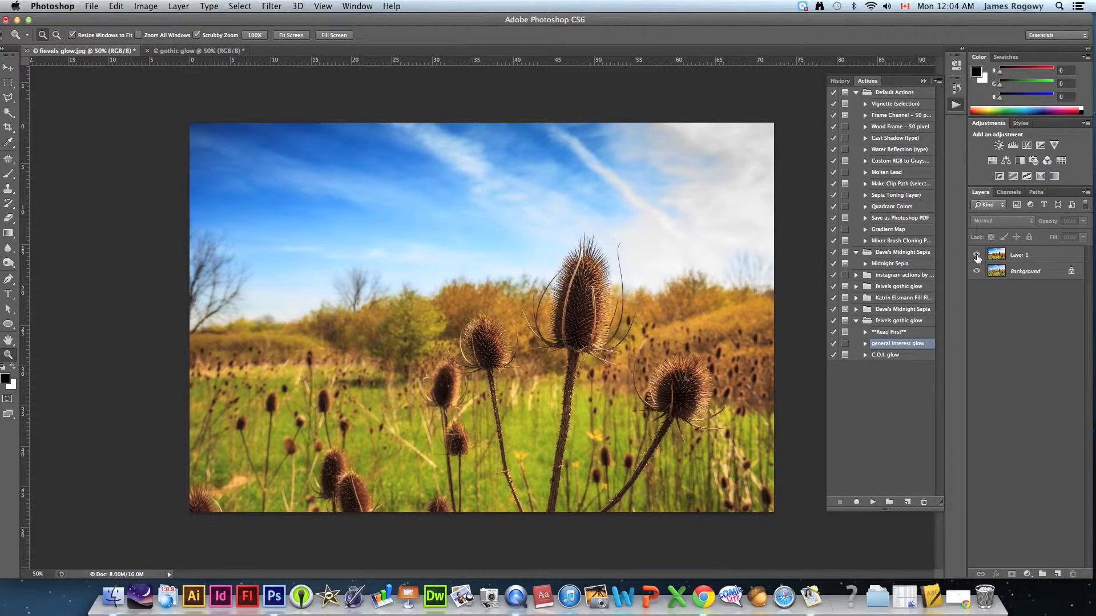
click(977, 255)
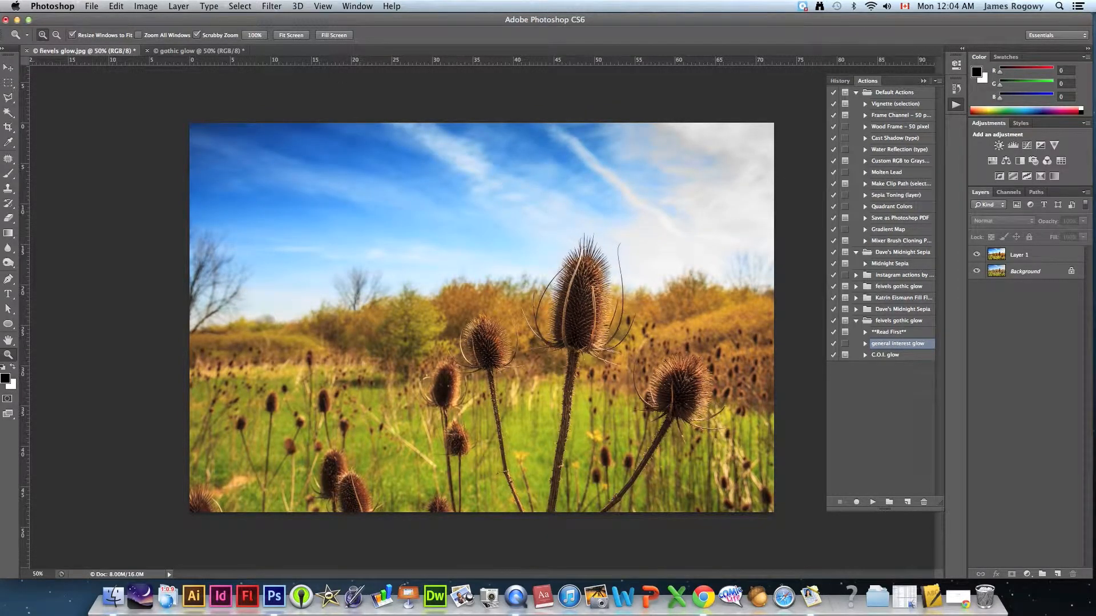
Save the glowing photo to the Desktop as flevels glow.psd
click(91, 7)
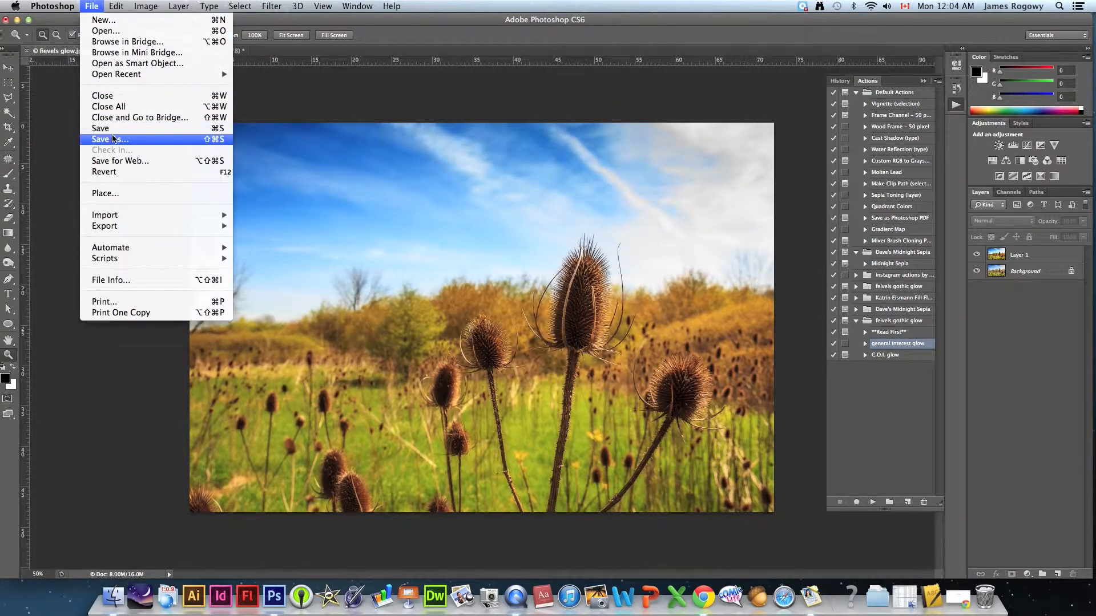
click(110, 140)
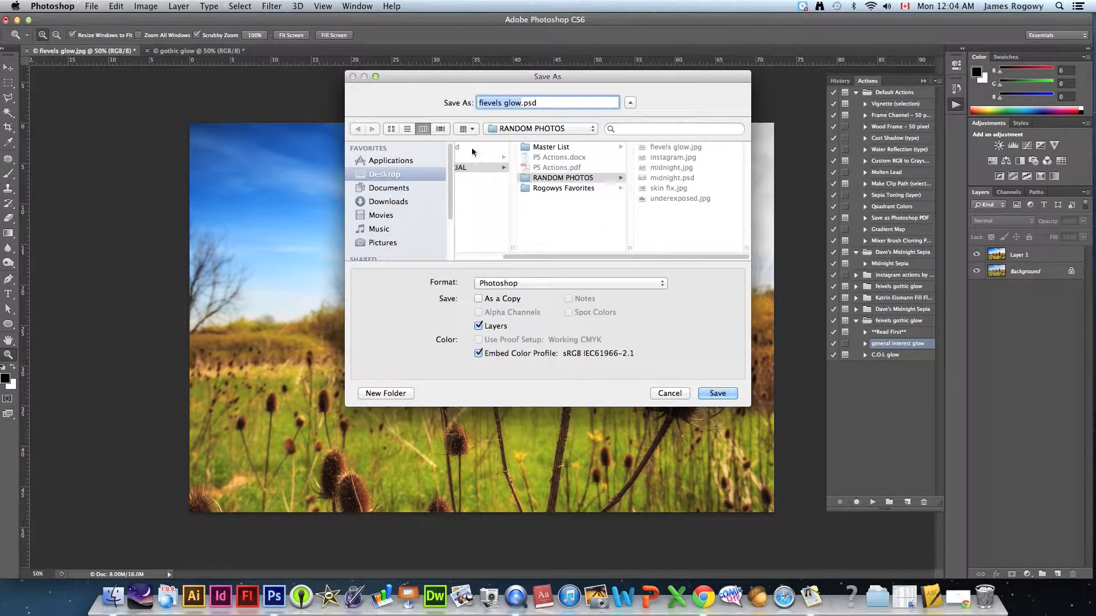
click(384, 174)
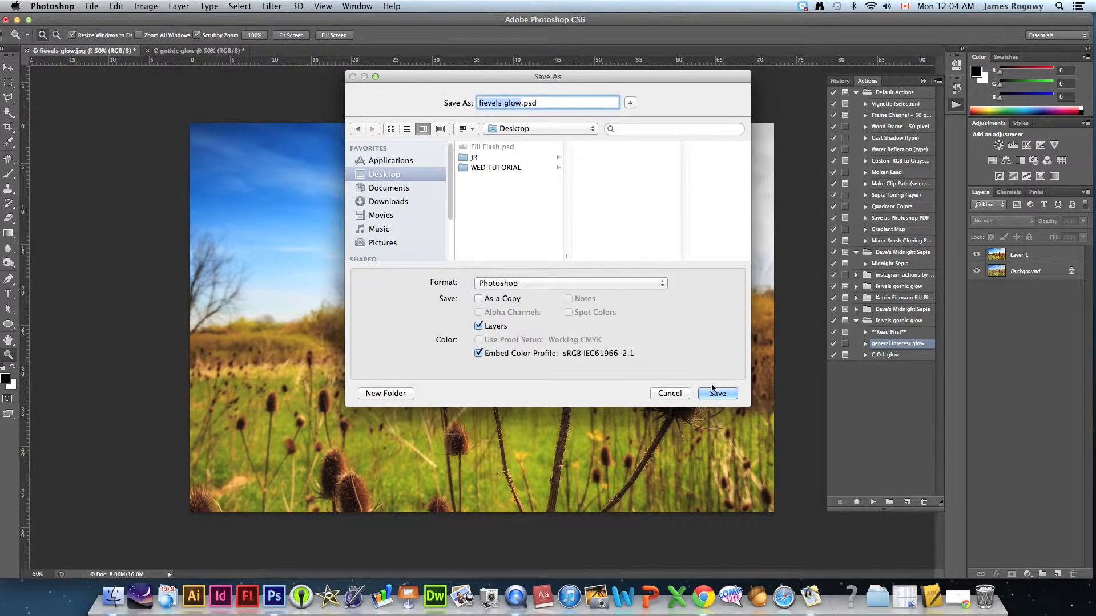
click(717, 392)
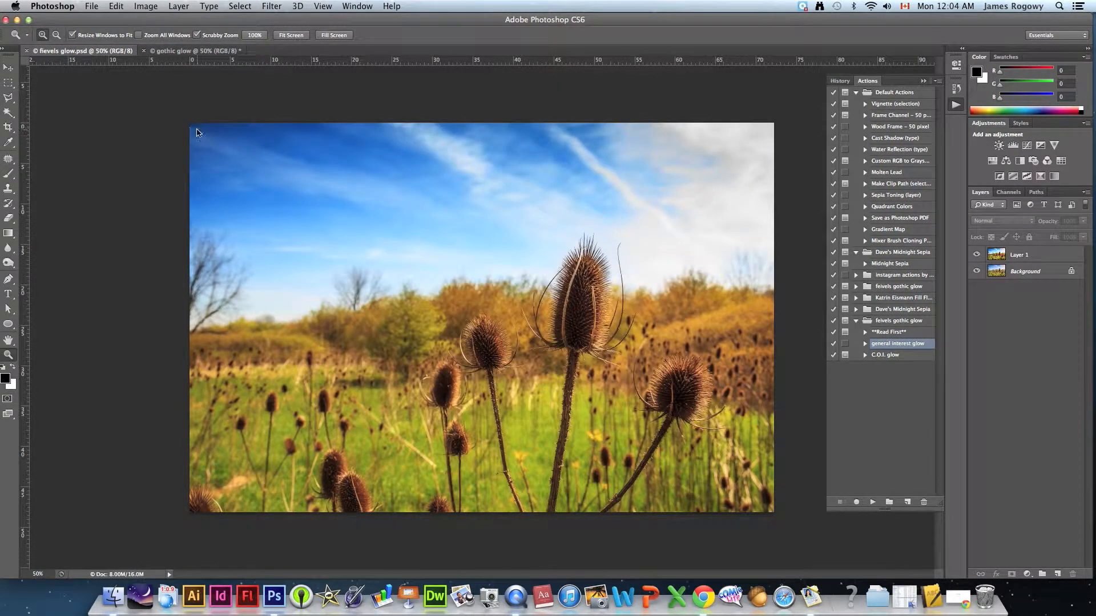
Close the gothic glow document, discarding its unsaved changes
click(143, 50)
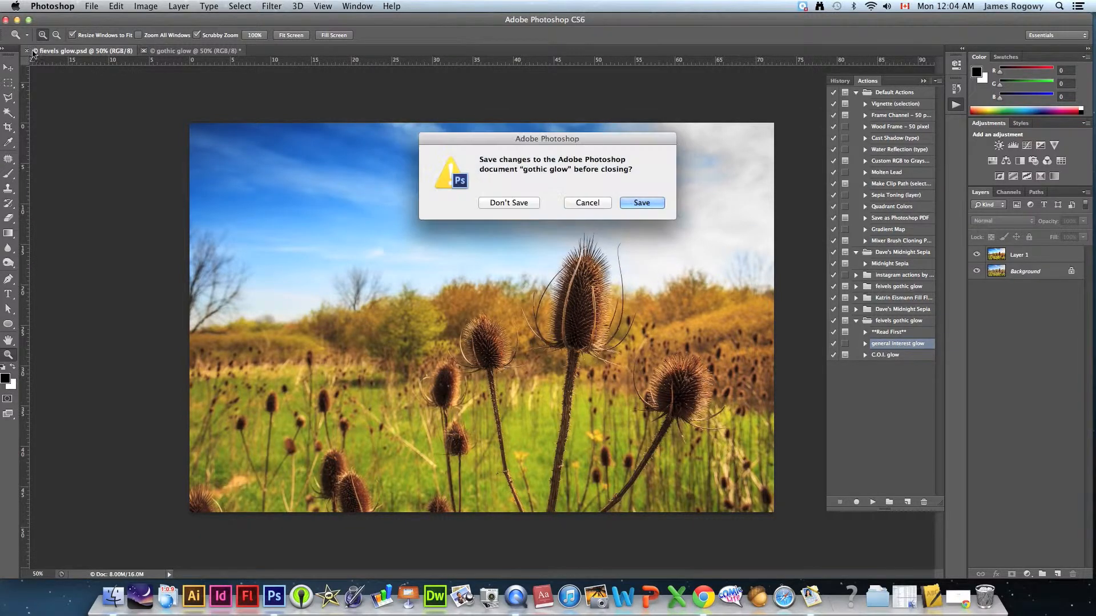
click(509, 203)
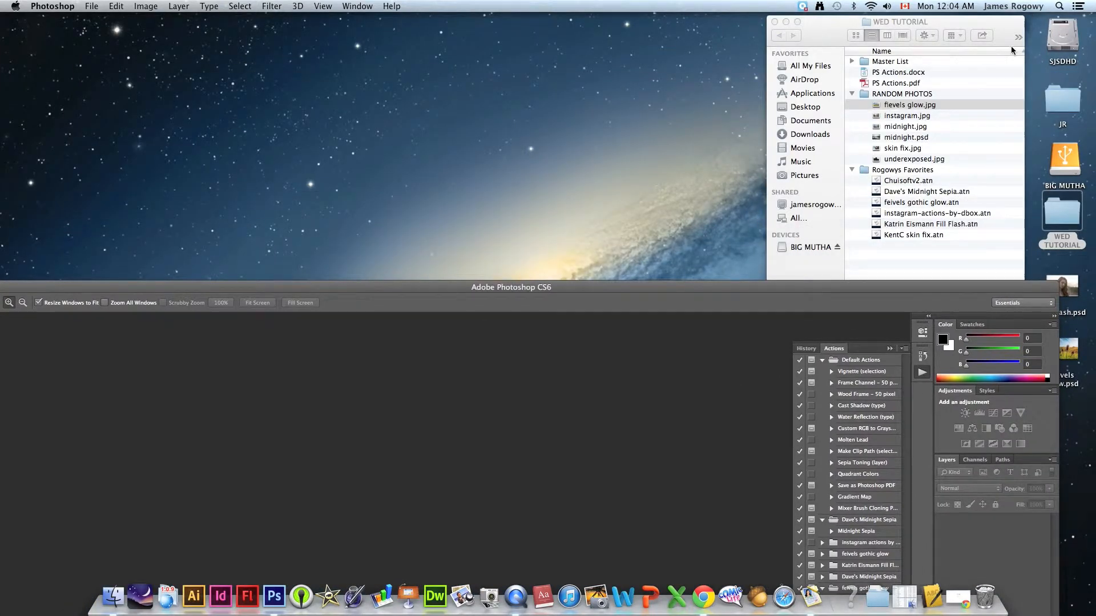
Open skin fix.jpg from the WED TUTORIAL Finder window in Photoshop
click(910, 104)
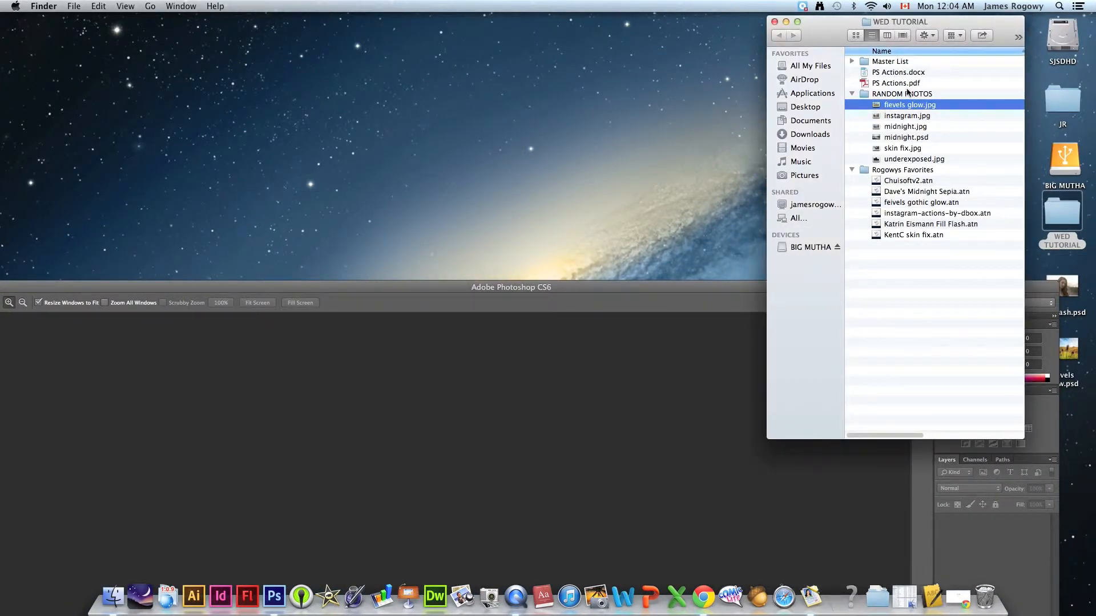
click(902, 147)
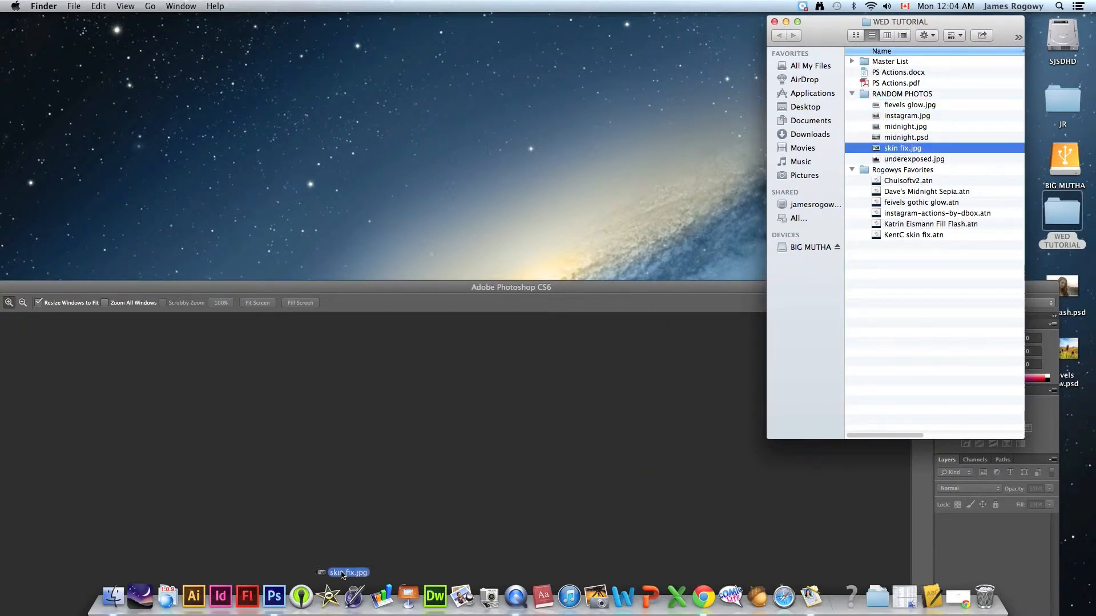
double_click(903, 147)
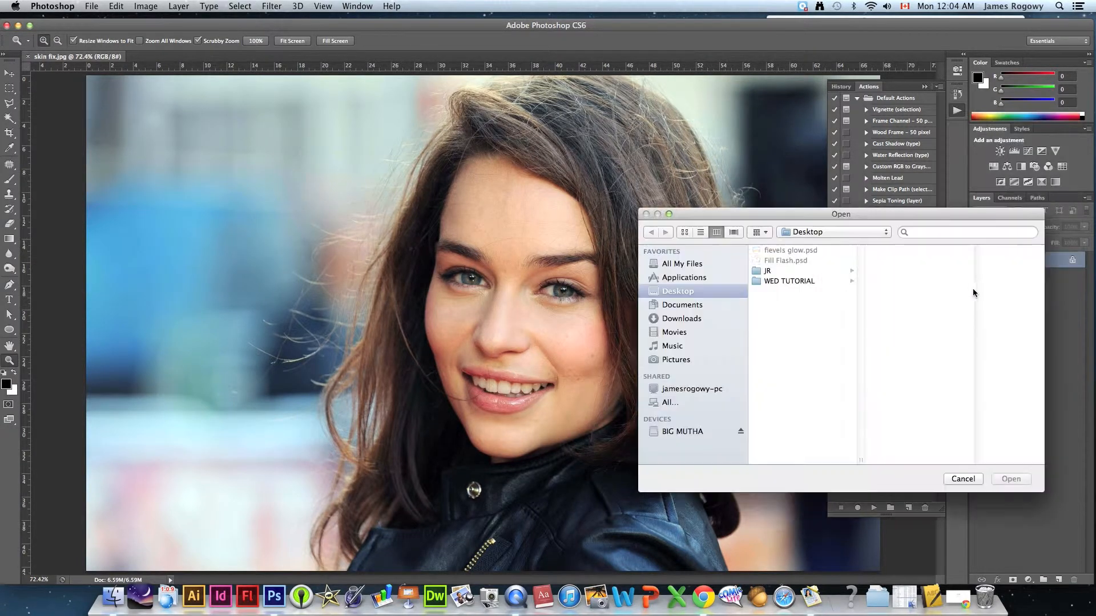
Load Chuisoftv2.atn and KentC skin fix.atn from Rogowys Favorites into the actions list
click(789, 281)
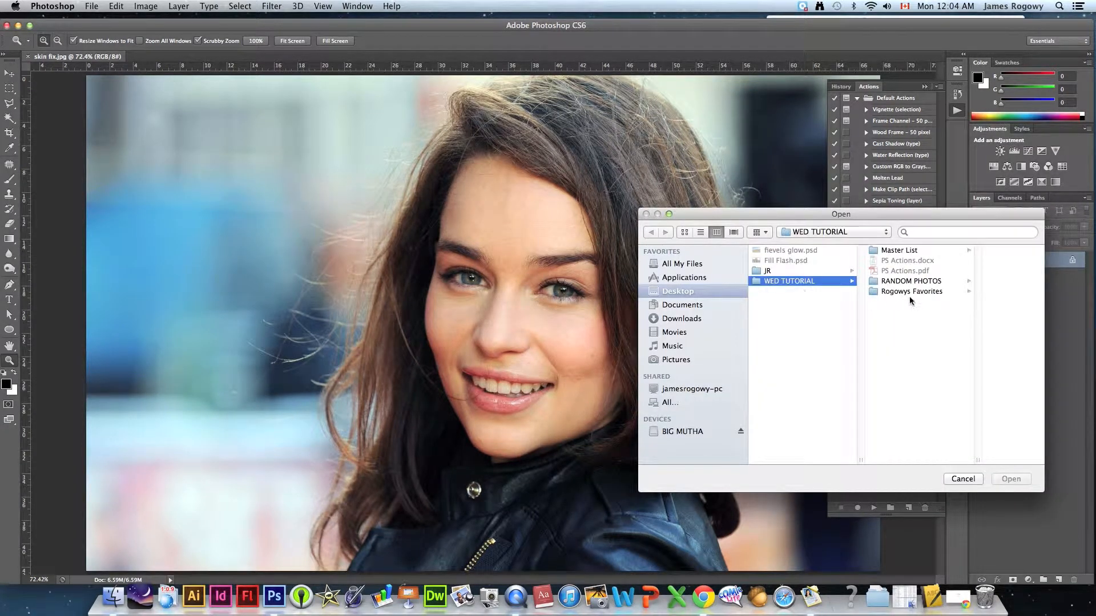
click(911, 292)
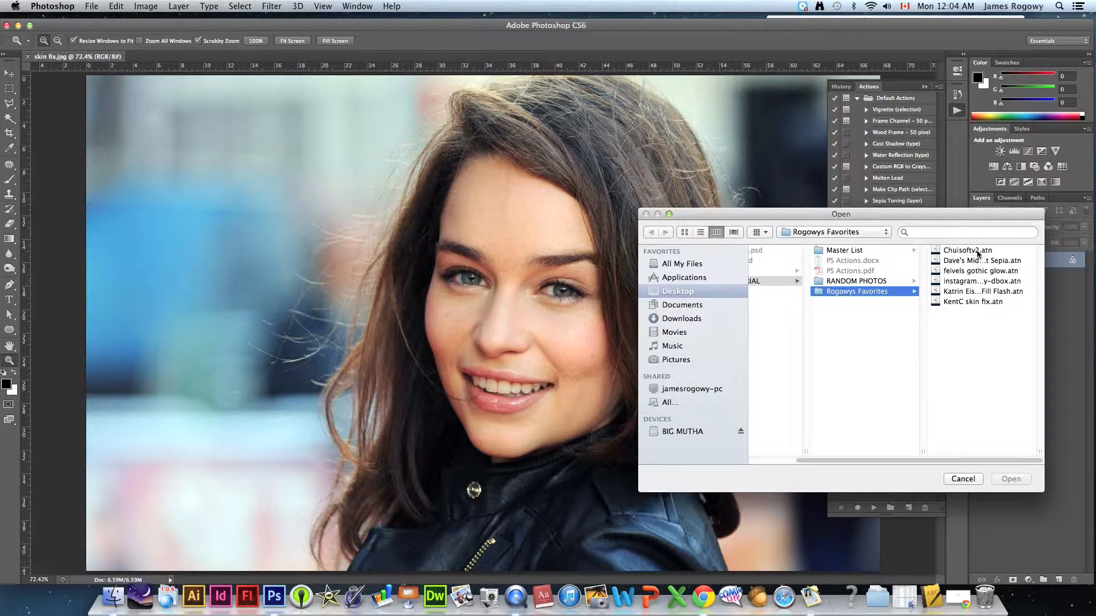
click(968, 250)
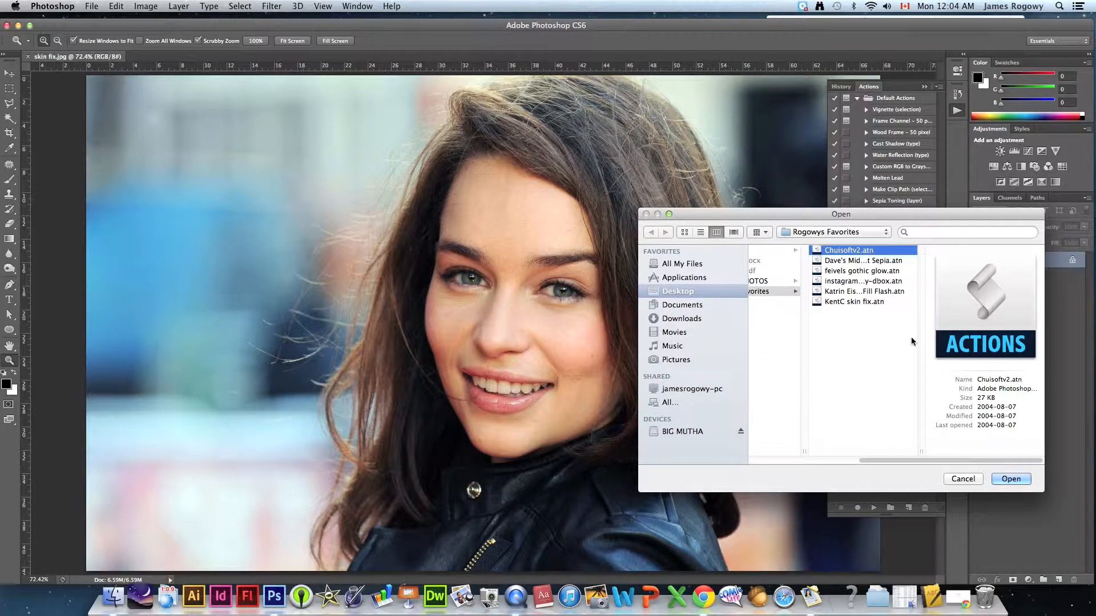
mouse_move(845, 313)
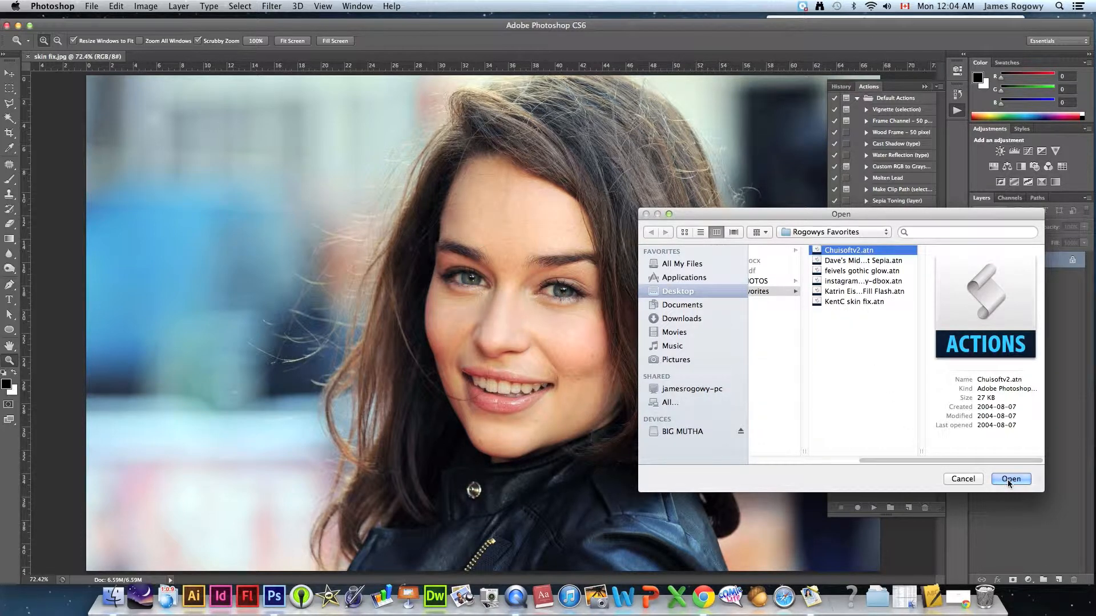
click(1011, 479)
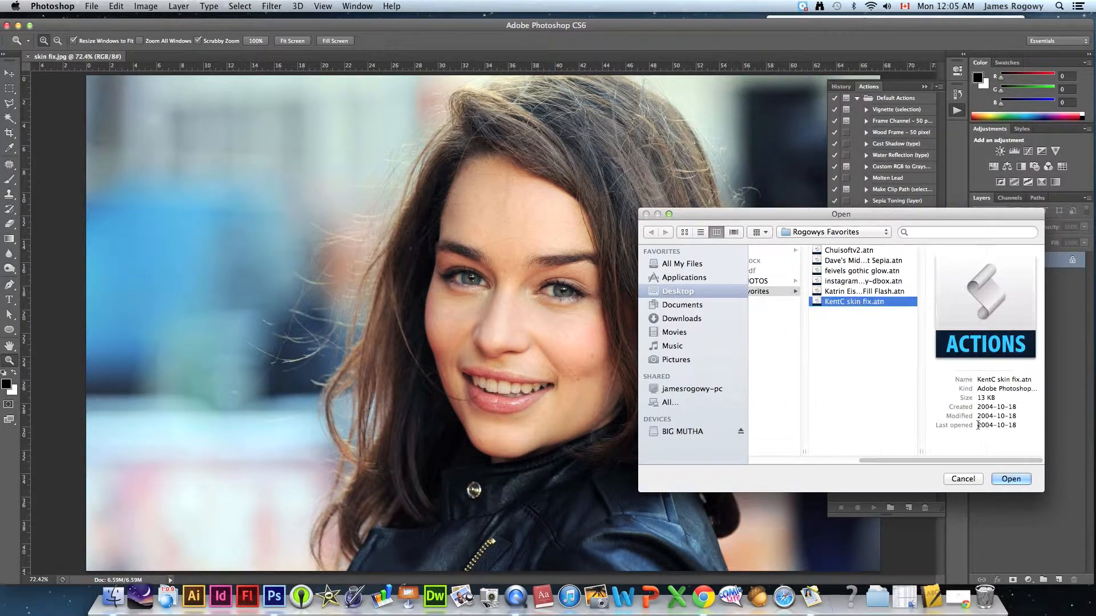
click(1011, 479)
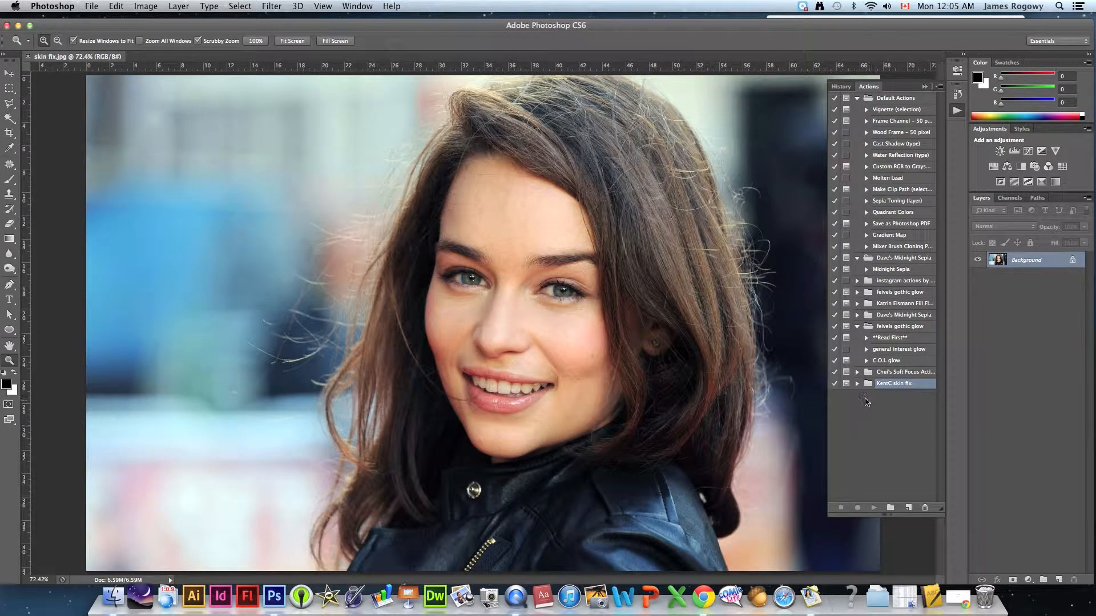
Run the KentC skin fix action, accepting the High Pass radius and stopping at the mask prompt
click(858, 383)
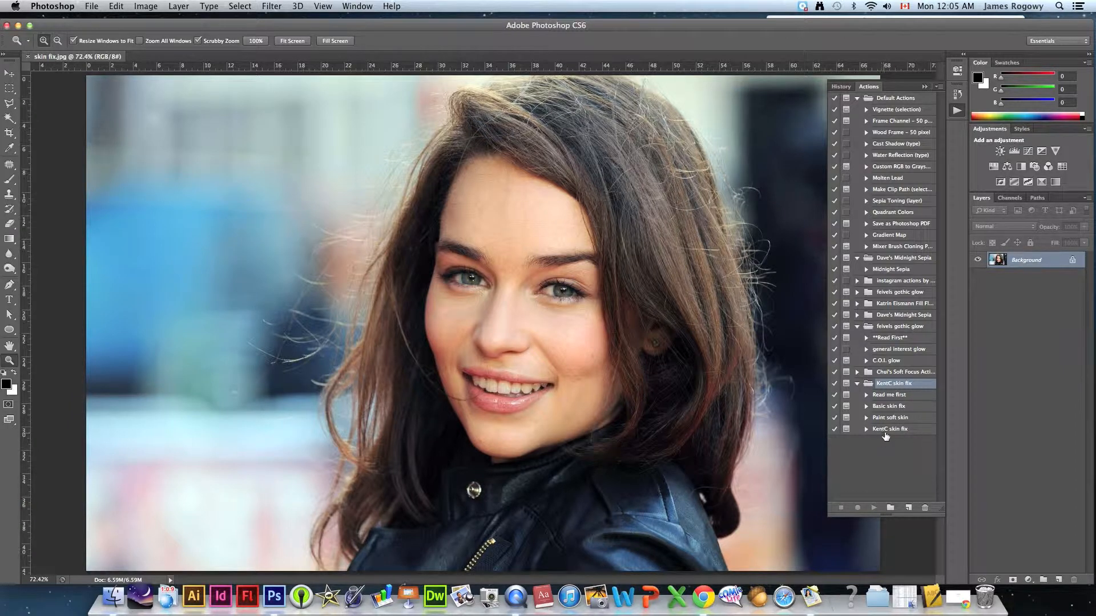
click(889, 429)
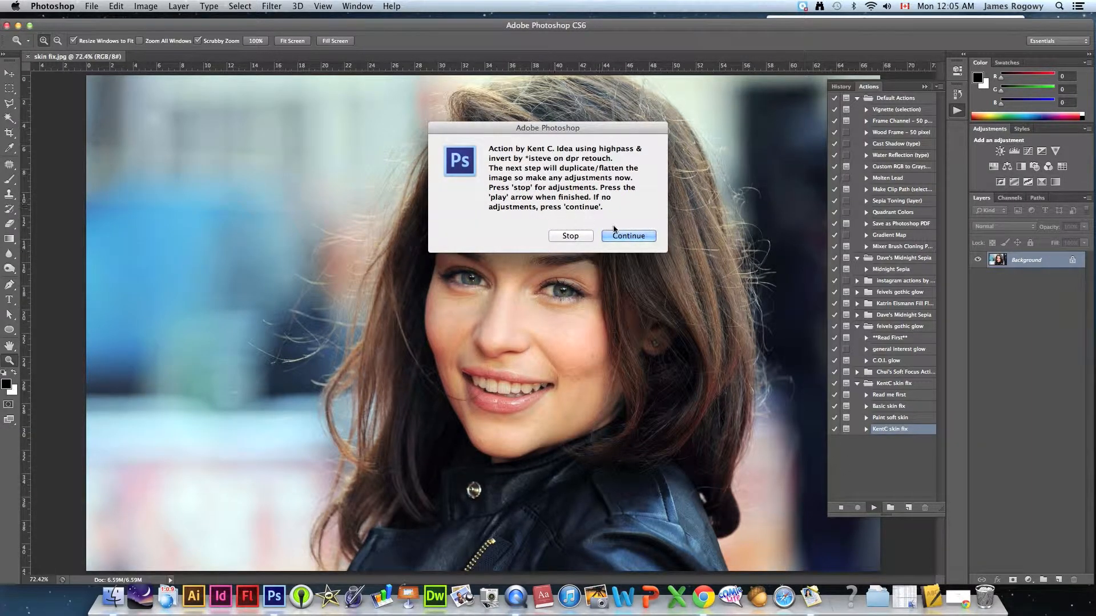
click(627, 236)
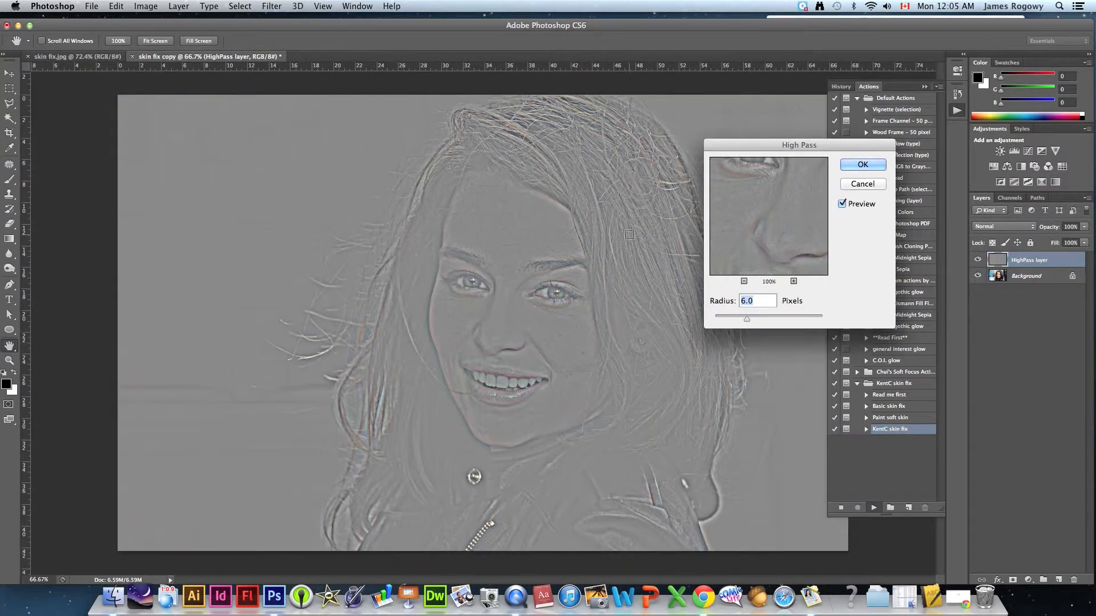
click(862, 164)
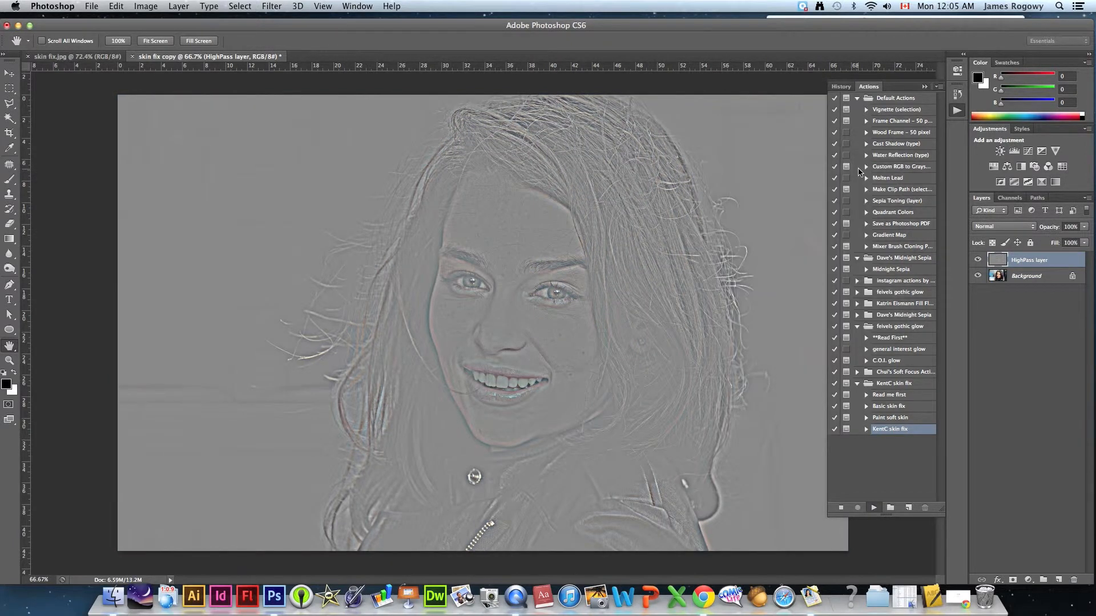
click(874, 508)
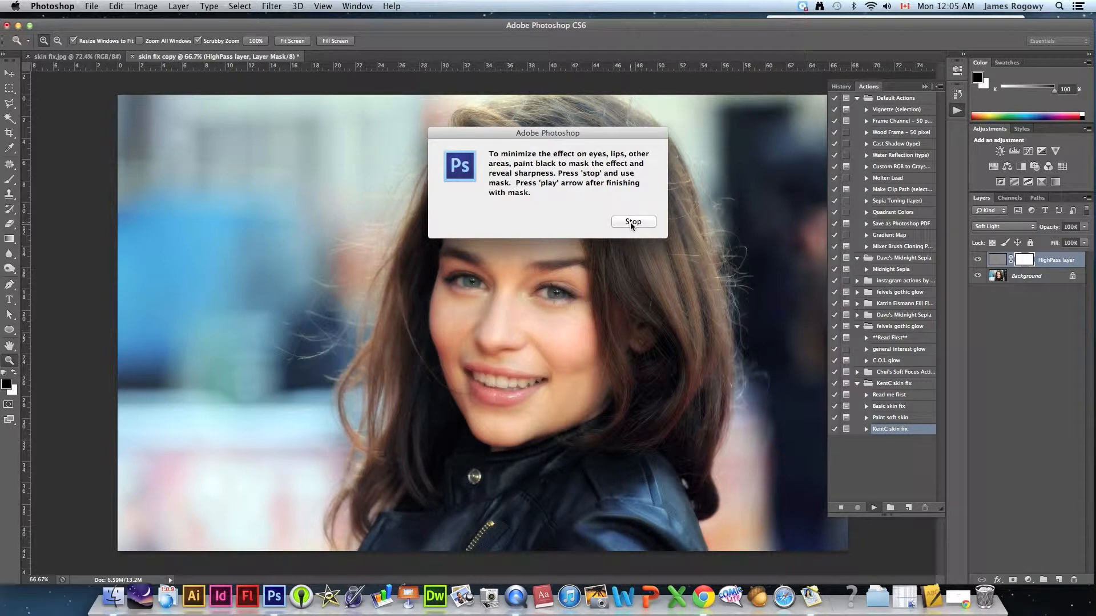
click(633, 221)
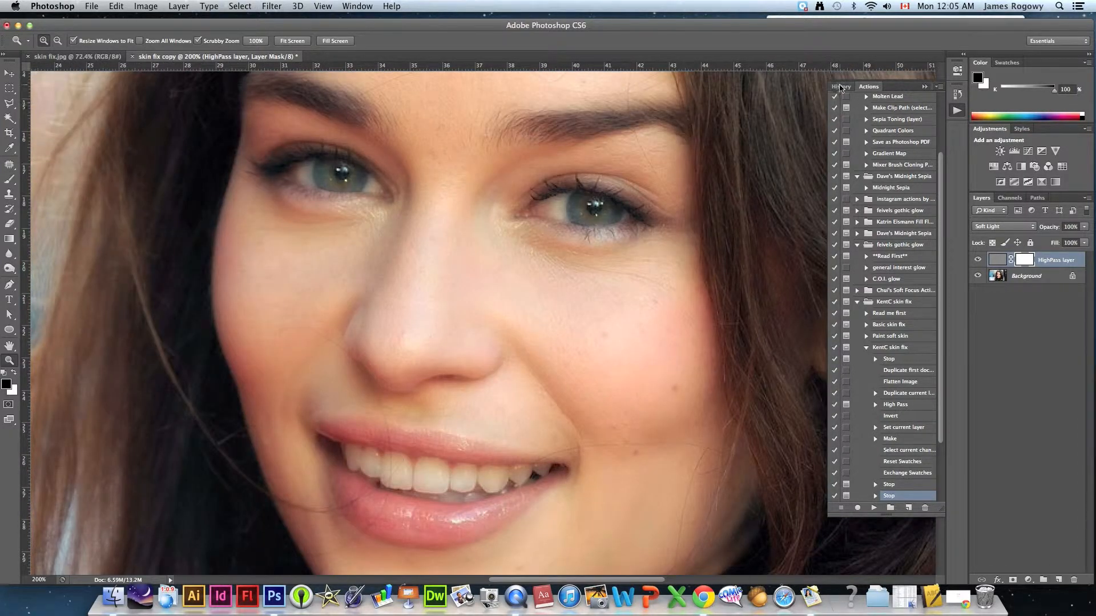
Return in History to the Add Layer Mask state and target the HighPass layer's mask for painting
click(841, 86)
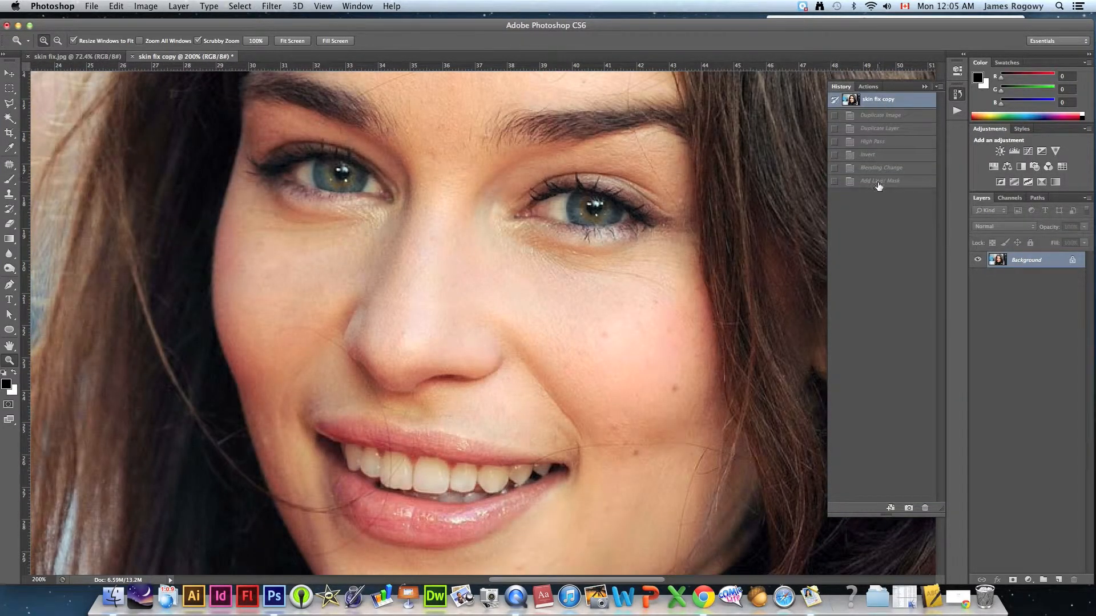
click(879, 180)
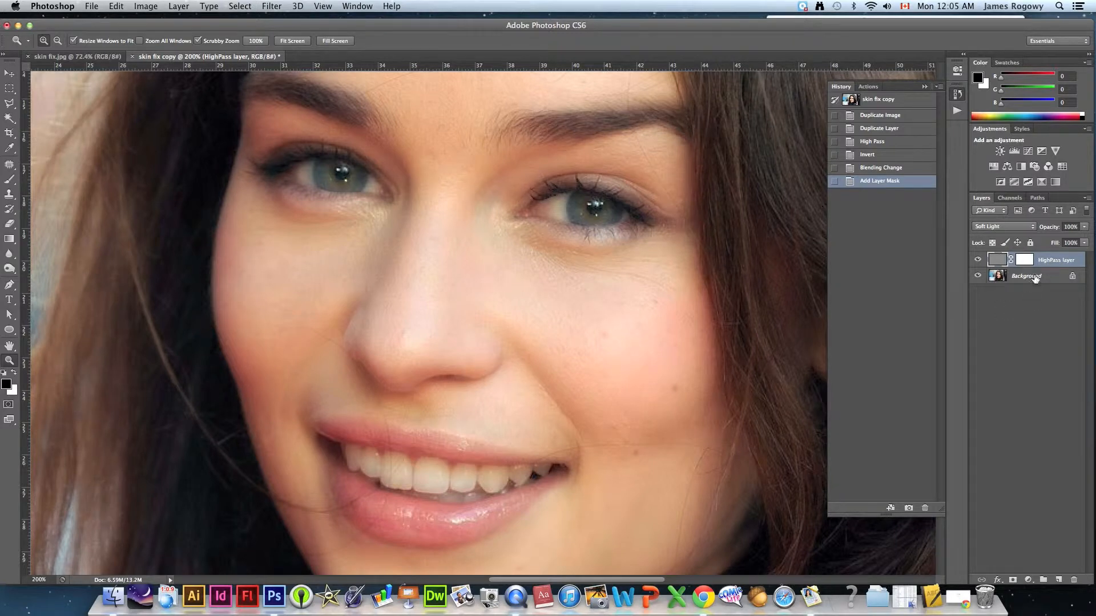
click(1024, 259)
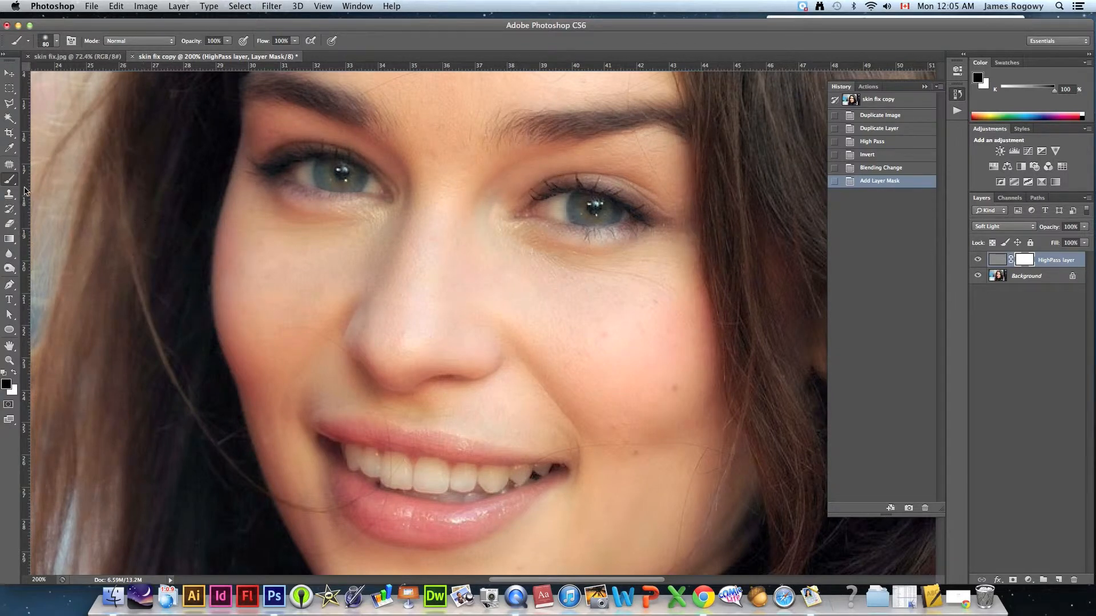
mouse_move(446, 253)
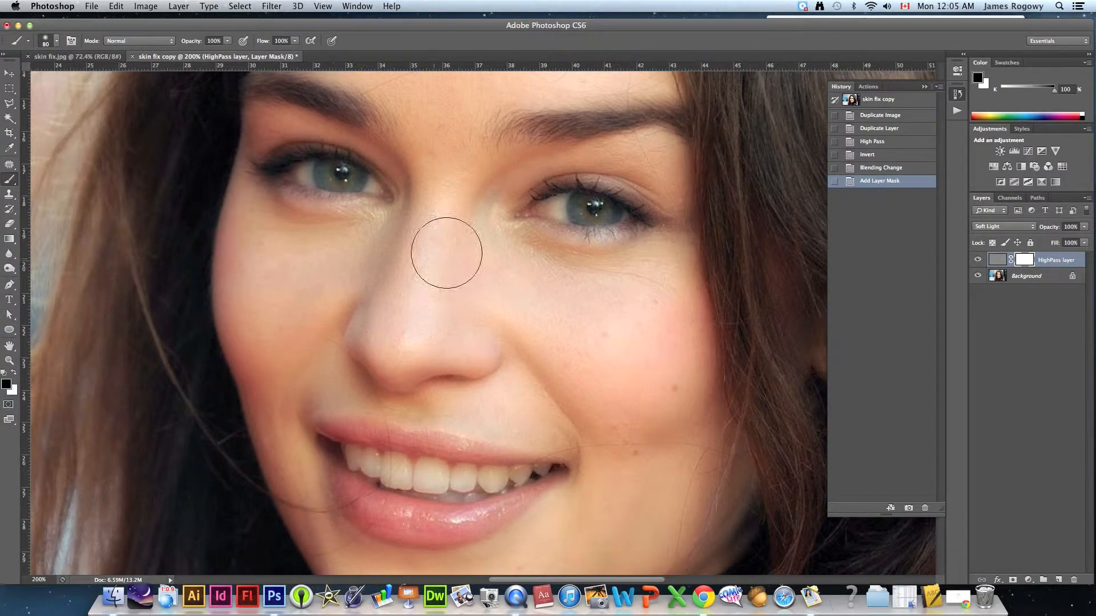
mouse_move(611, 233)
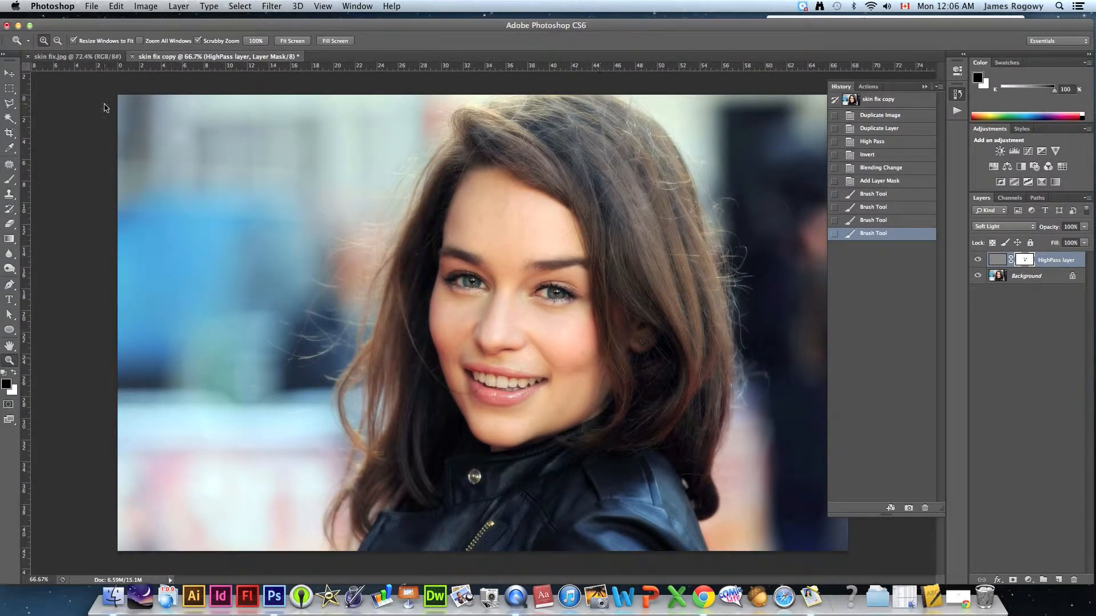
Save the portrait as layered skin fix copy.psd with maximum compatibility, then close it
click(91, 6)
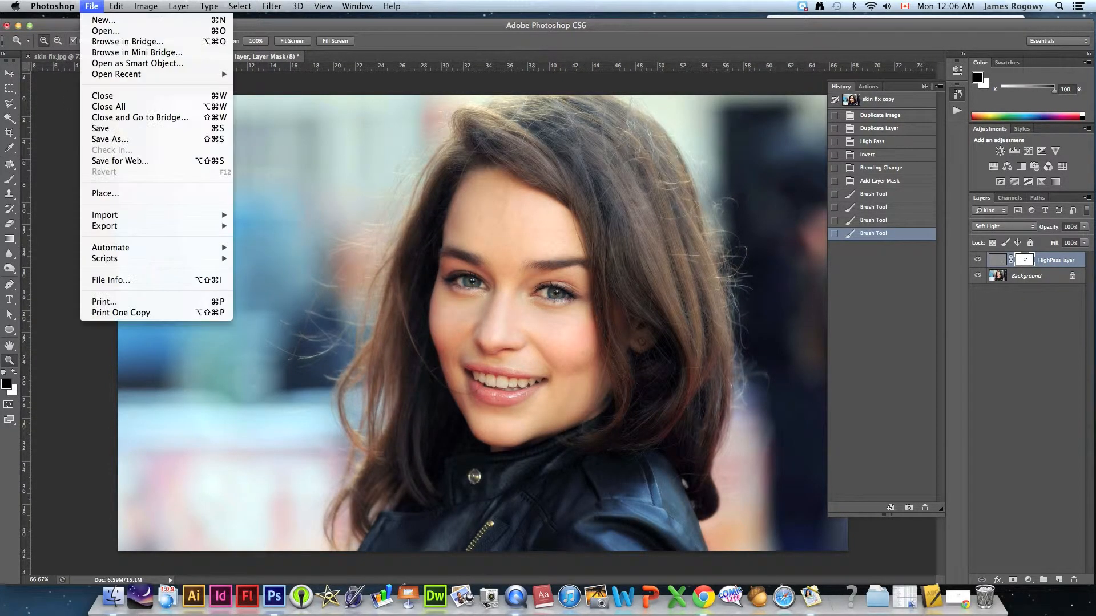
click(109, 139)
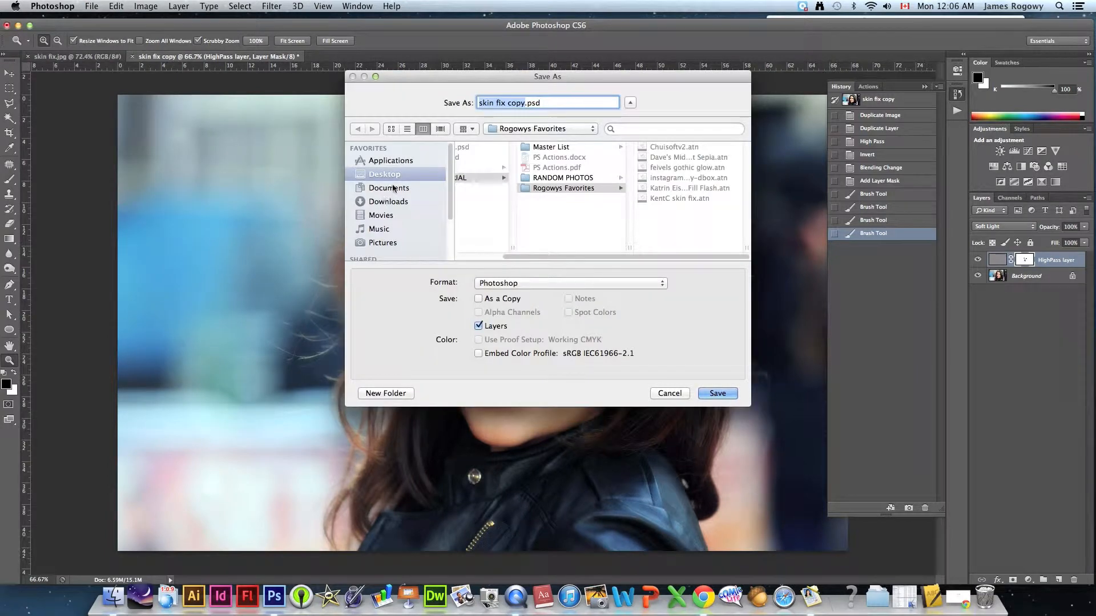
click(717, 392)
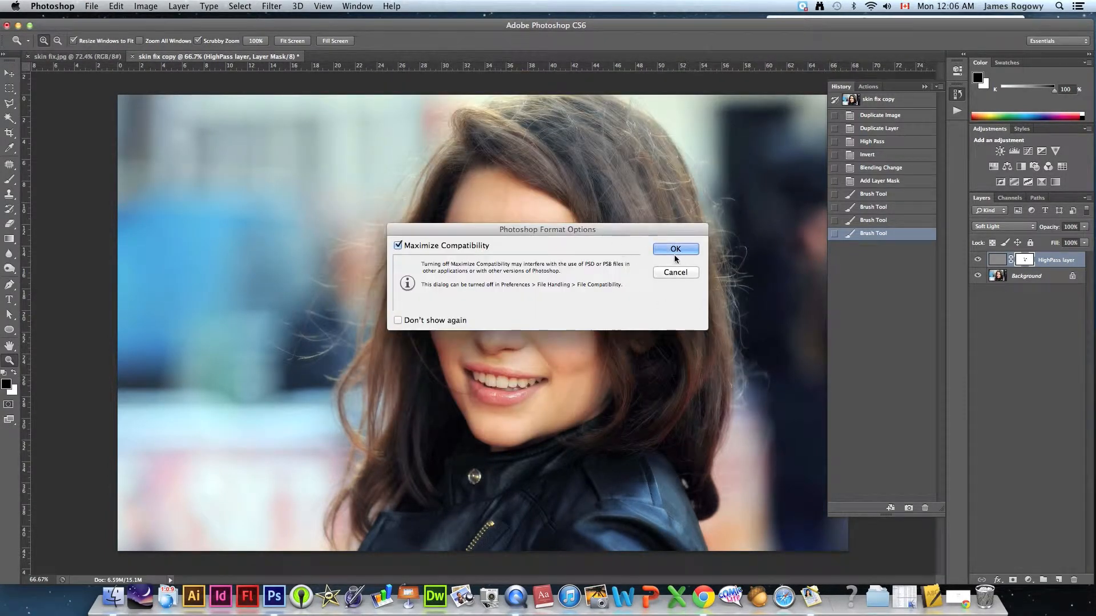
click(674, 250)
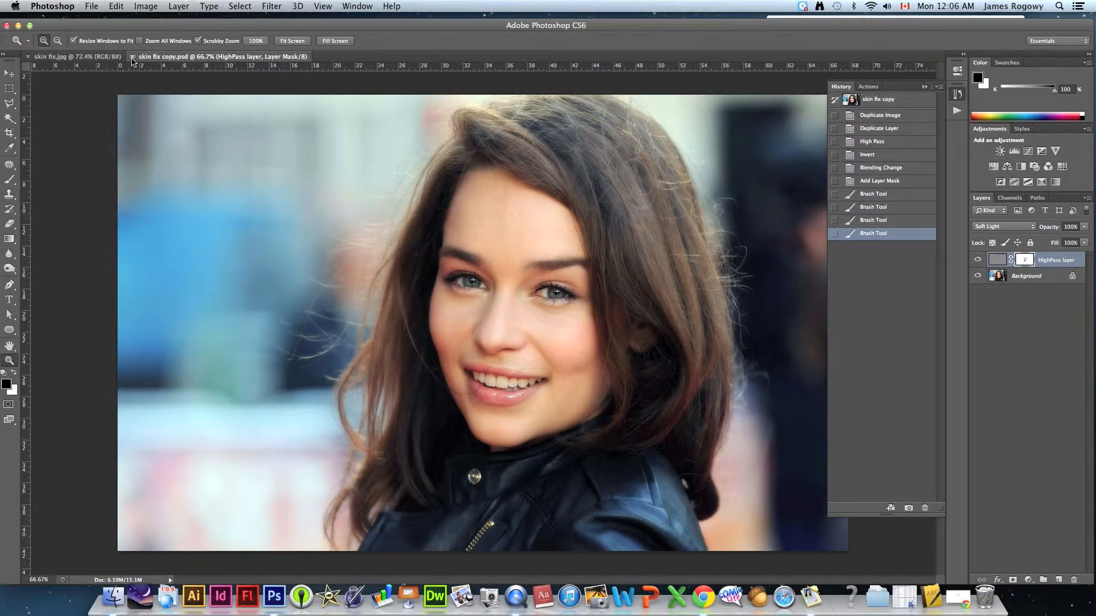
click(132, 56)
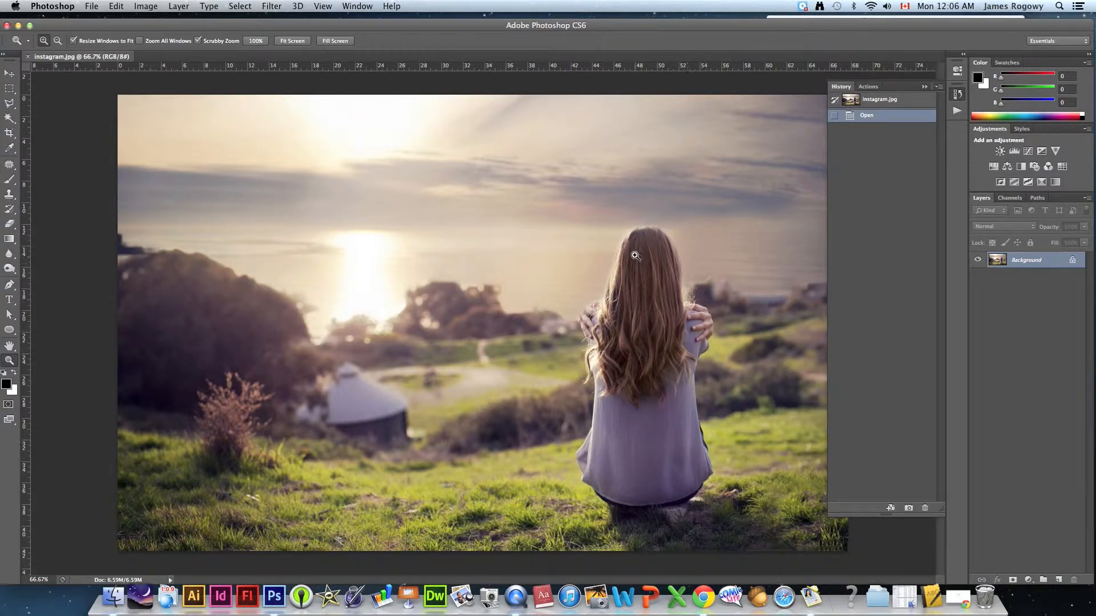
mouse_move(663, 323)
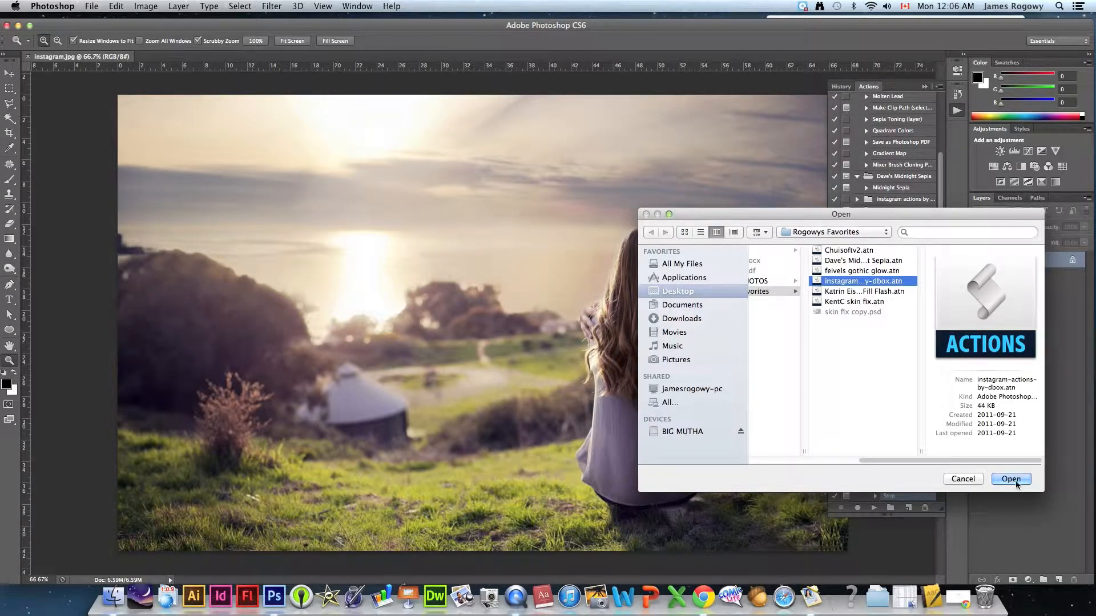
Load the instagram-actions-by-dbox.atn filter set into the actions list
click(1011, 479)
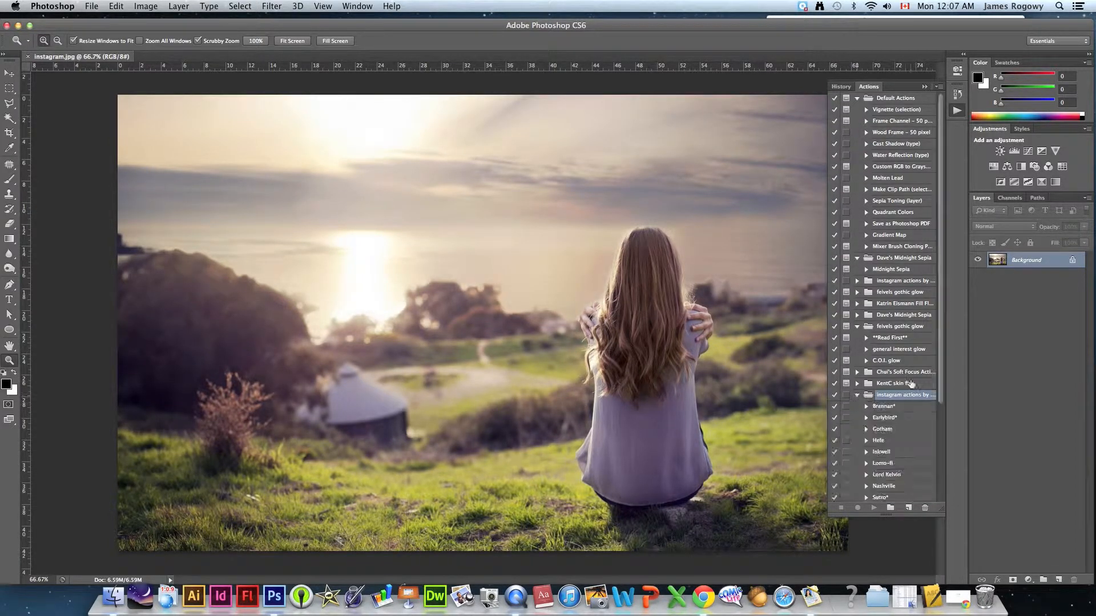
scroll(down, 3)
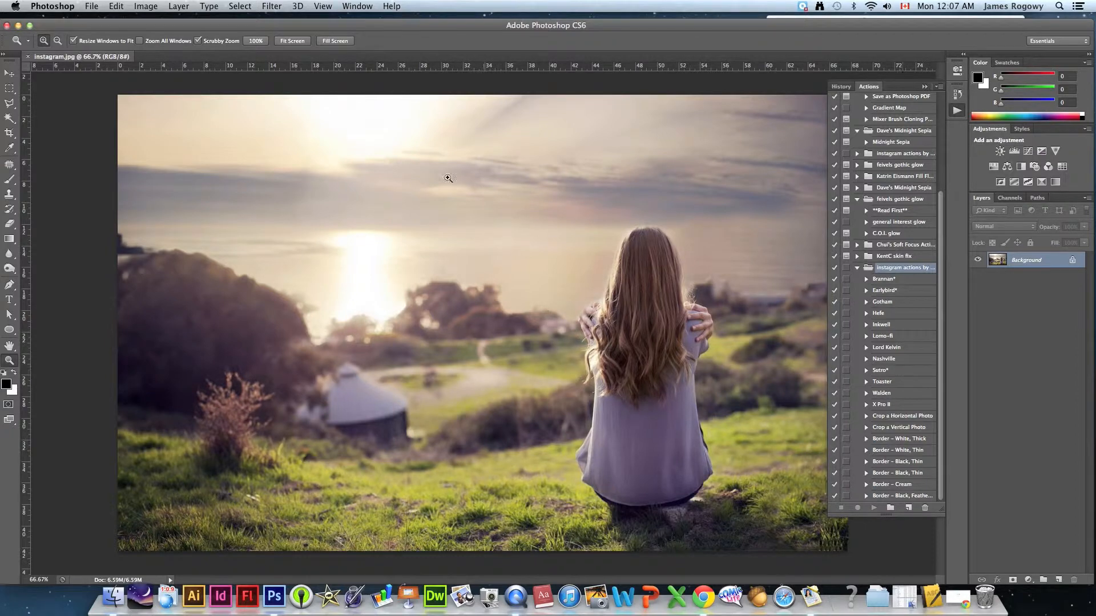
mouse_move(396, 194)
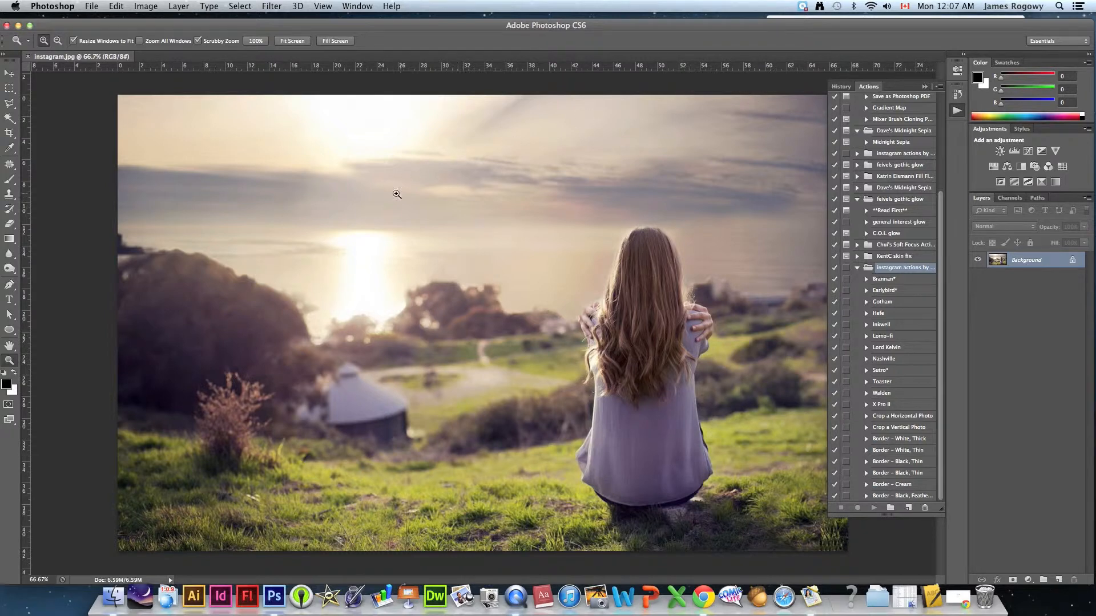
mouse_move(455, 417)
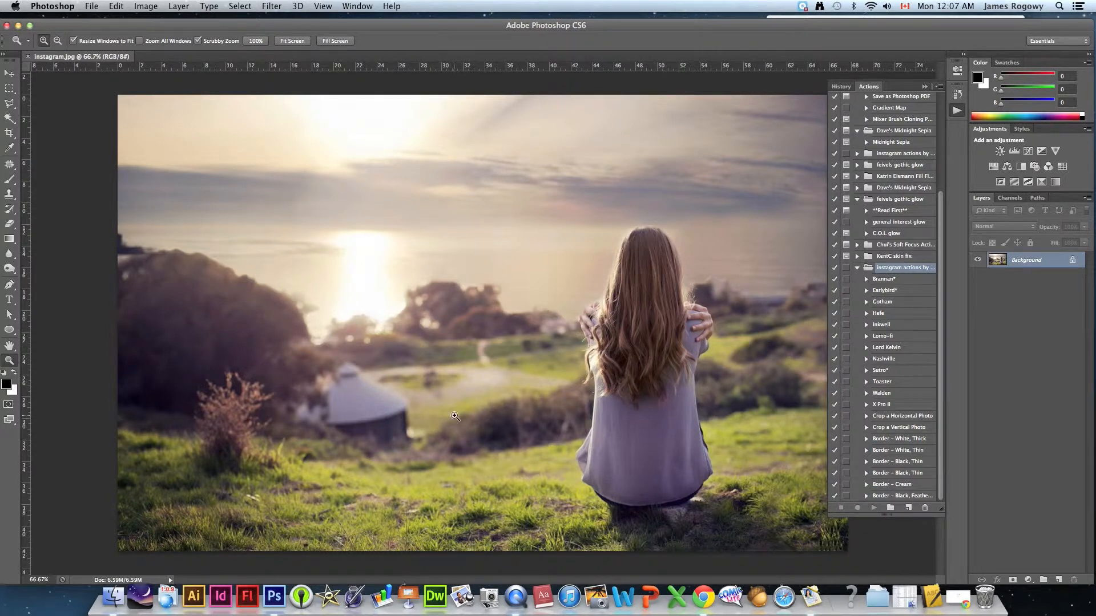
mouse_move(866, 344)
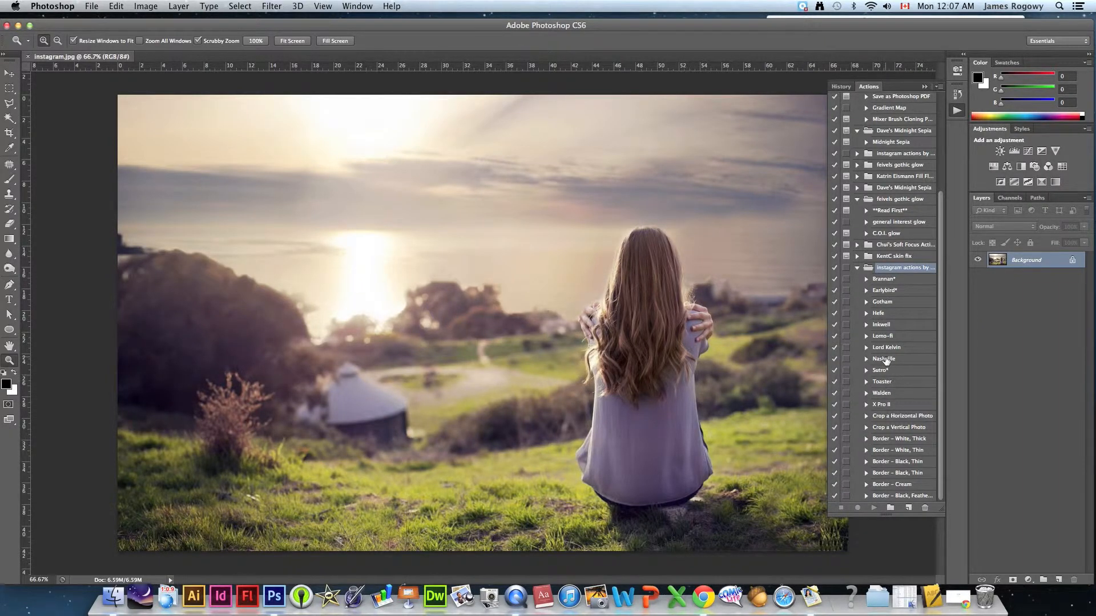
click(884, 358)
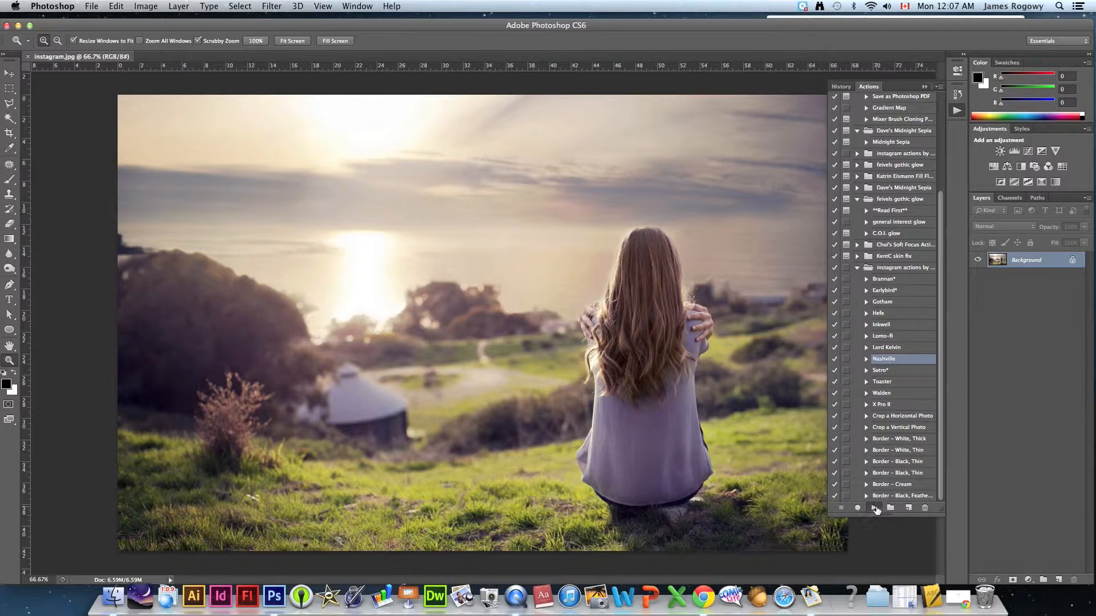
click(874, 508)
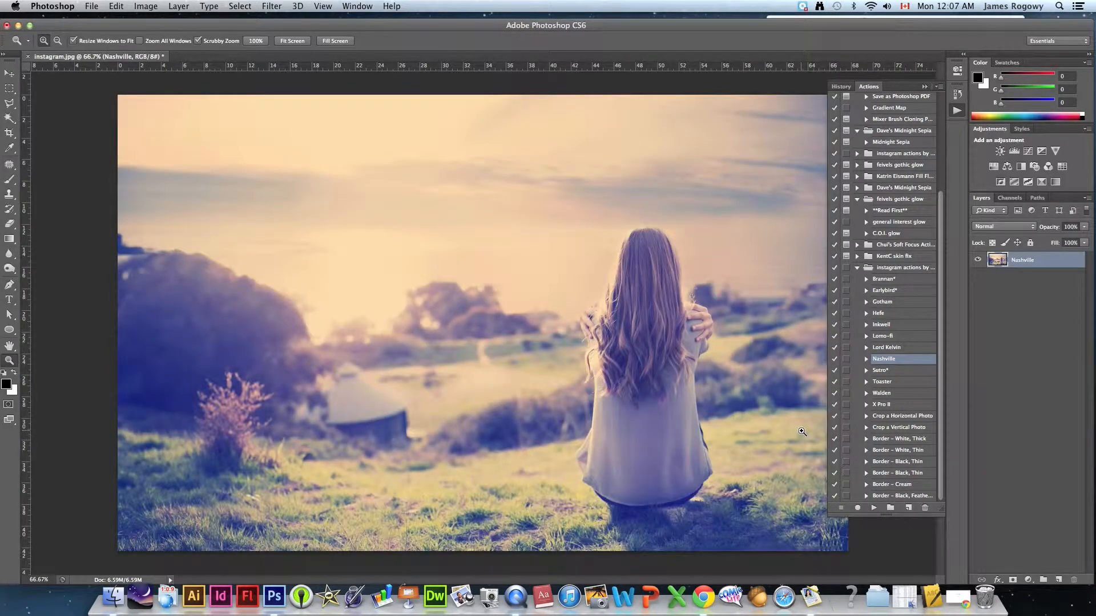
click(92, 5)
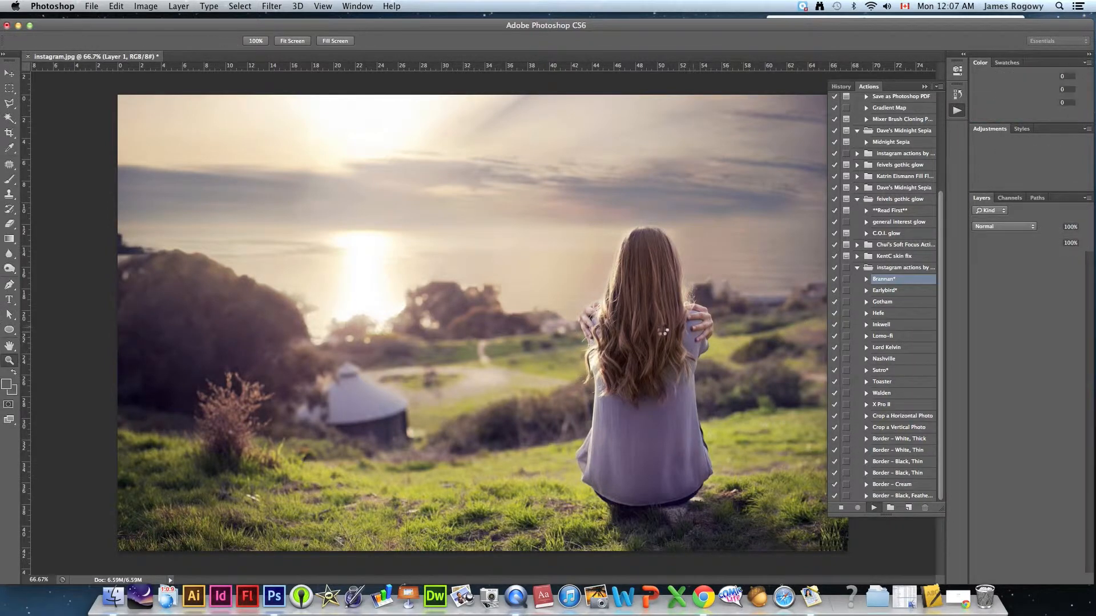
click(52, 6)
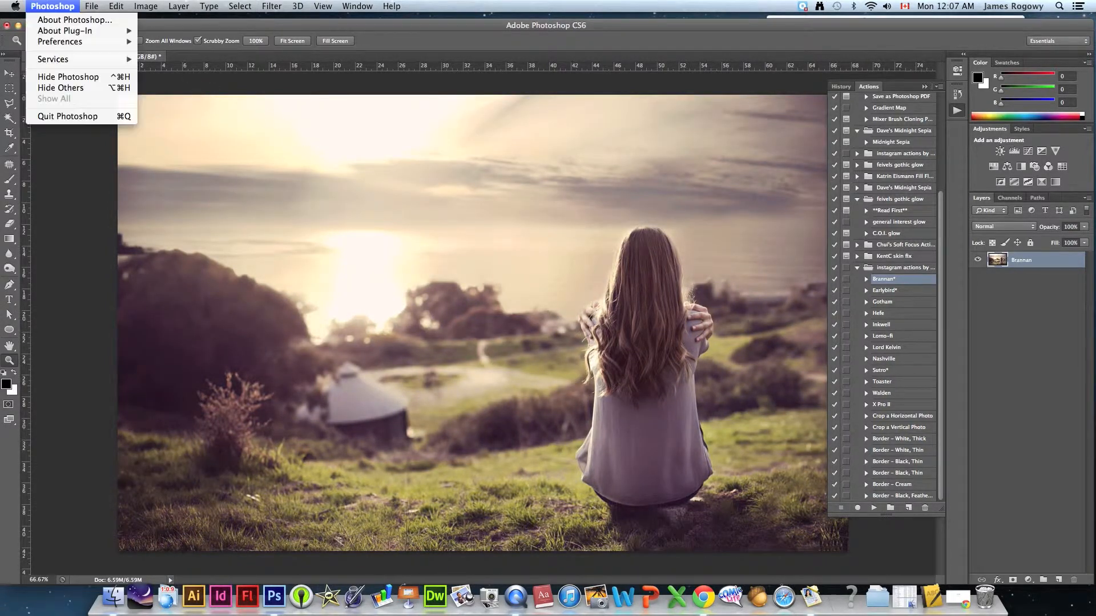
click(91, 7)
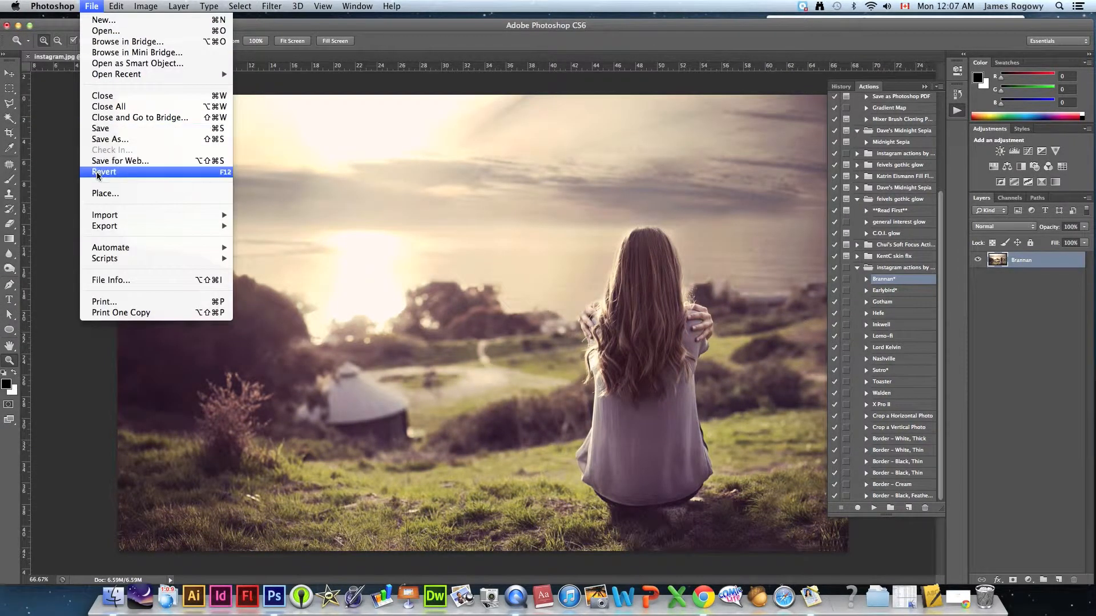
click(104, 172)
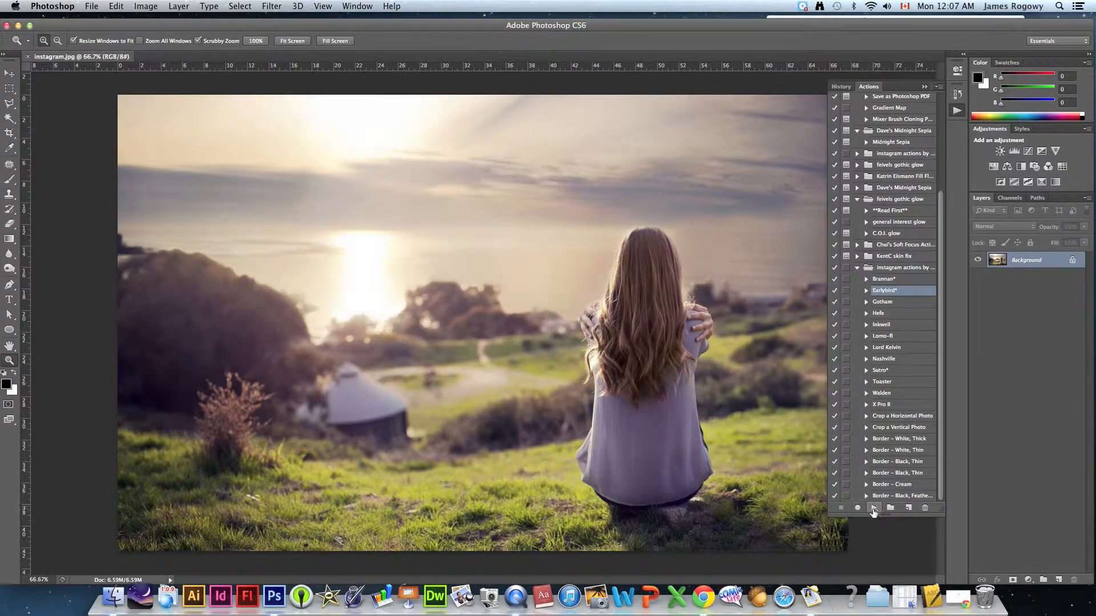
click(875, 508)
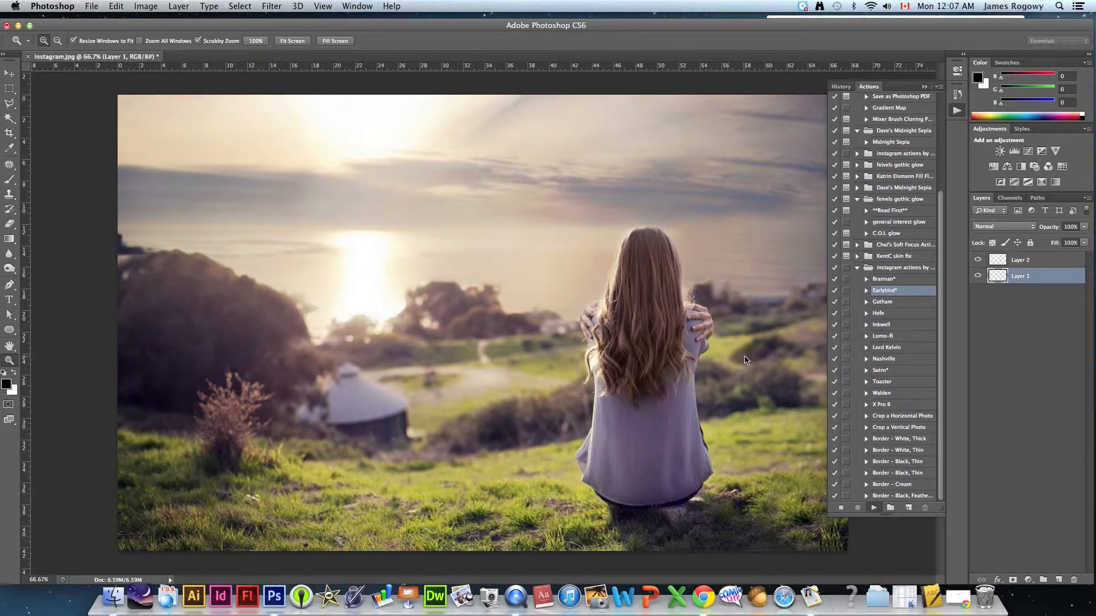
mouse_move(744, 357)
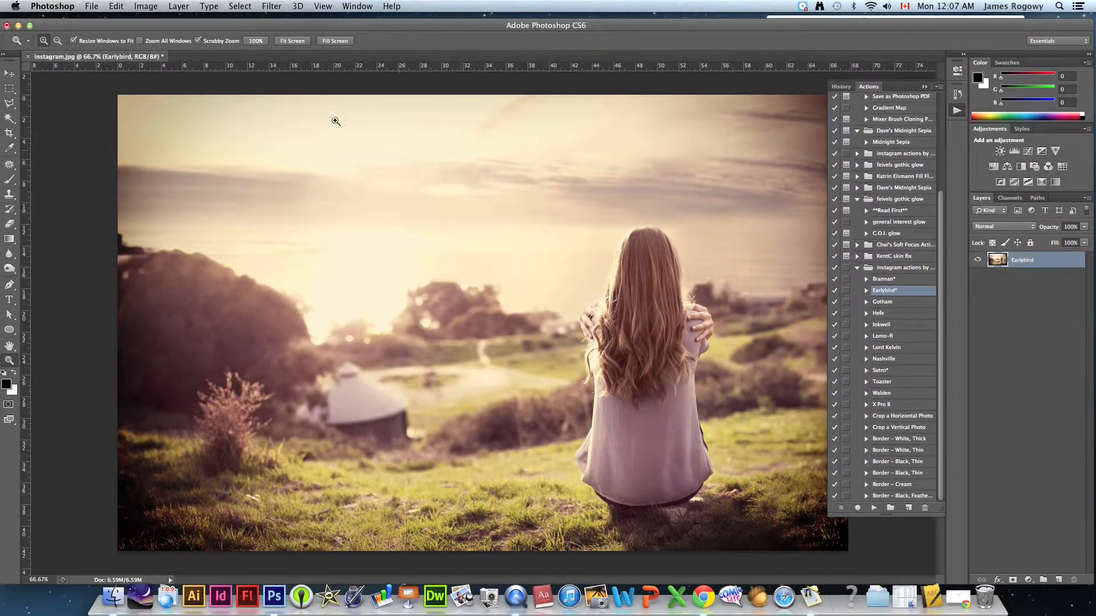
click(90, 6)
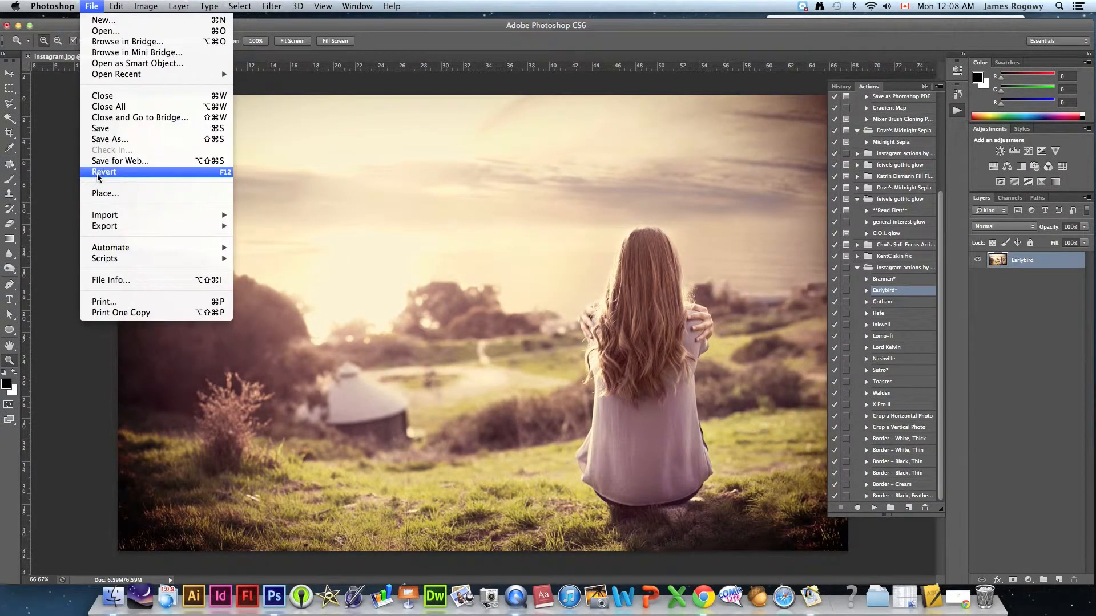
click(104, 172)
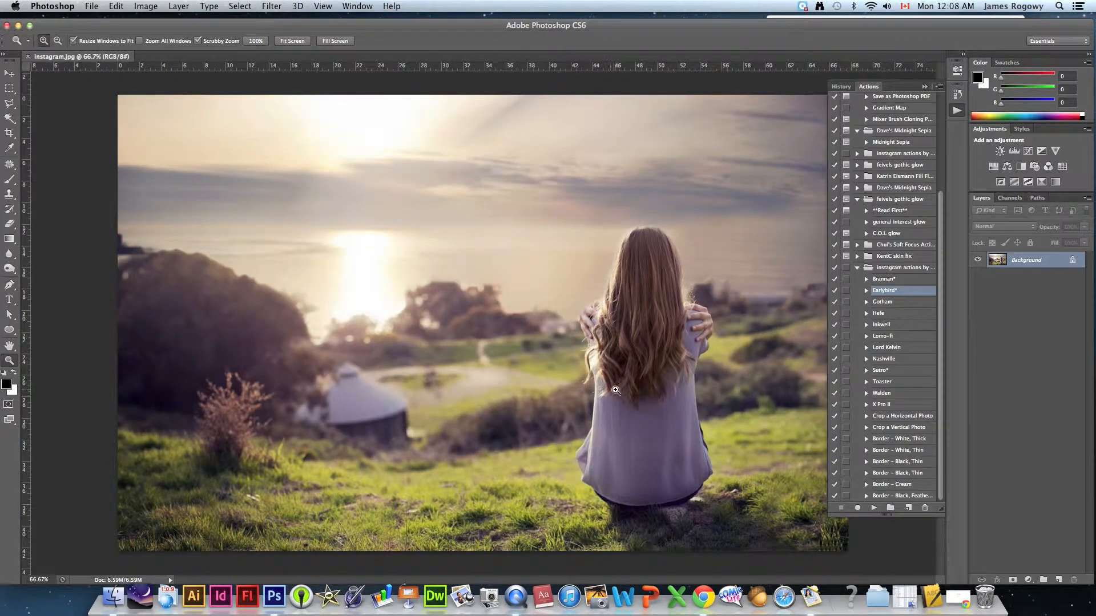
mouse_move(697, 380)
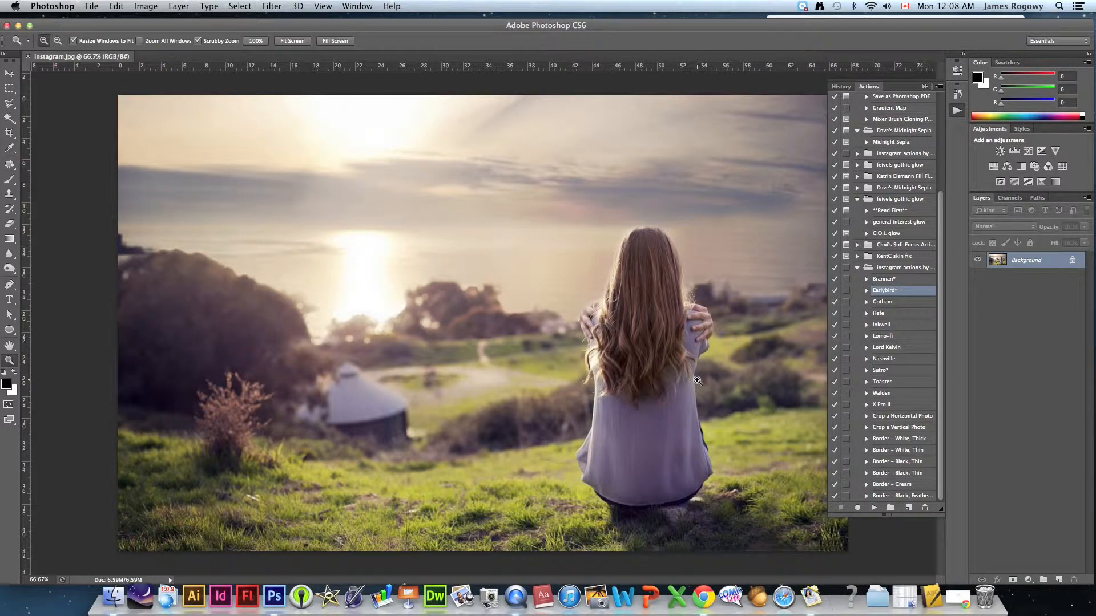
mouse_move(743, 372)
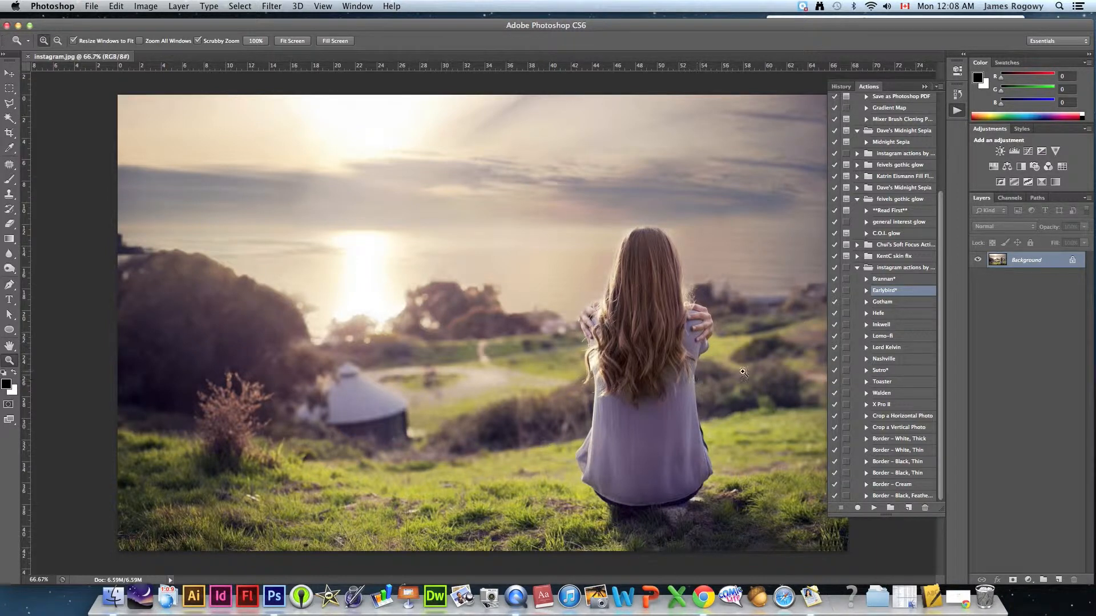
Run the Nashville action from the instagram actions set on the hillside photo
scroll(up, 3)
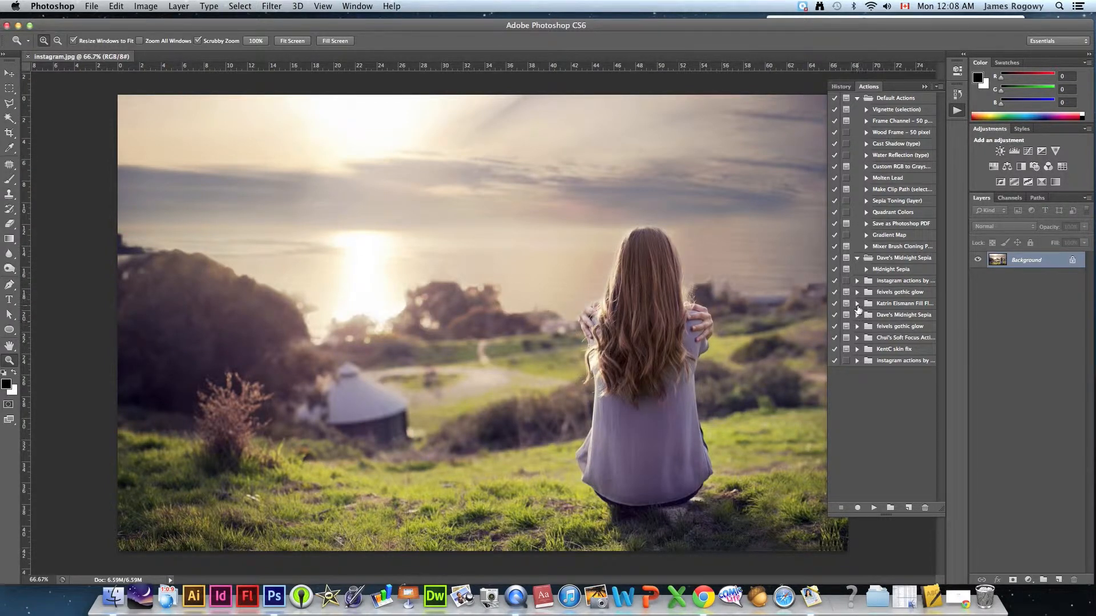
click(856, 281)
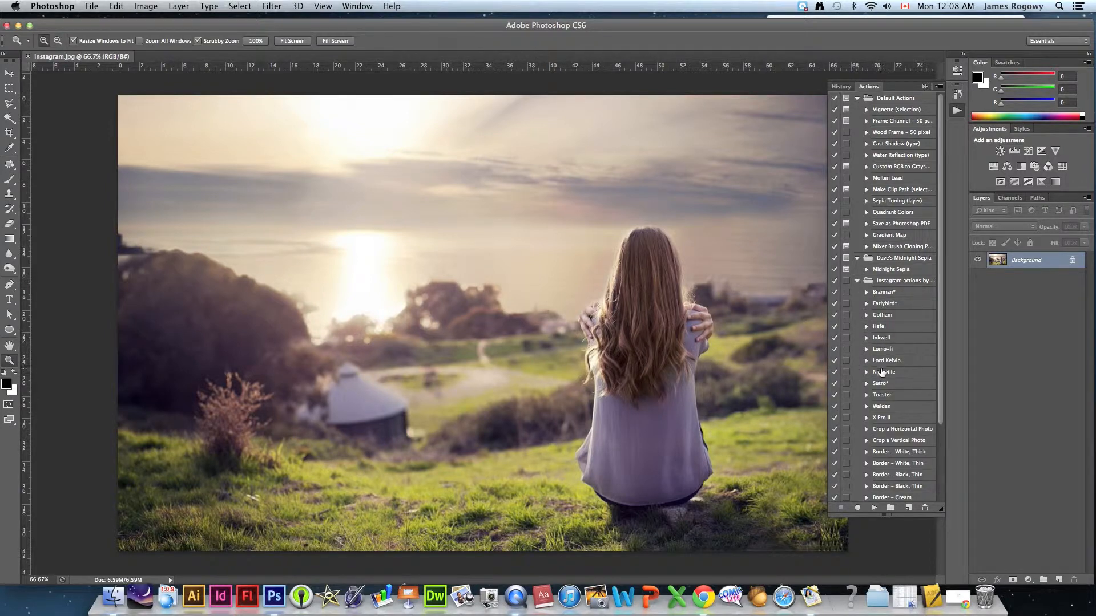
click(885, 371)
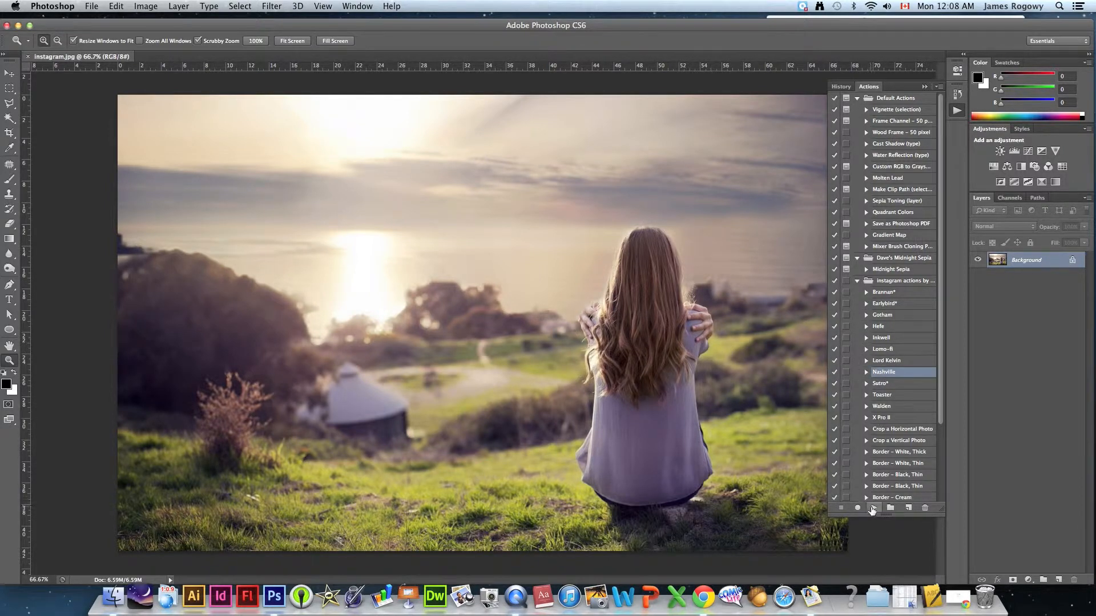
click(872, 508)
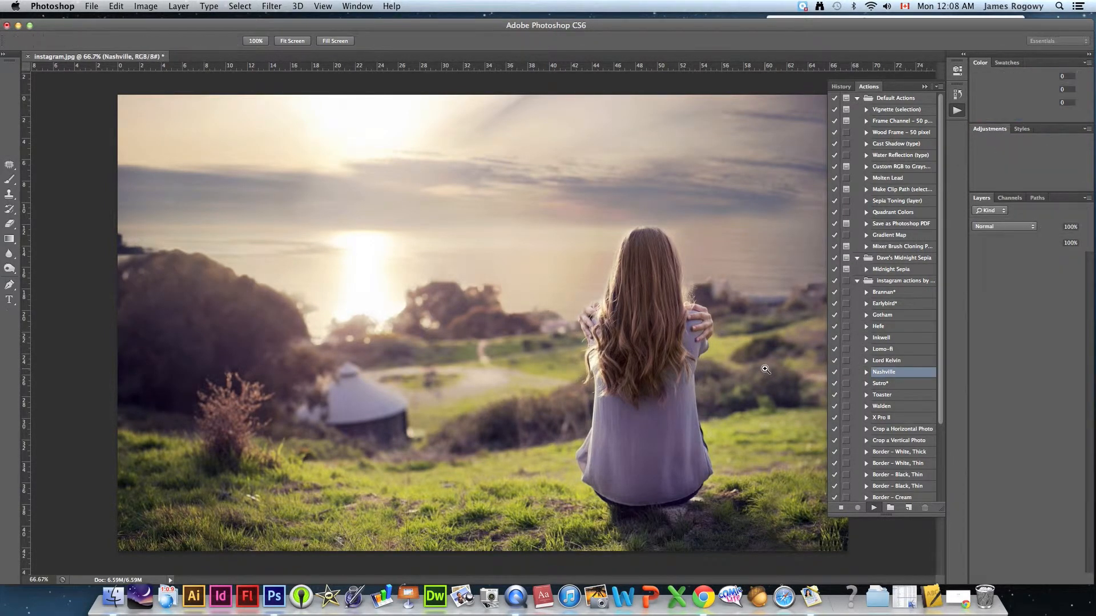
Save the photo as instagram.psd on the Desktop, confirming Maximize Compatibility
click(91, 6)
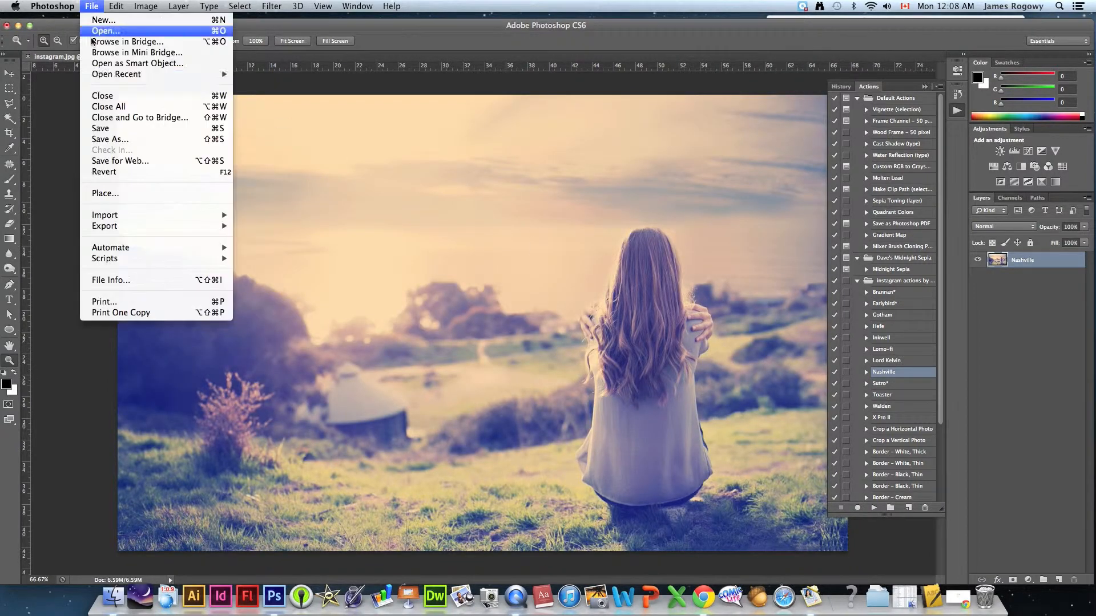
click(110, 139)
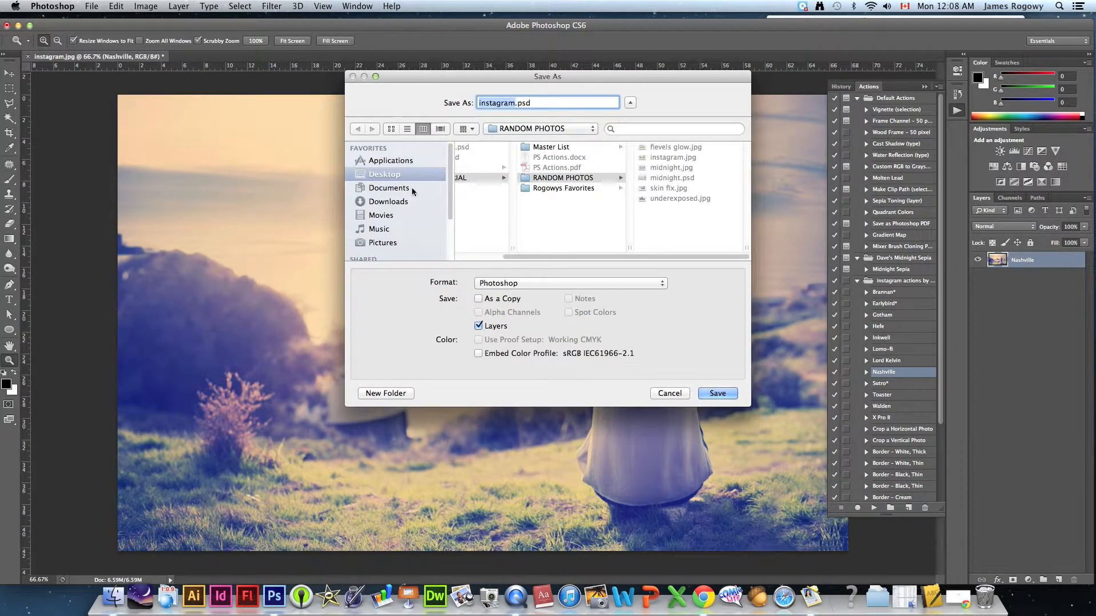
click(717, 393)
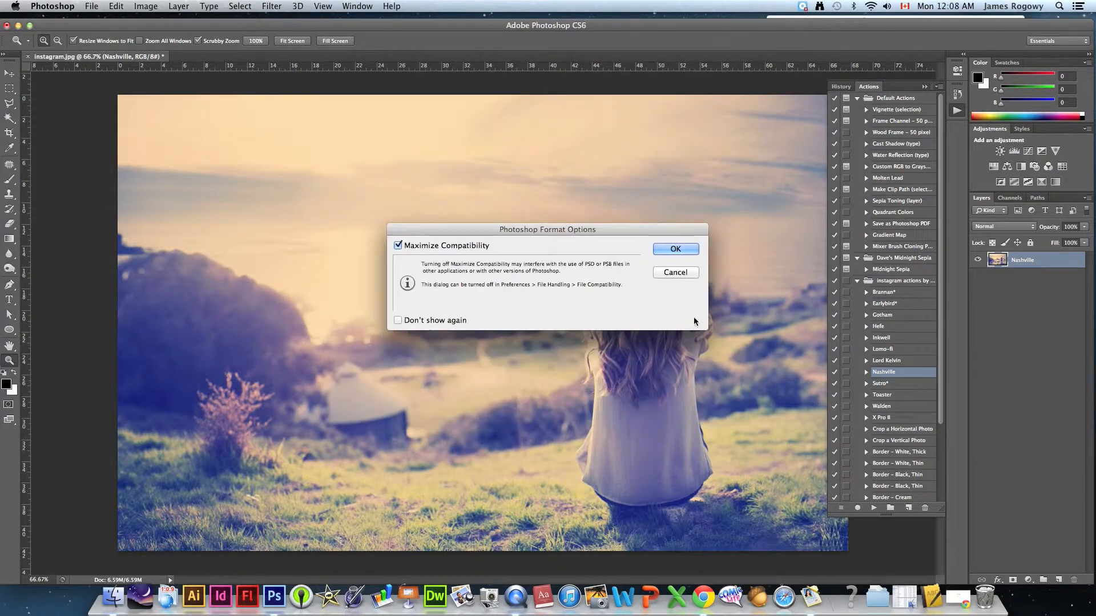
click(673, 250)
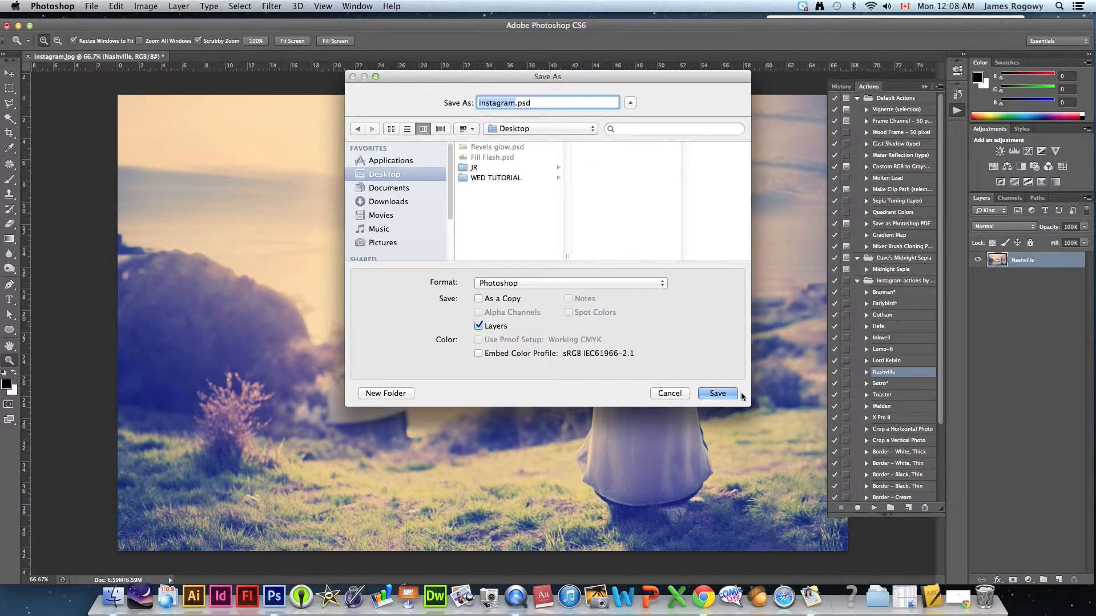
click(717, 392)
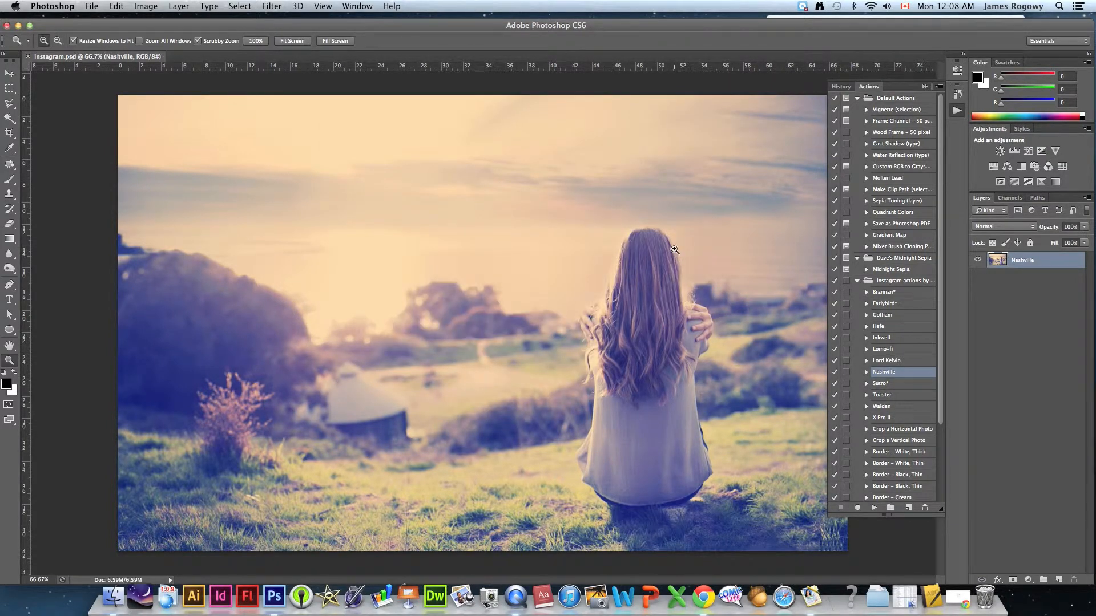
mouse_move(348, 401)
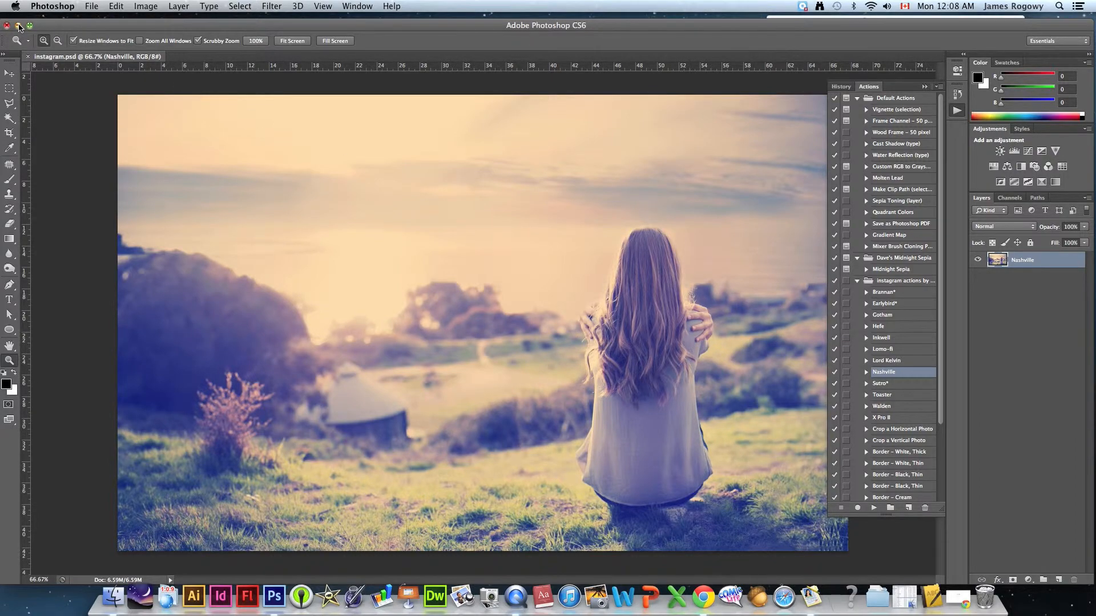
Search Google for 'photoshop actions' in a new tab and open the 100 Free Photoshop Actions article
click(100, 598)
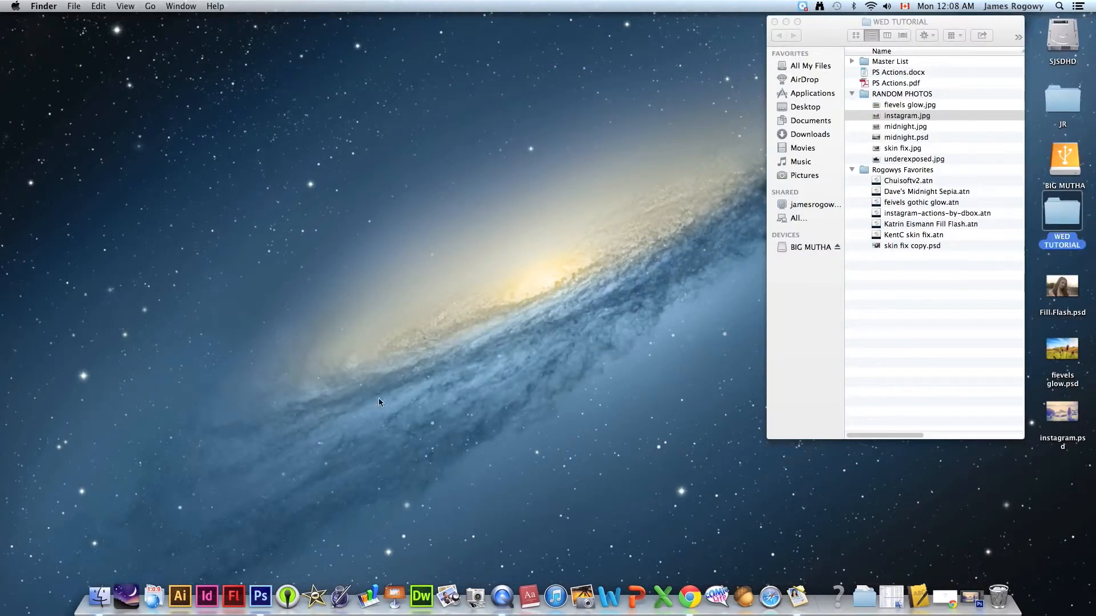
mouse_move(945, 599)
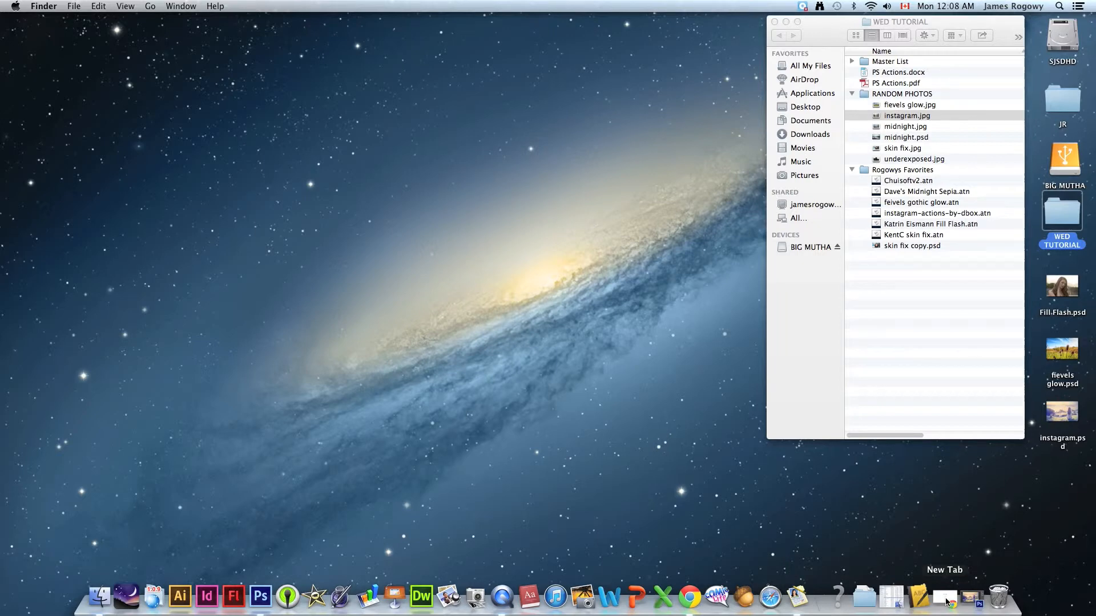
click(701, 598)
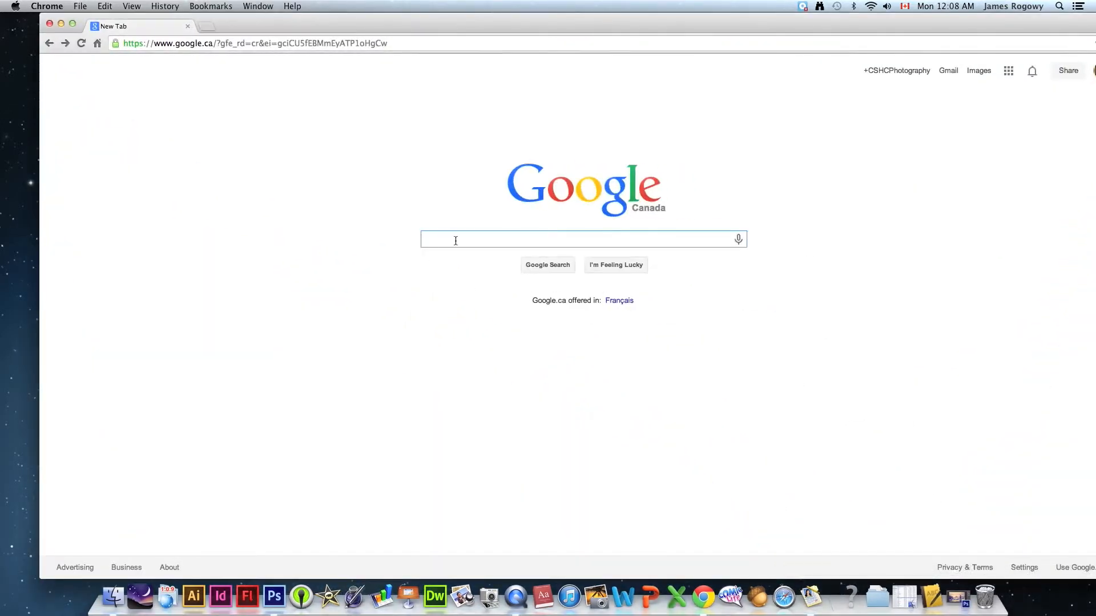
text(photoshop actions)
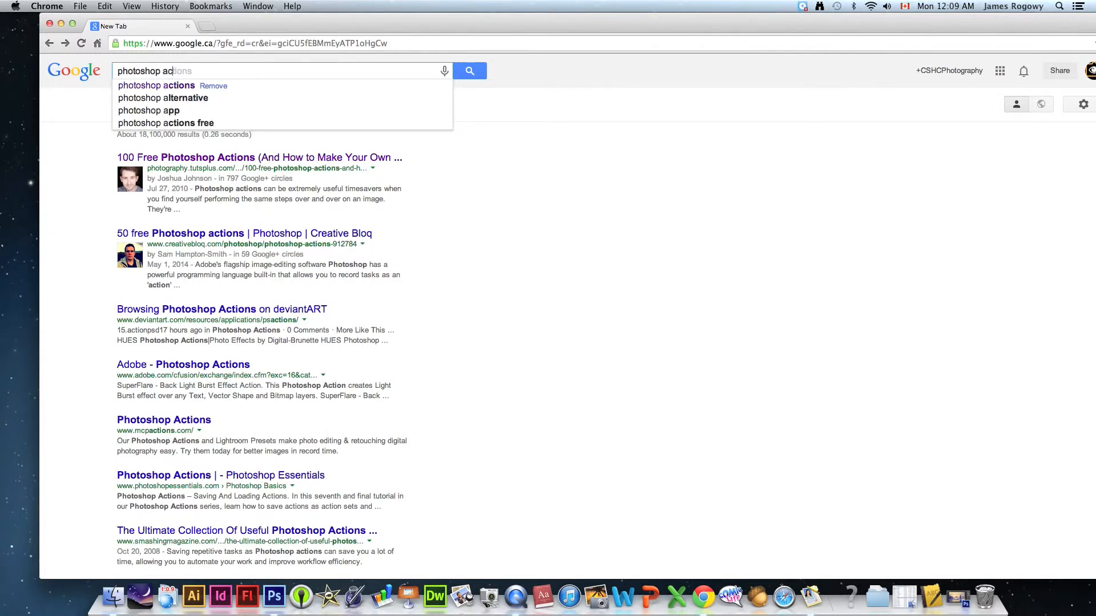
click(172, 85)
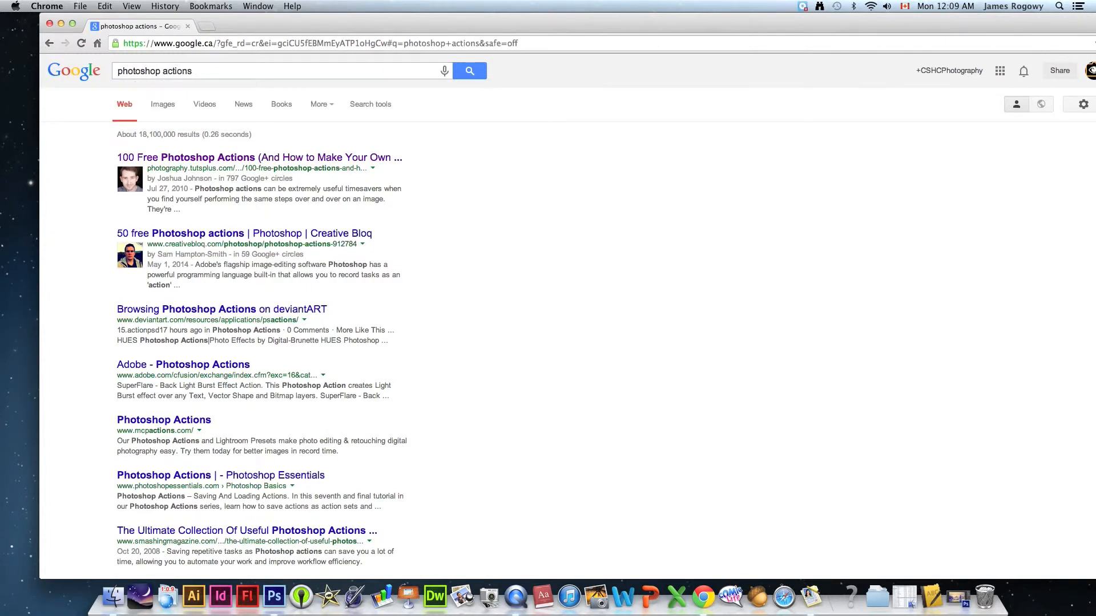
mouse_move(174, 161)
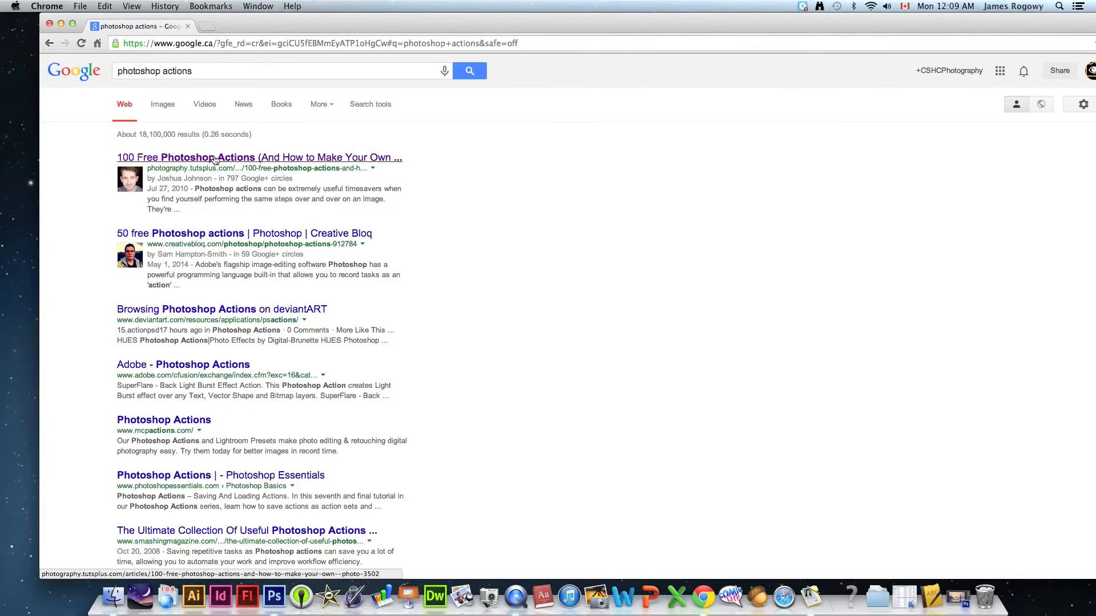
click(199, 158)
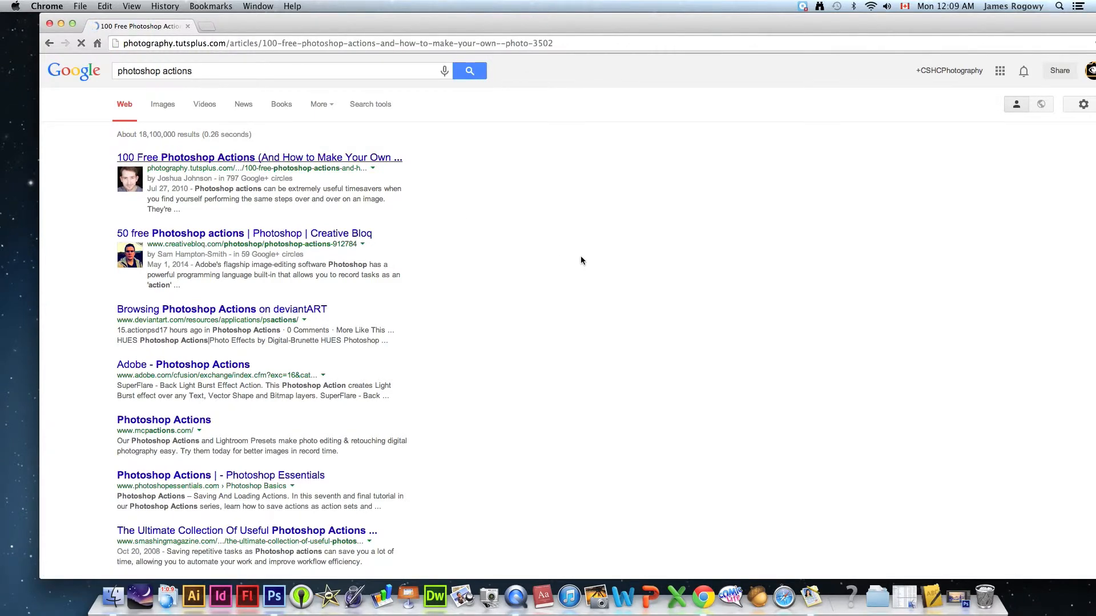
Scroll through the article's free action previews down to Photo Coloring II
click(259, 157)
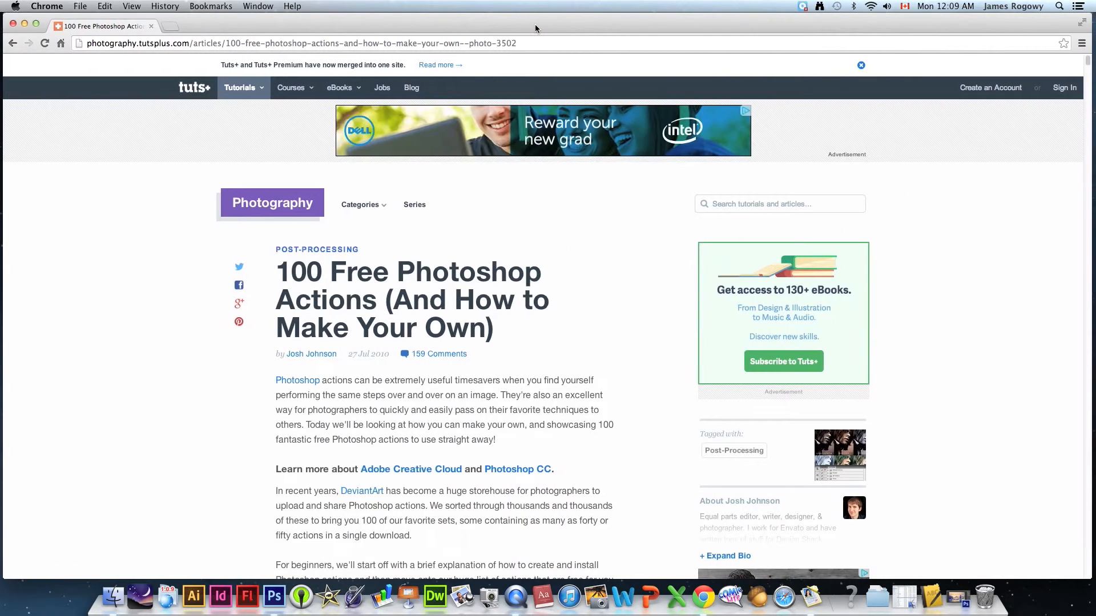
scroll(down, 3)
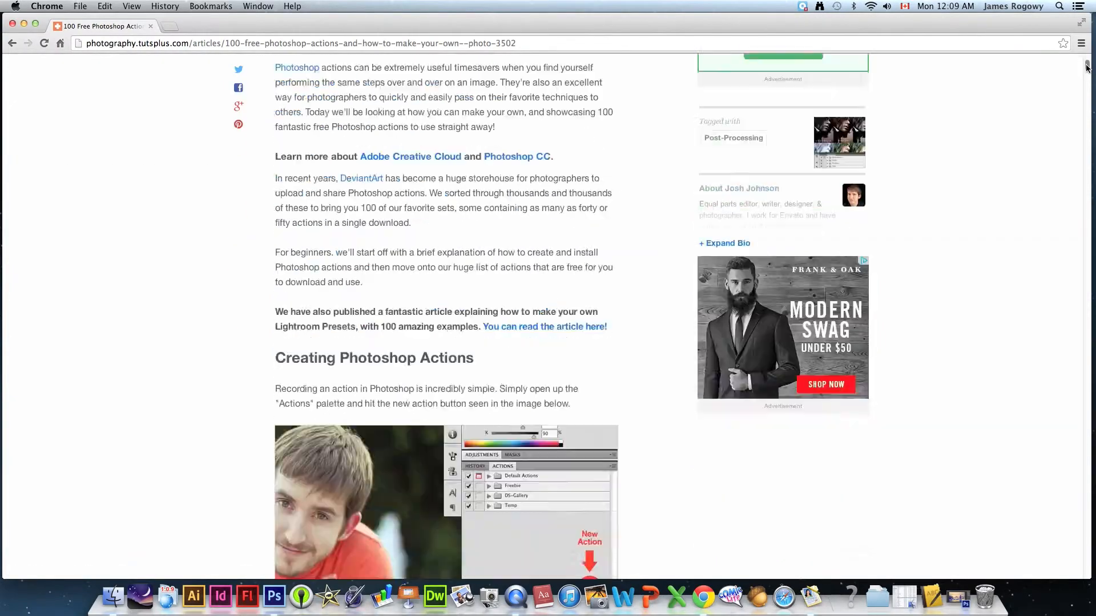
scroll(down, 3)
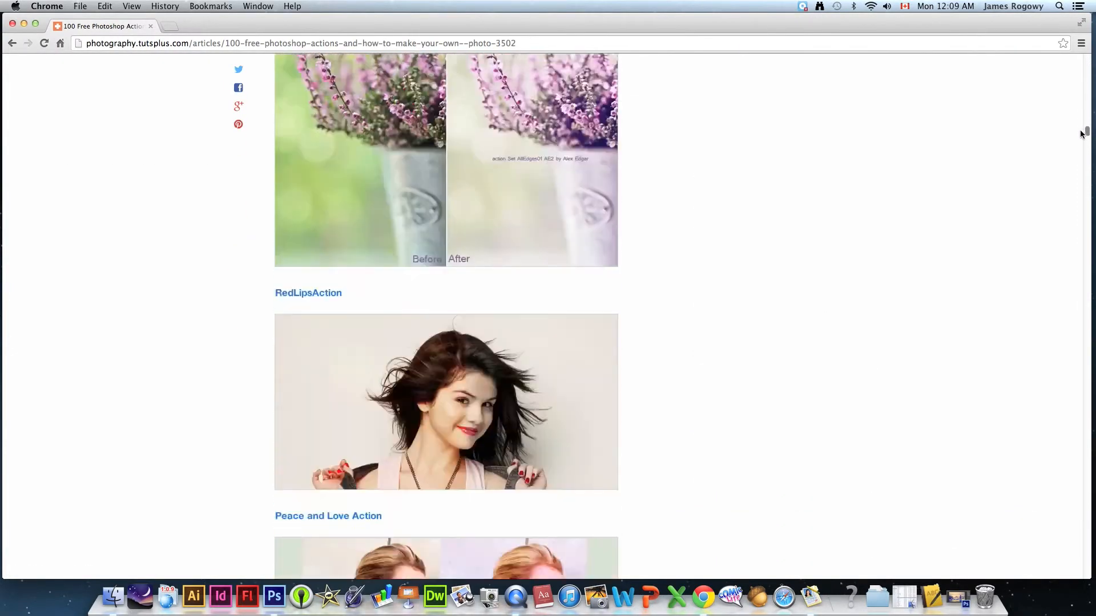
scroll(up, 3)
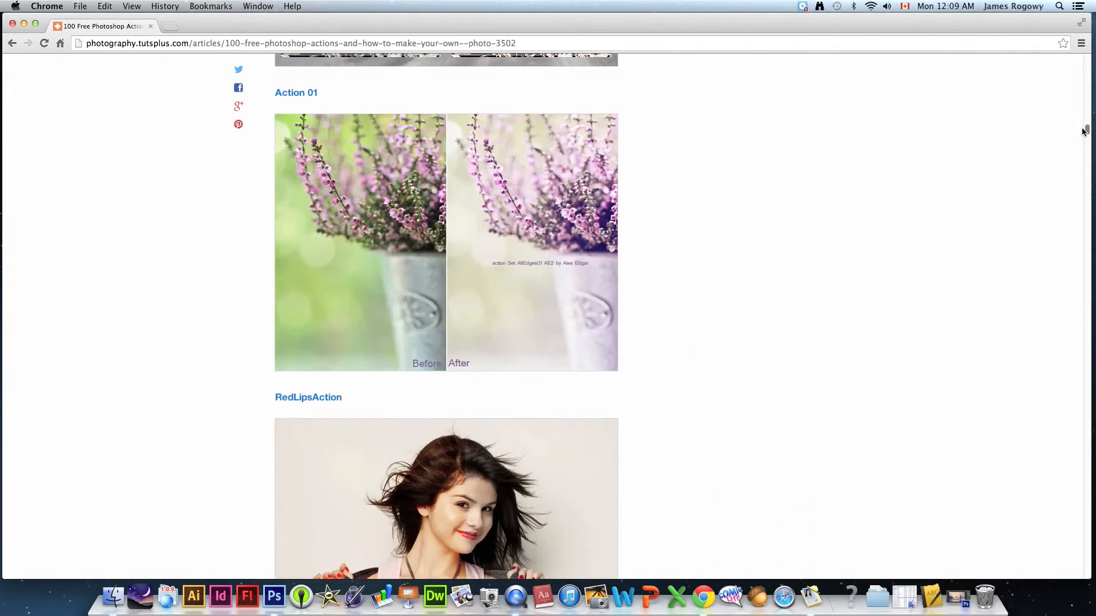
scroll(down, 3)
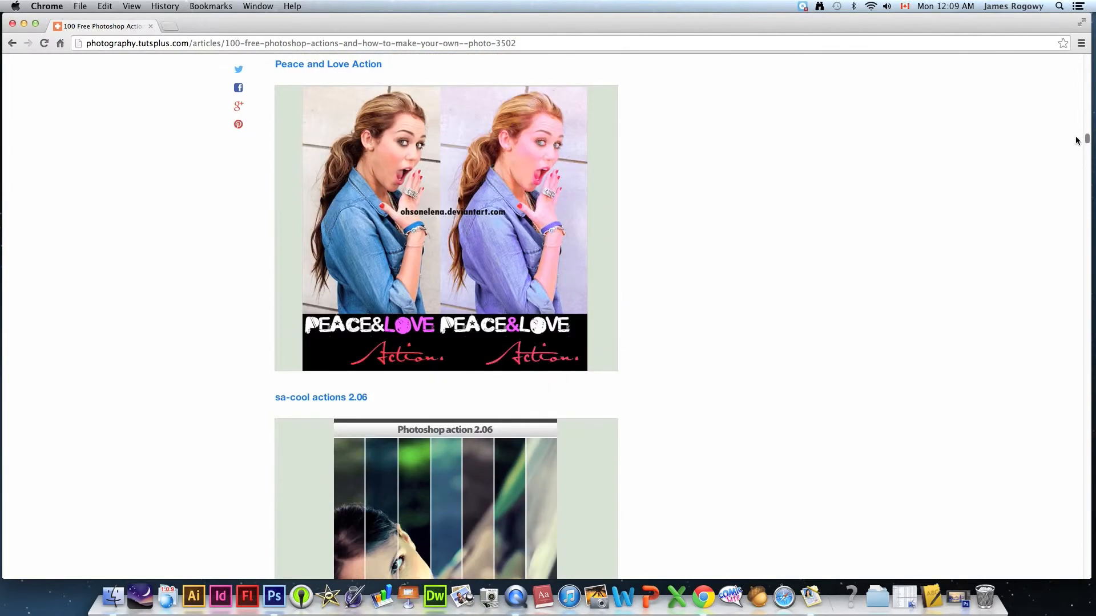
scroll(down, 3)
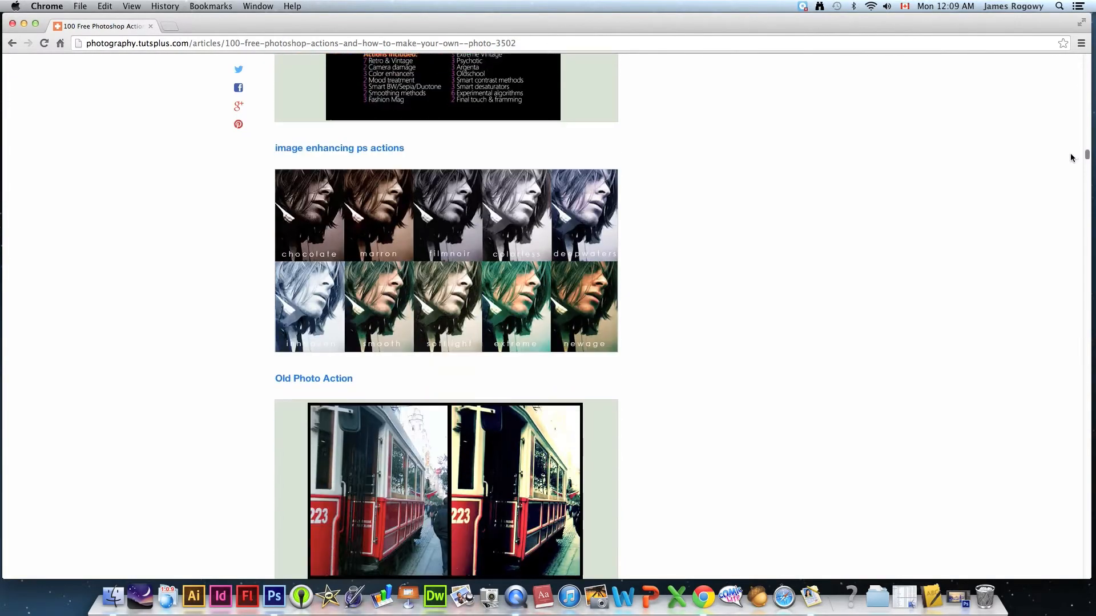
scroll(down, 3)
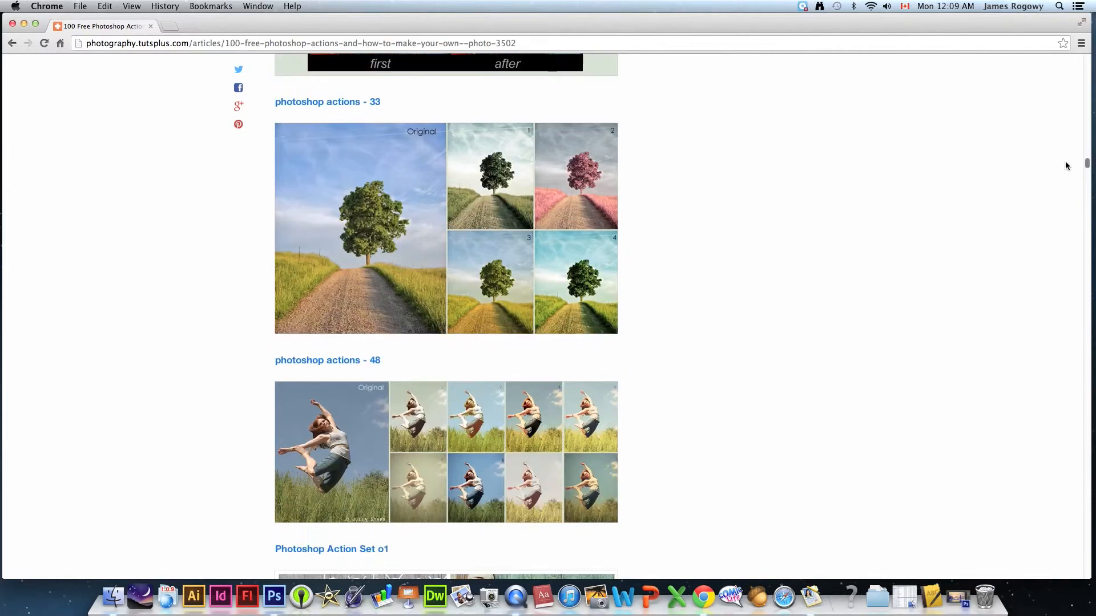
scroll(down, 3)
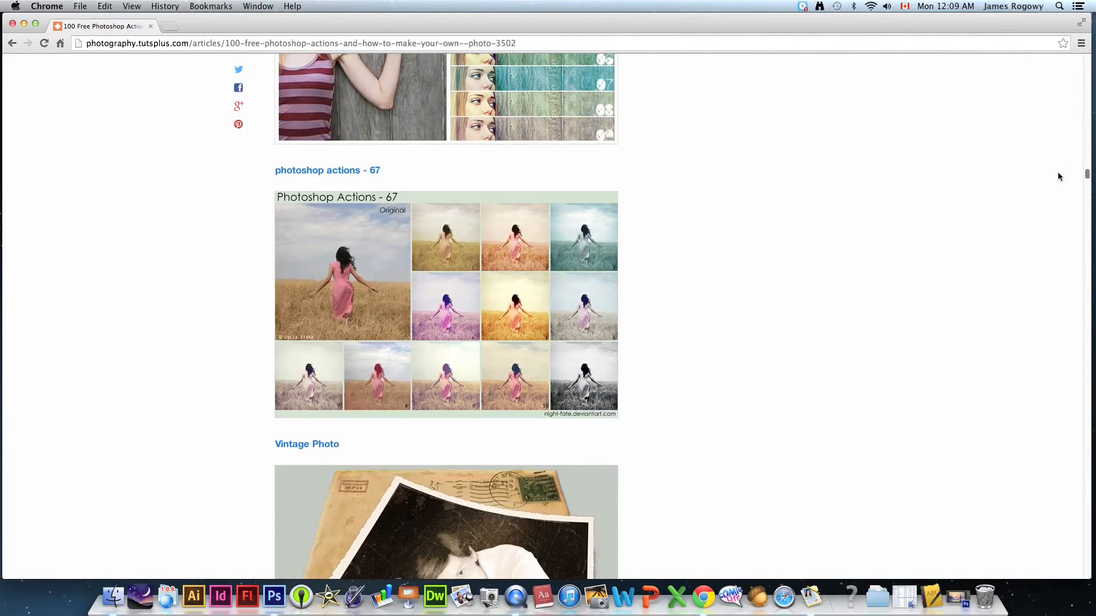
scroll(down, 3)
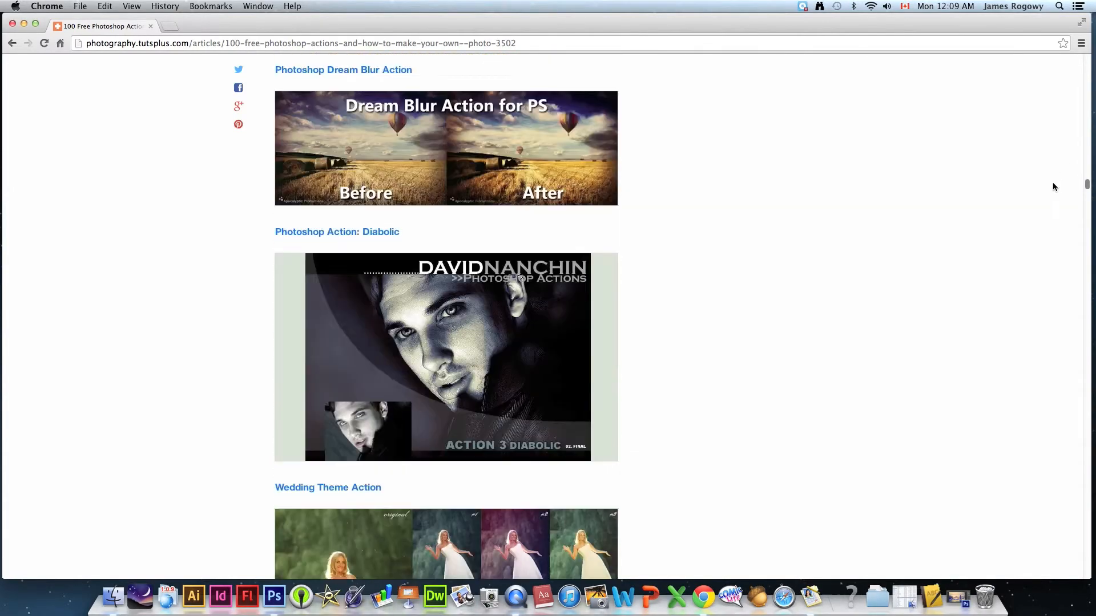
scroll(down, 3)
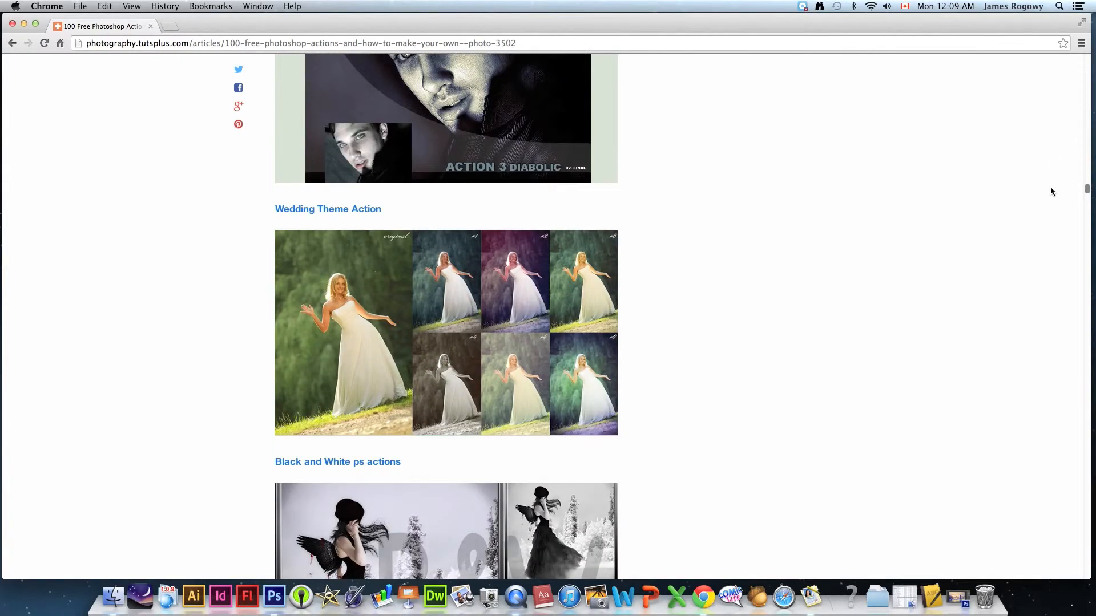
scroll(down, 3)
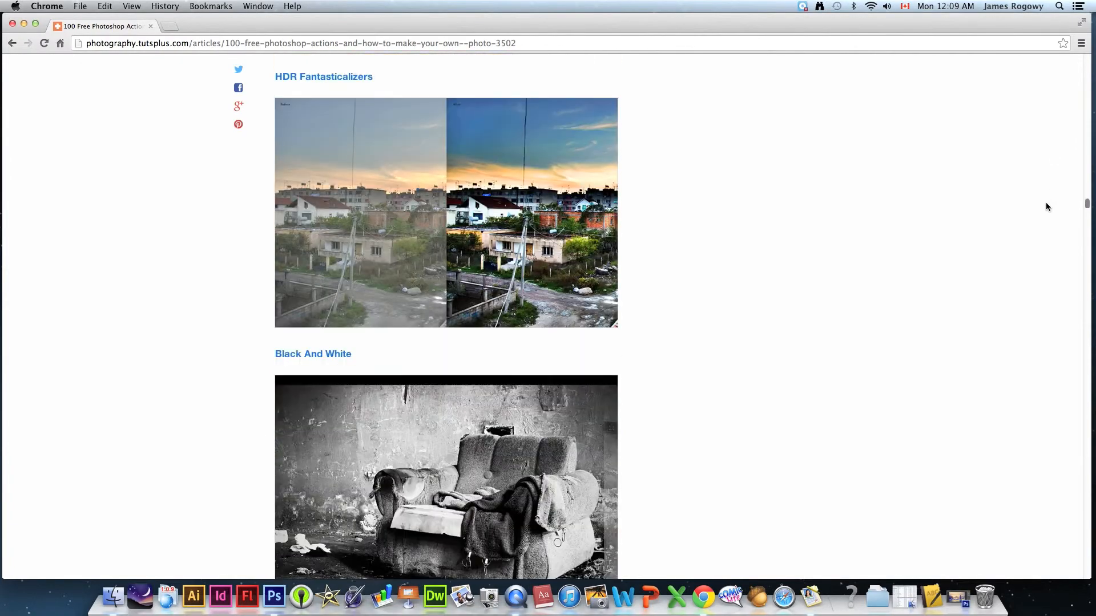
scroll(down, 3)
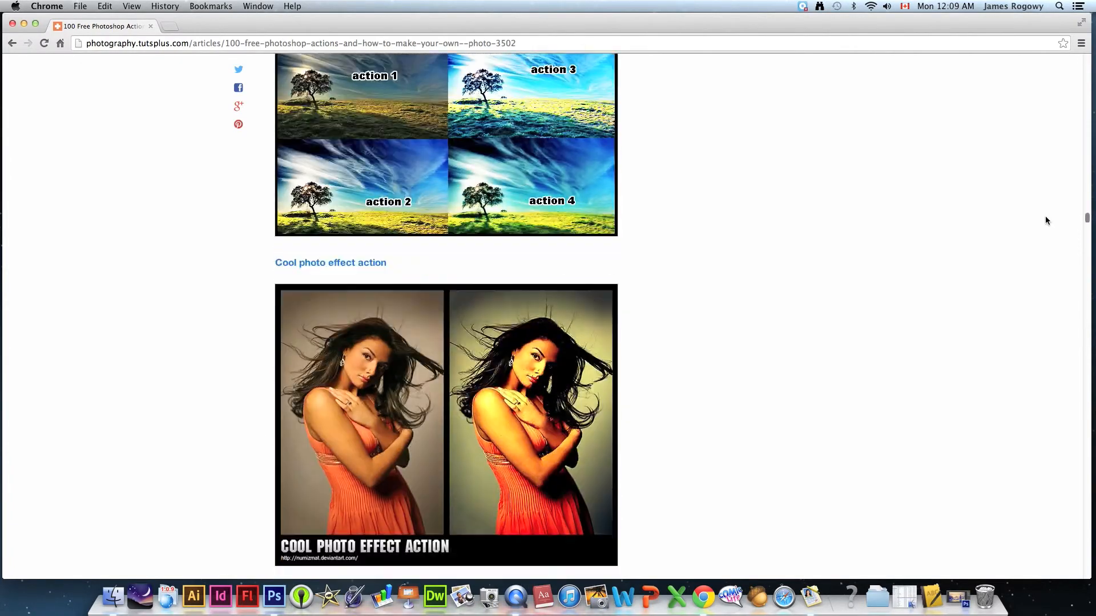
scroll(up, 3)
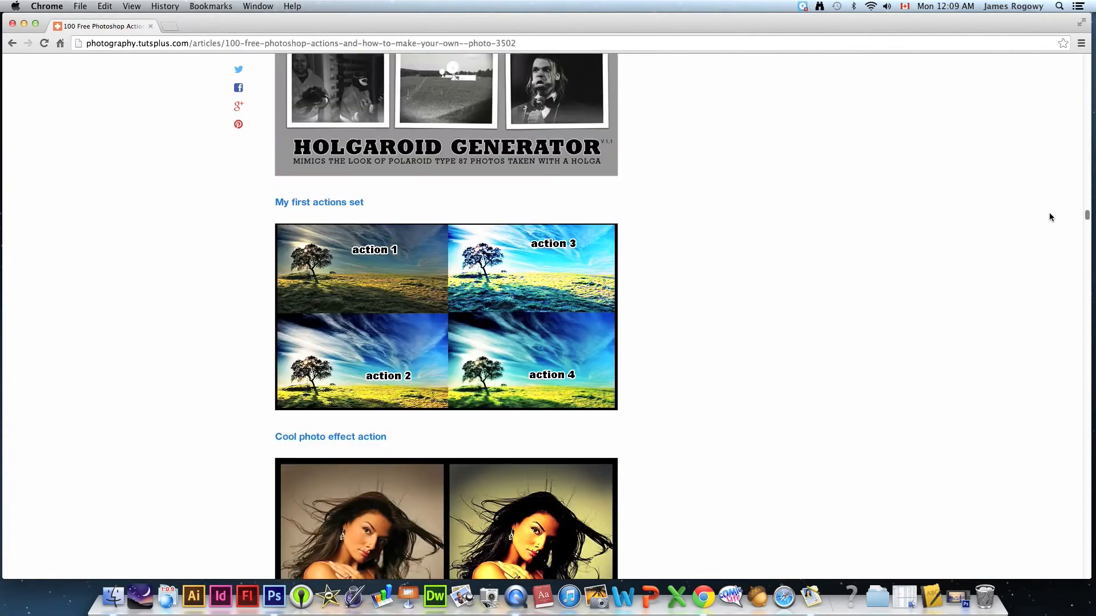
scroll(down, 3)
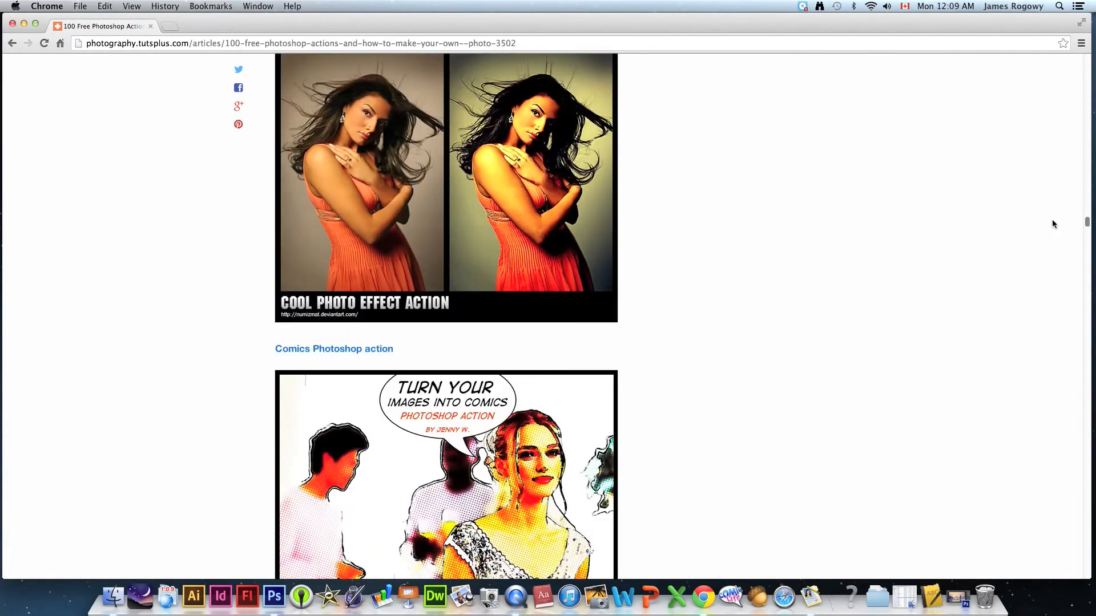
scroll(down, 3)
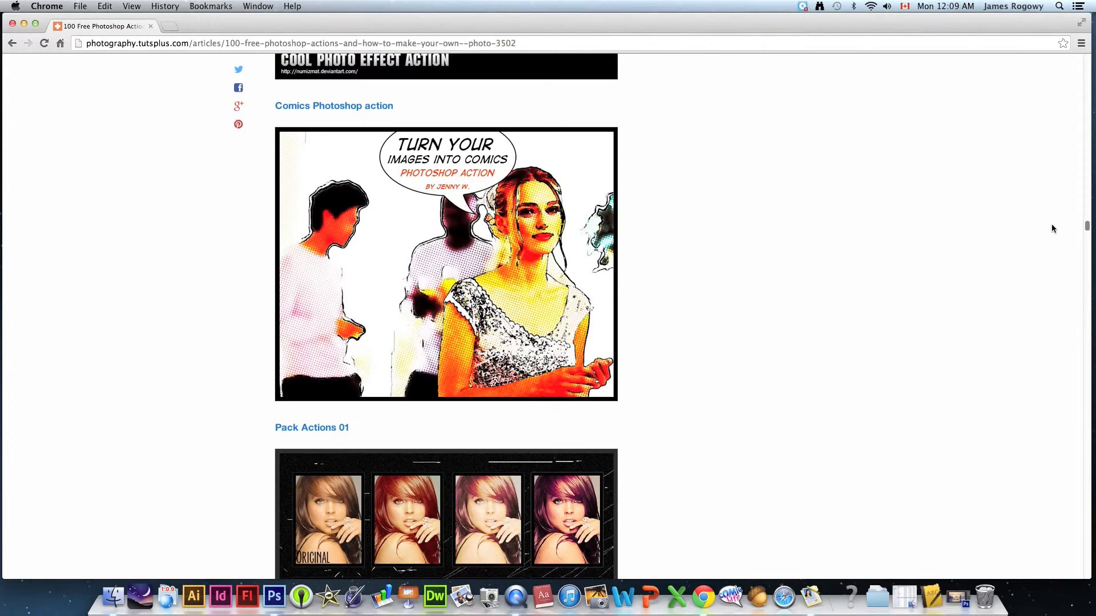
scroll(down, 3)
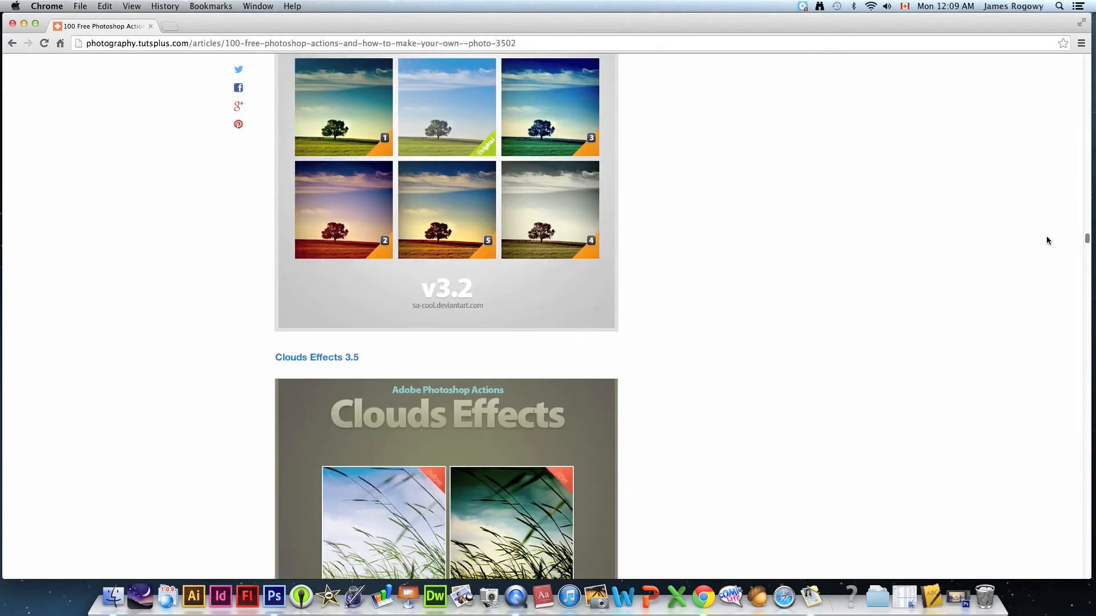
scroll(down, 3)
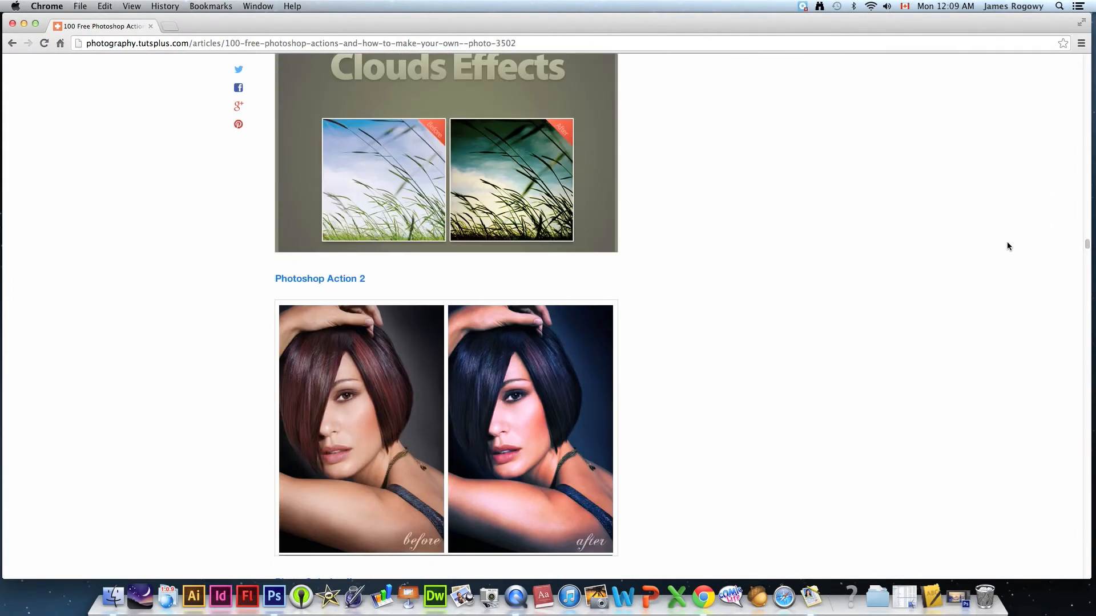
mouse_move(553, 267)
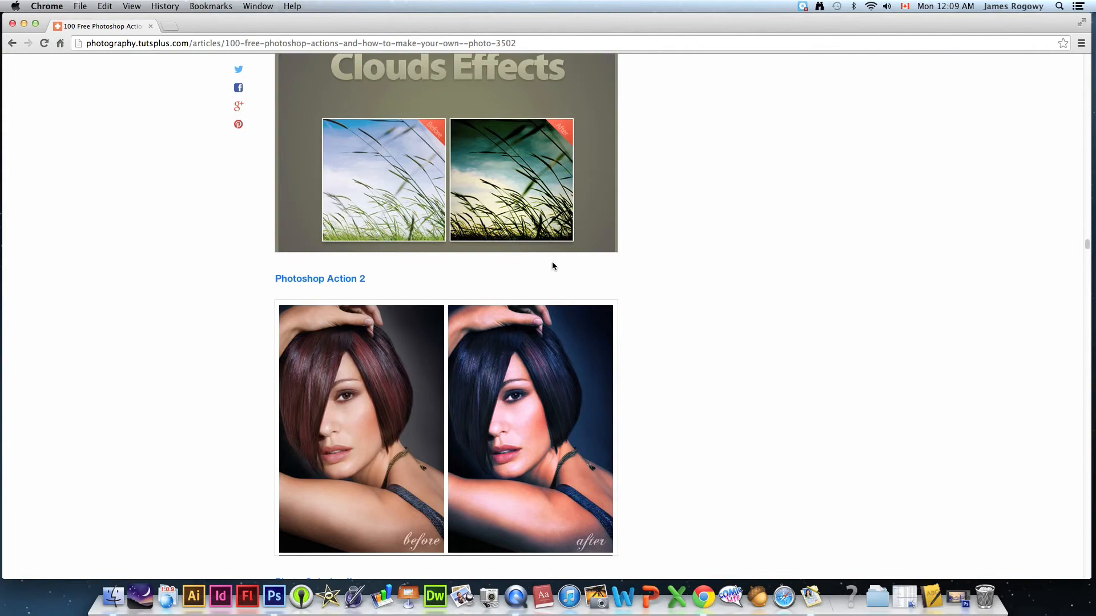
mouse_move(1078, 230)
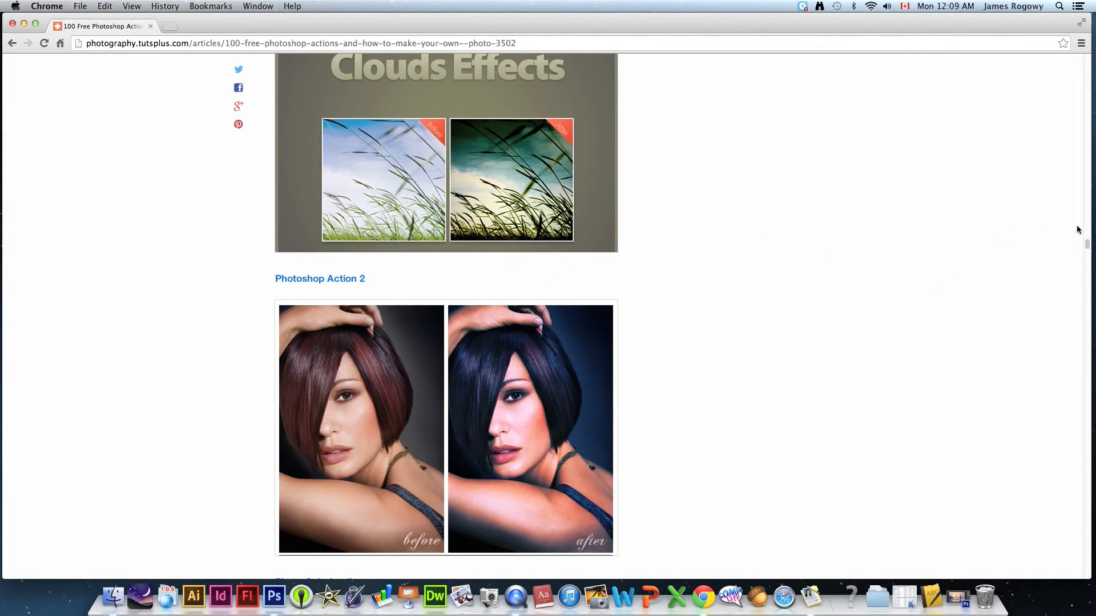
scroll(down, 3)
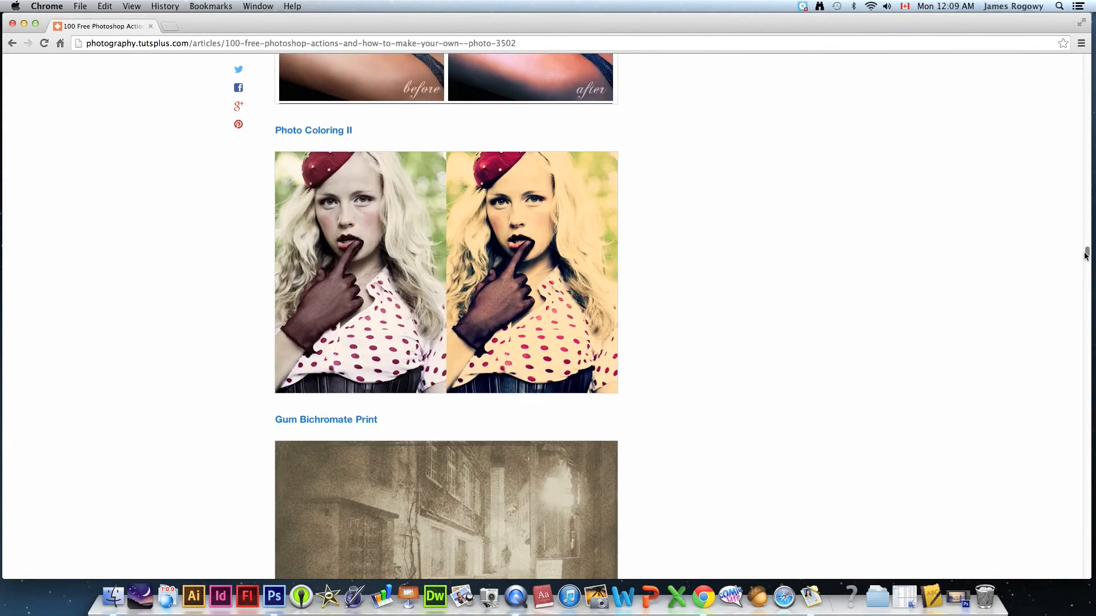
mouse_move(27, 29)
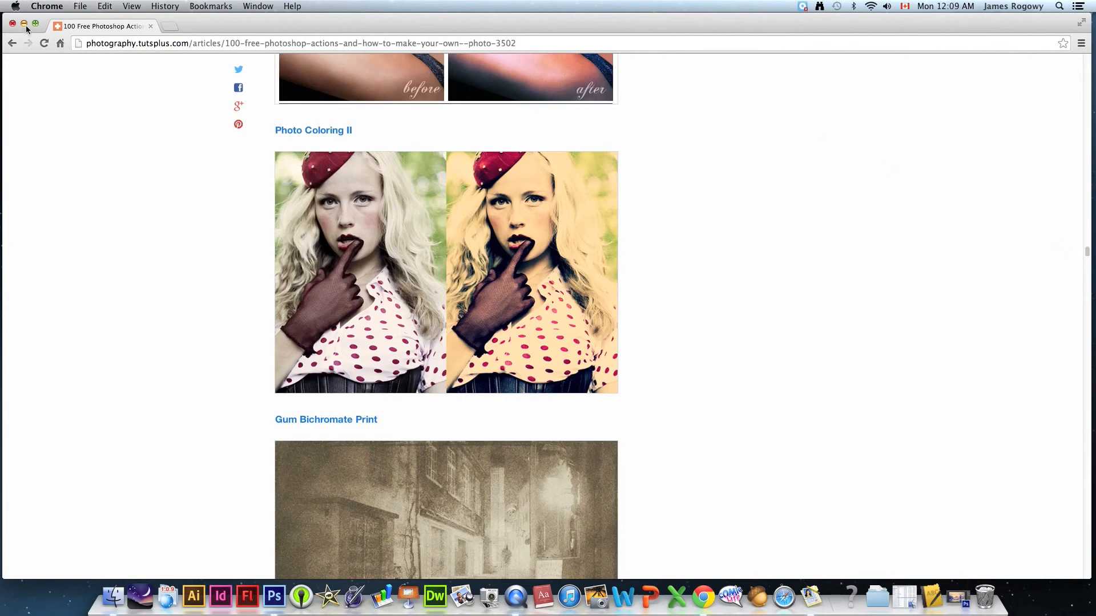
Hide Chrome and open PS Actions.pdf from the WED TUTORIAL Finder window in Acrobat
click(24, 26)
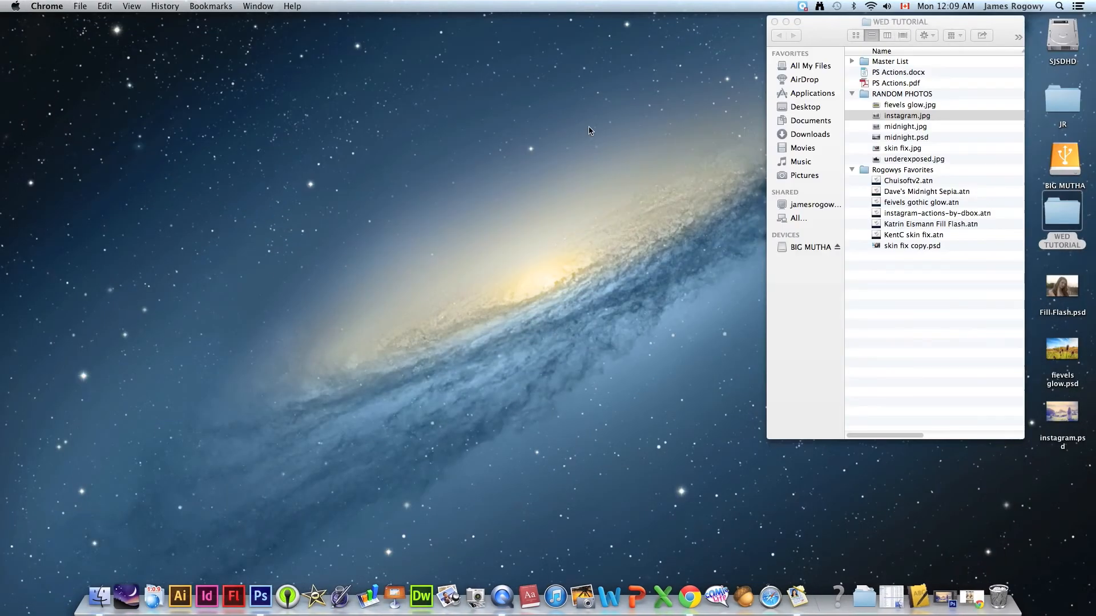
click(907, 115)
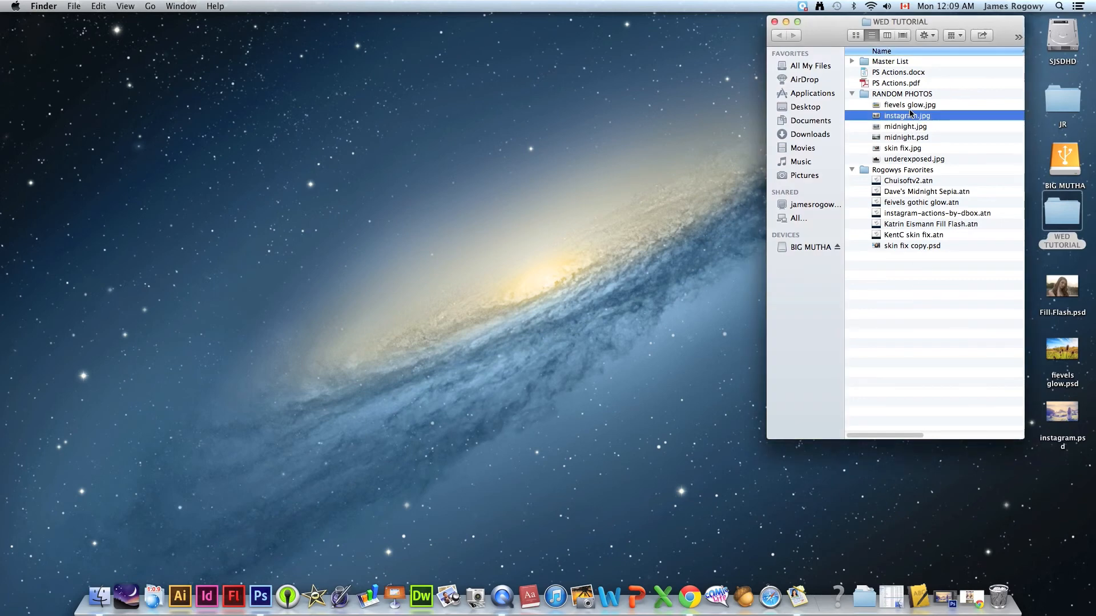
click(898, 83)
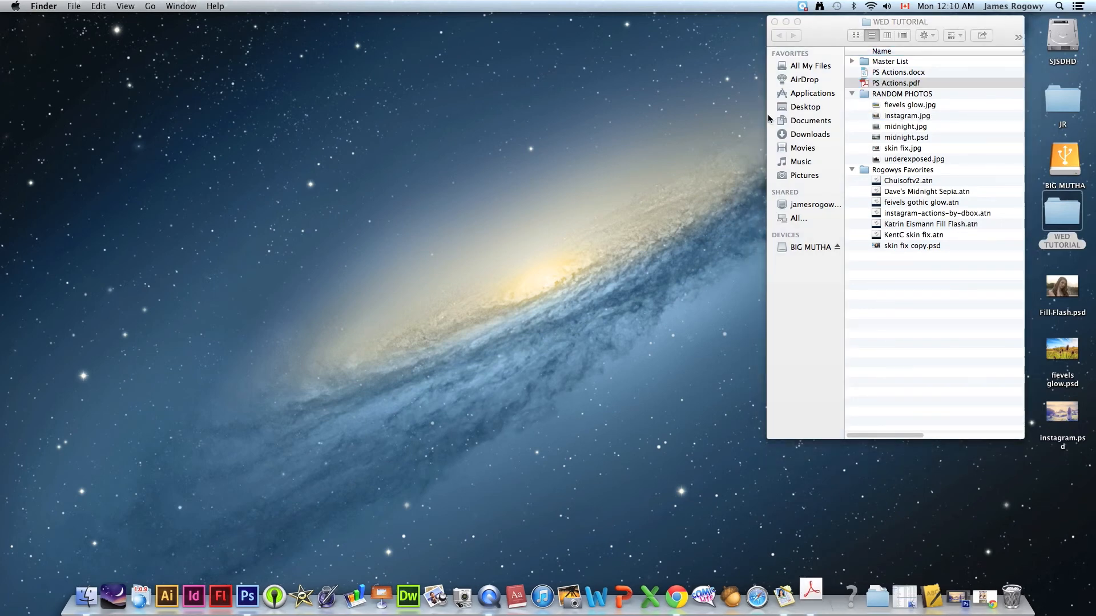
click(810, 597)
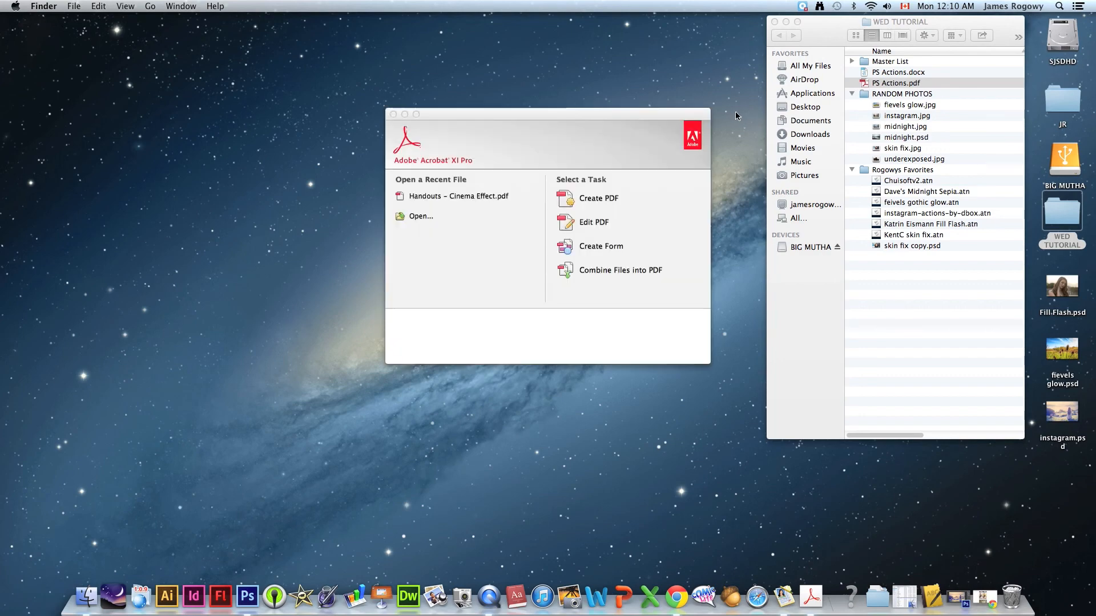